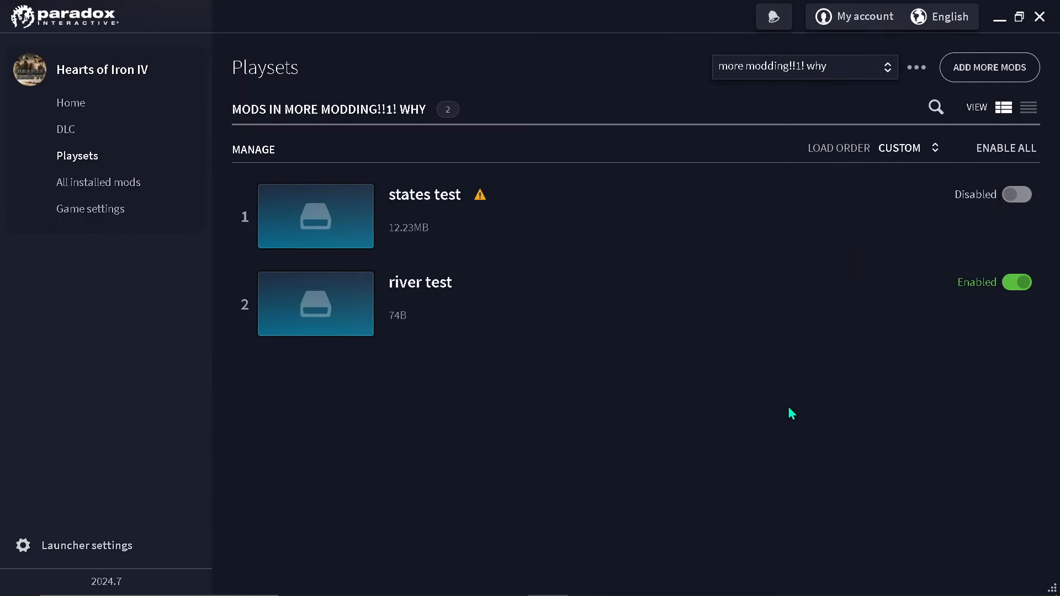
{"action": "mouse_move", "coordinate": [488, 492]}
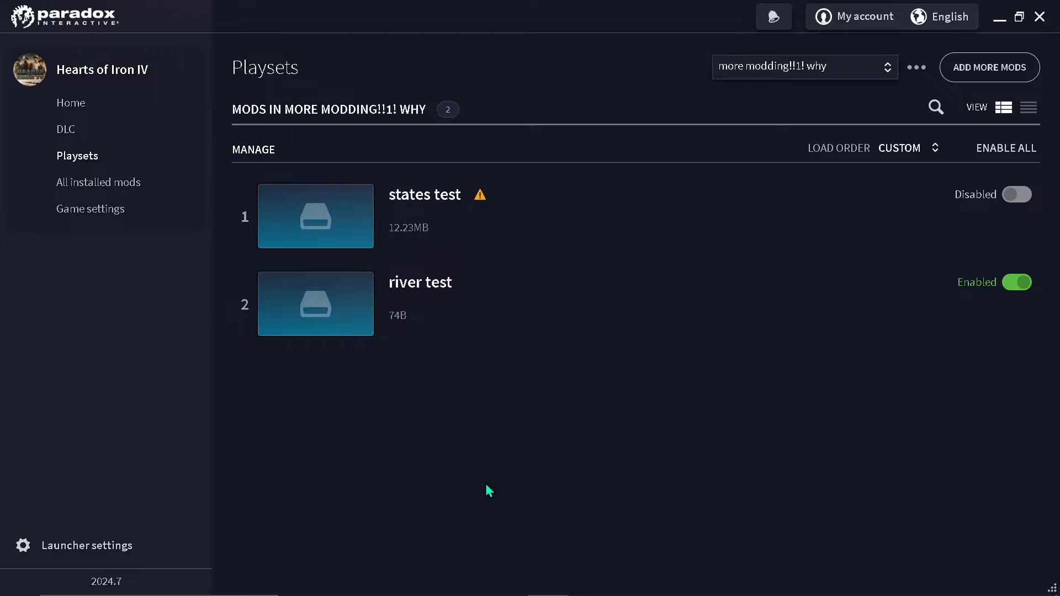
{"action": "mouse_move", "coordinate": [484, 510]}
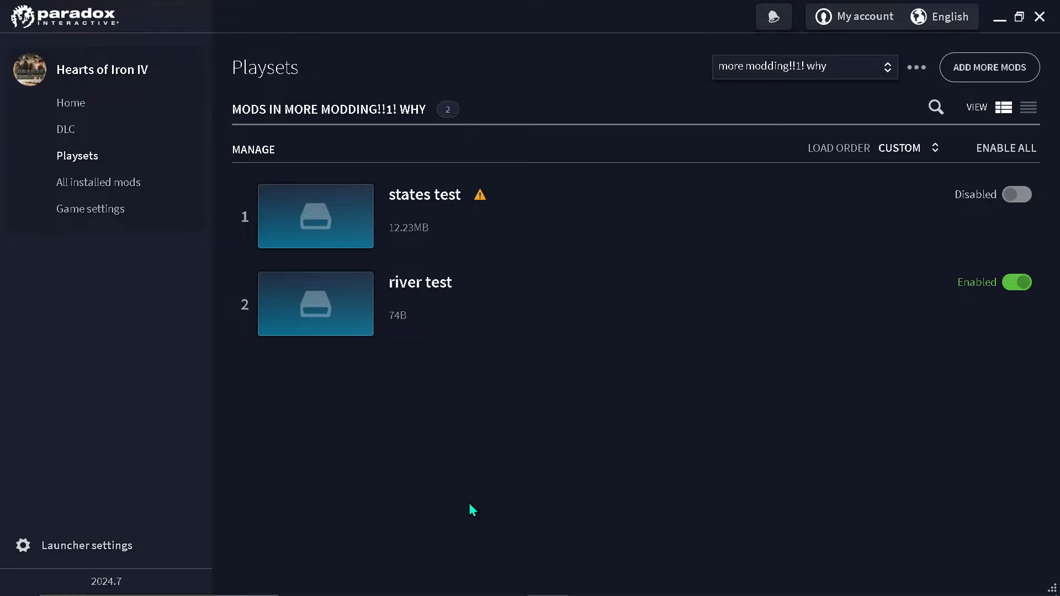
{"action": "mouse_move", "coordinate": [442, 507]}
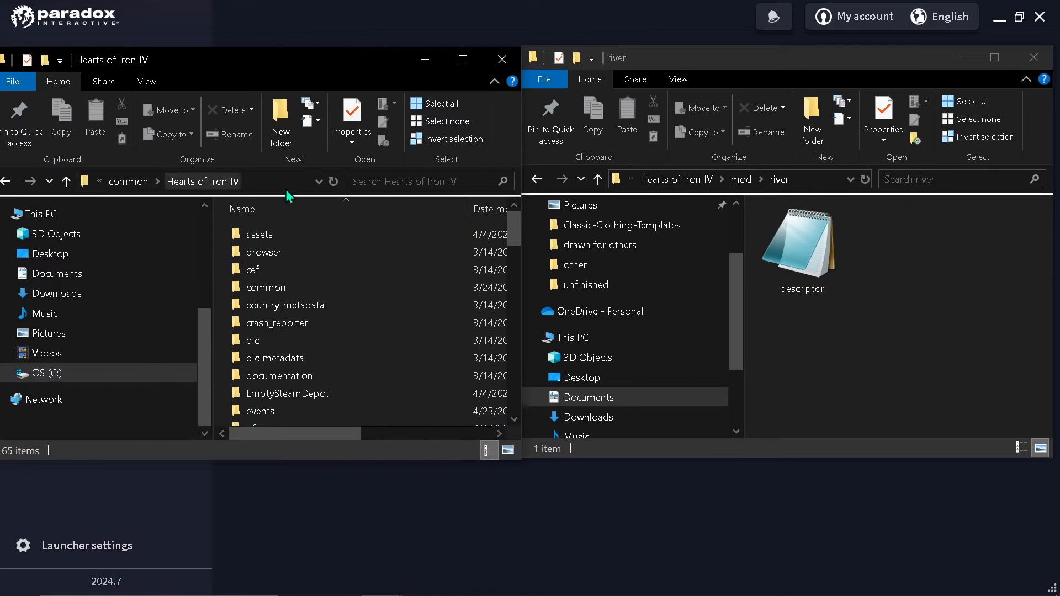
Paste the game's copied map folder into the river mod folder
{"action": "left_click", "coordinate": [266, 287]}
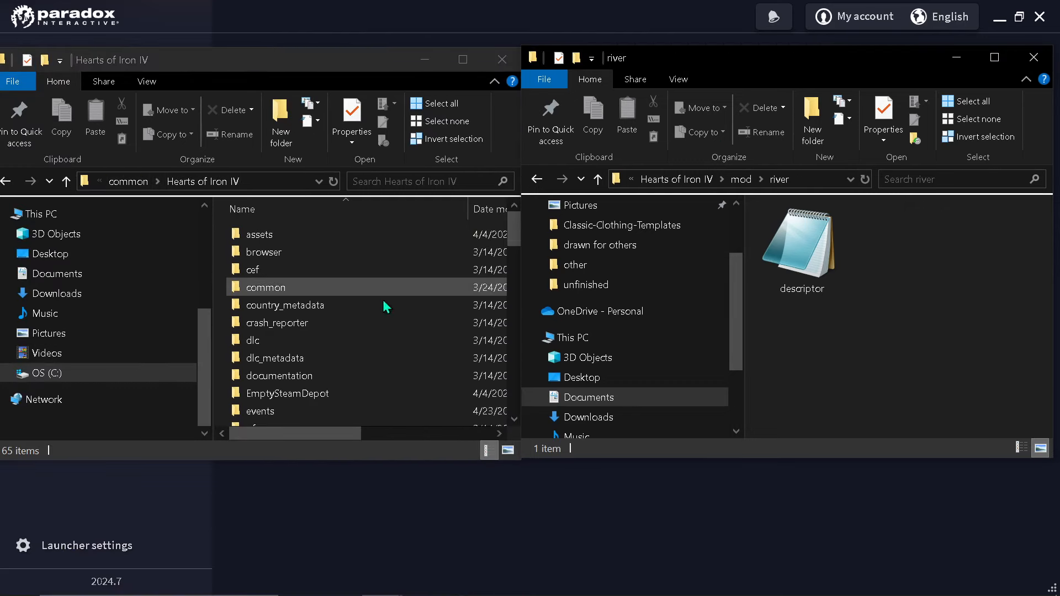
{"action": "double_click", "coordinate": [266, 288]}
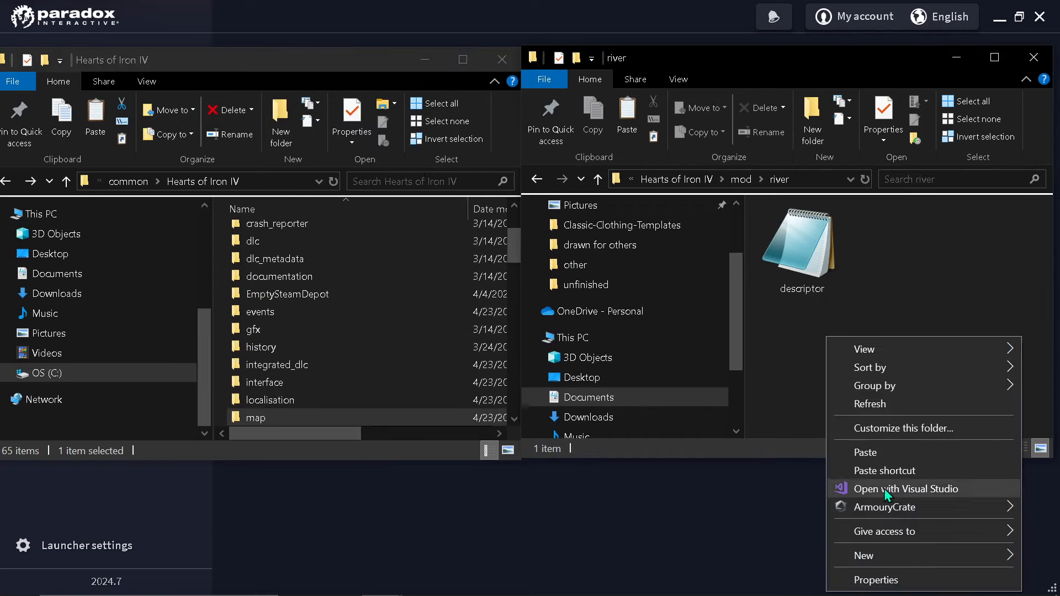
{"action": "left_click", "coordinate": [877, 460]}
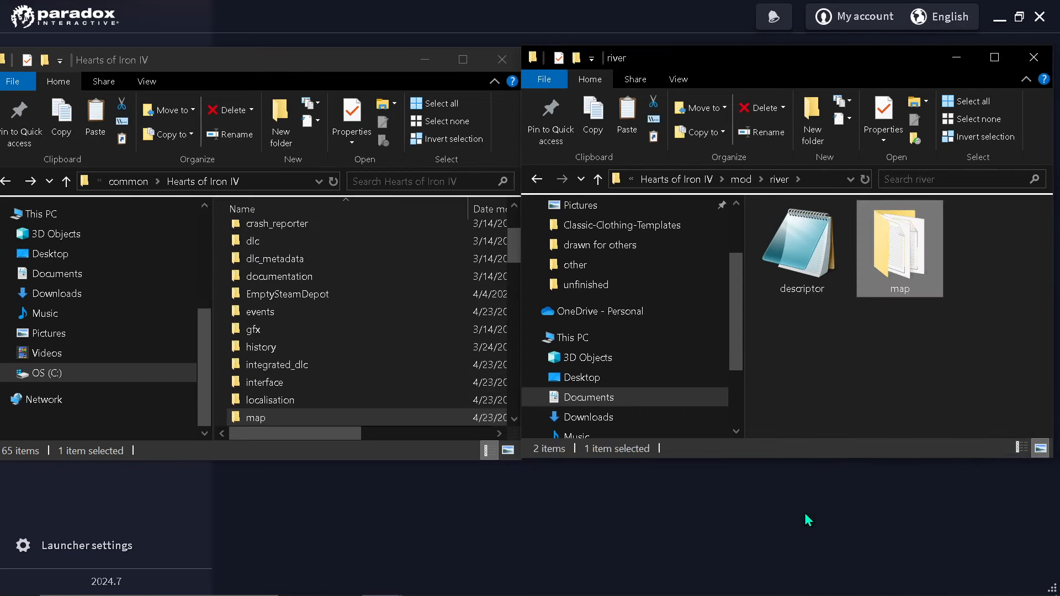
{"action": "scroll", "scroll_direction": "down", "scroll_amount": 3}
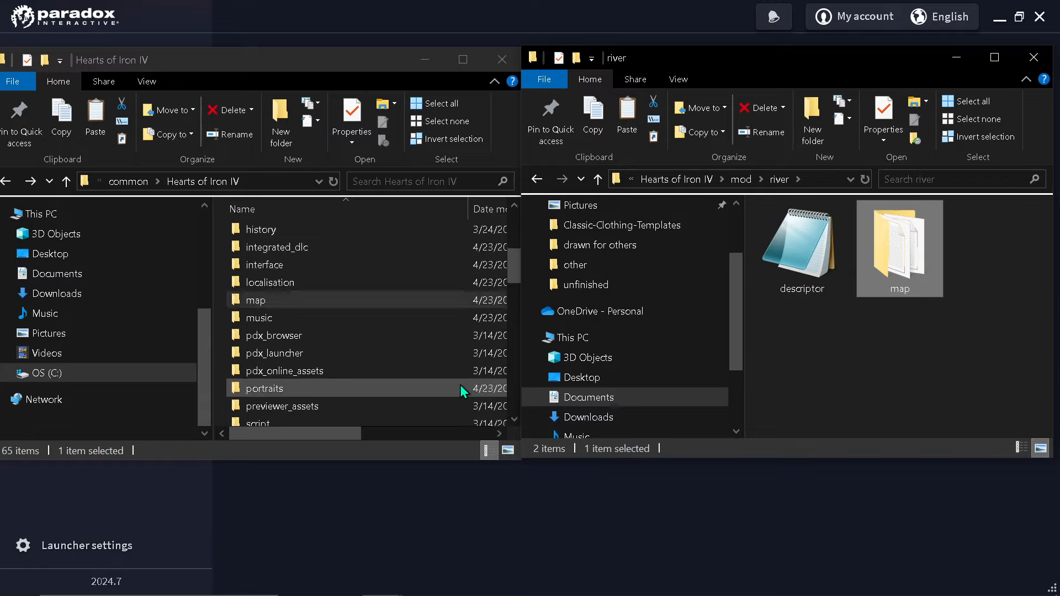
{"action": "scroll", "scroll_direction": "up", "scroll_amount": 3}
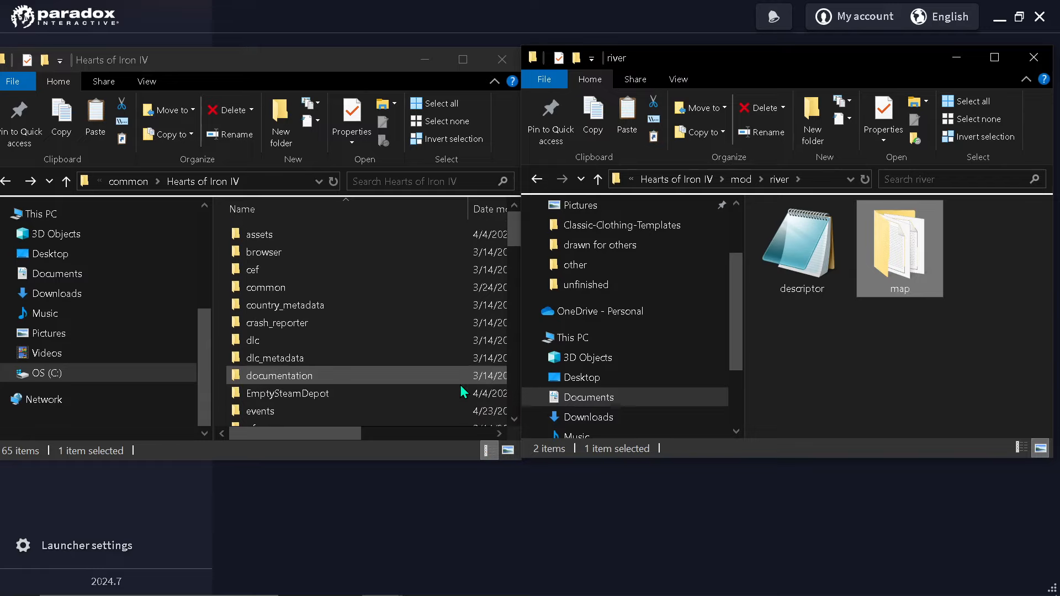
{"action": "mouse_move", "coordinate": [395, 327]}
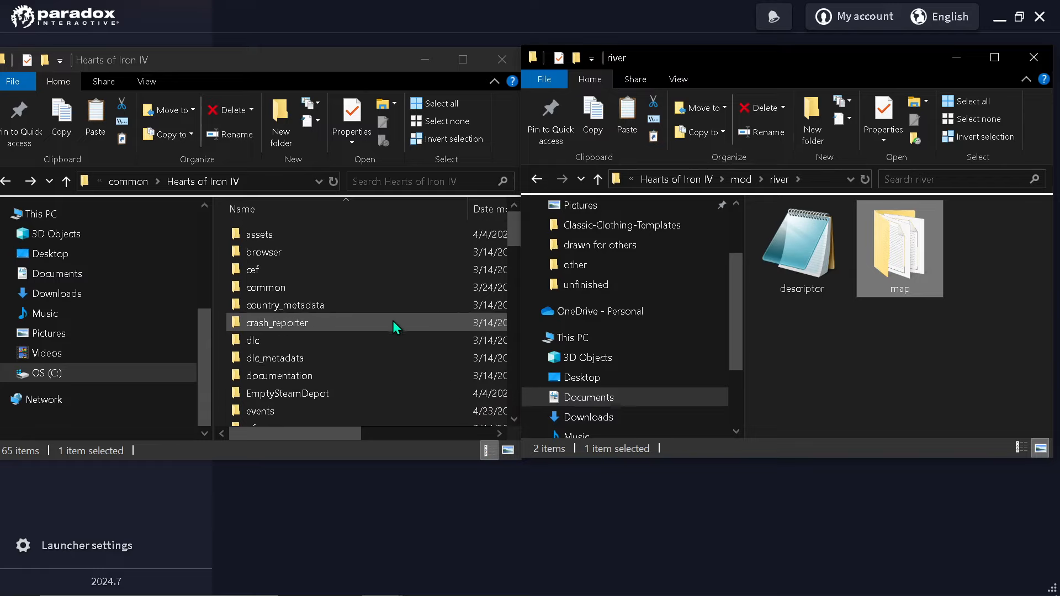
Browse into the game's common folder to pick up the terrain folder
{"action": "scroll", "scroll_direction": "down", "scroll_amount": 3}
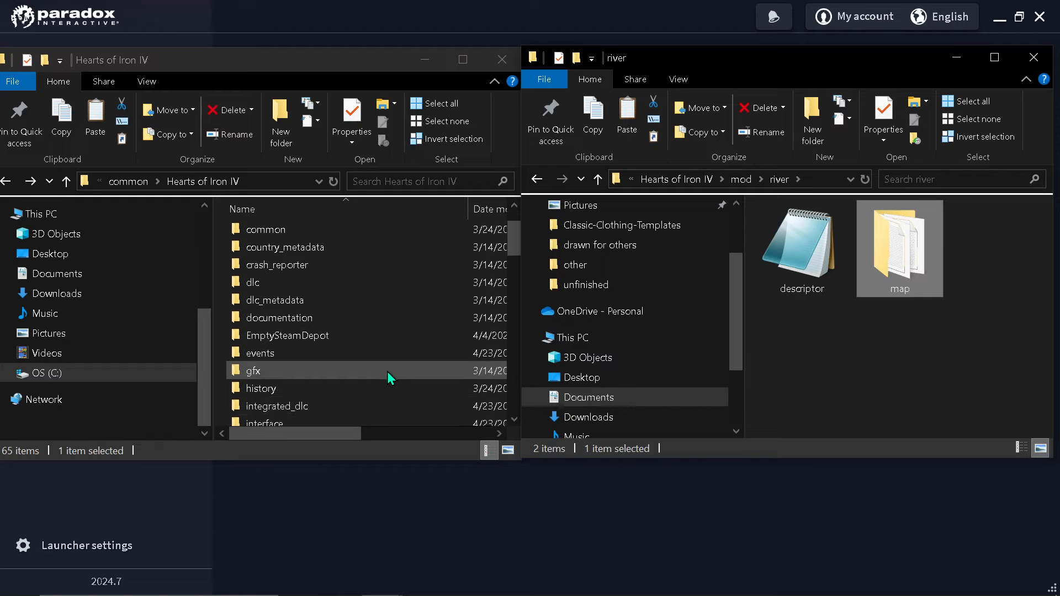
{"action": "double_click", "coordinate": [265, 229]}
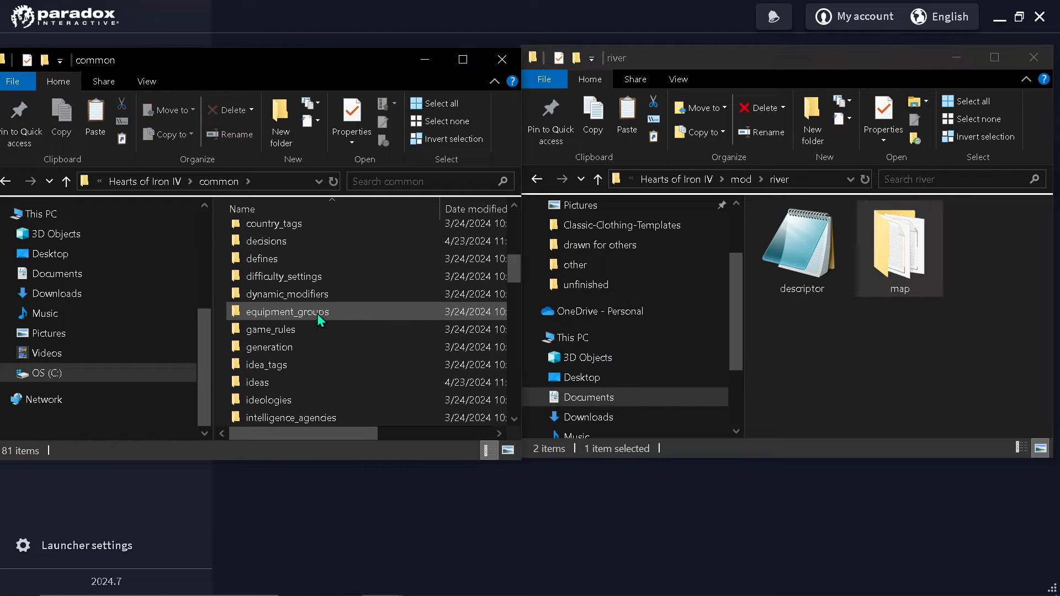
{"action": "scroll", "scroll_direction": "down", "scroll_amount": 3}
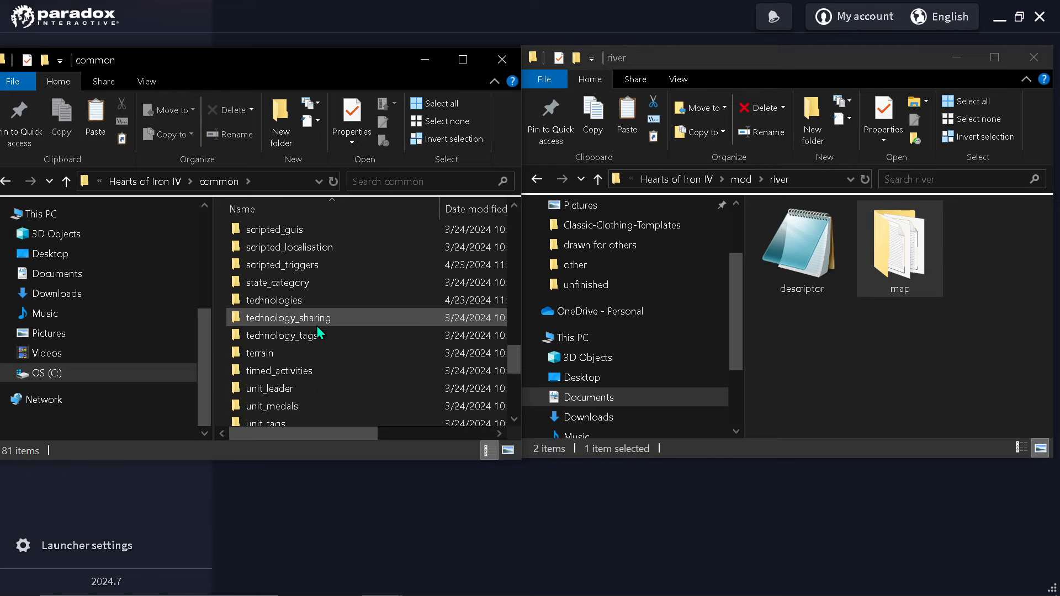
{"action": "double_click", "coordinate": [260, 353]}
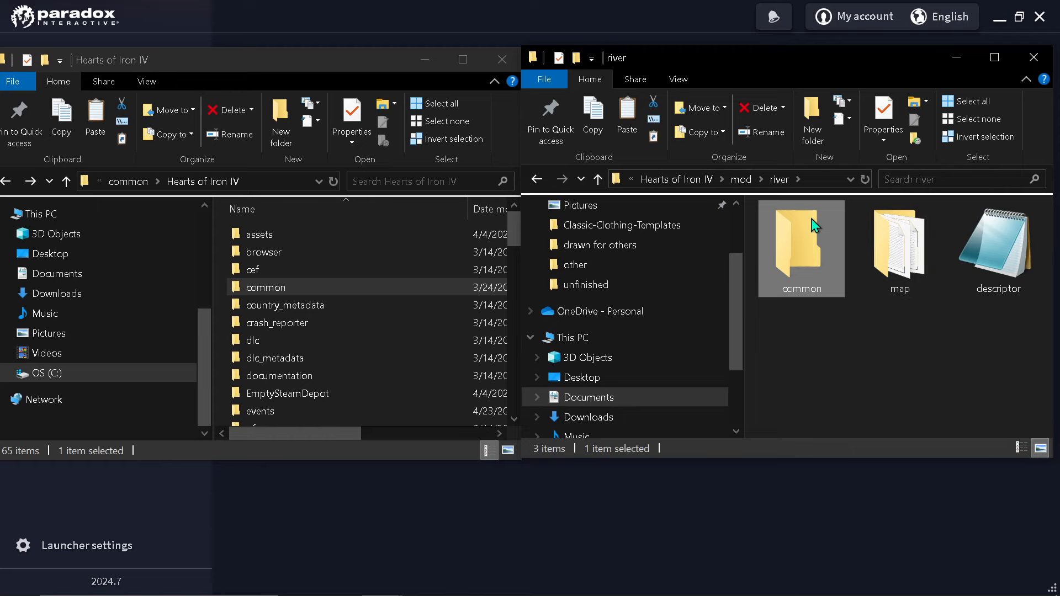
Paste the copied folder into the mod's new common folder
{"action": "double_click", "coordinate": [801, 248]}
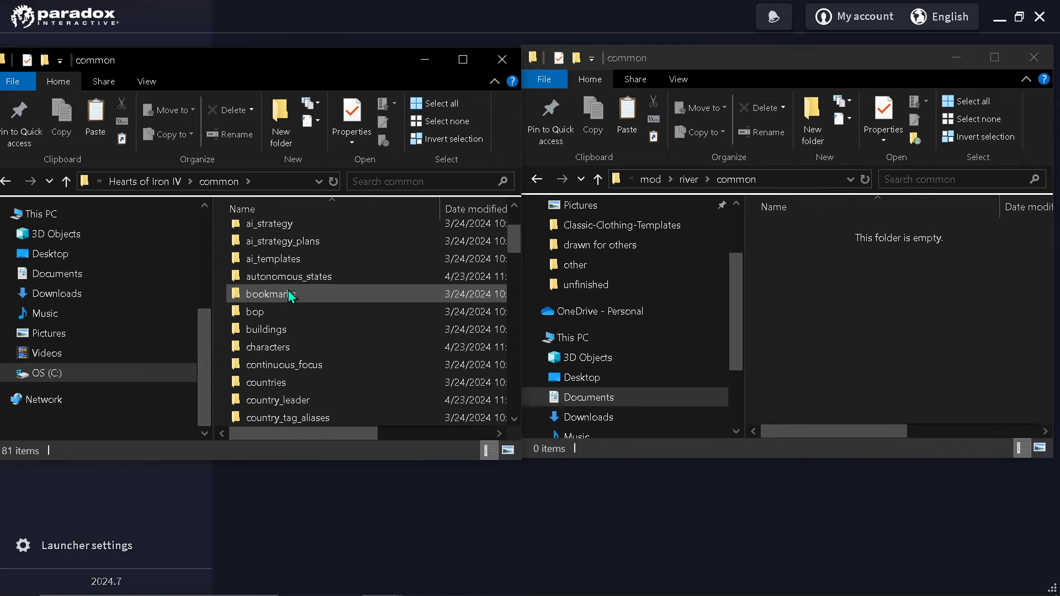
{"action": "scroll", "scroll_direction": "down", "scroll_amount": 3}
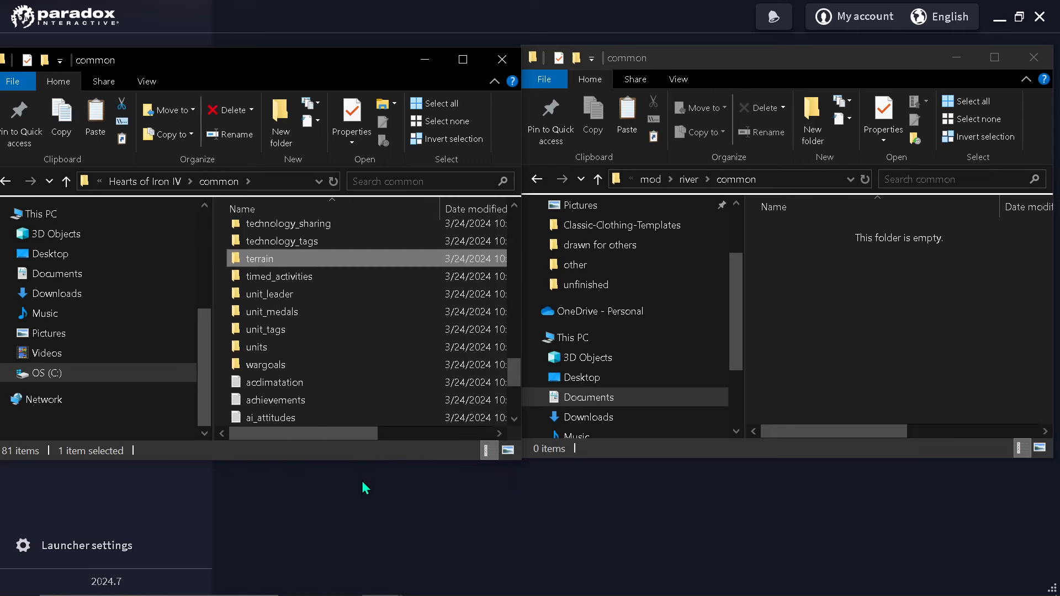
{"action": "right_click", "coordinate": [900, 288]}
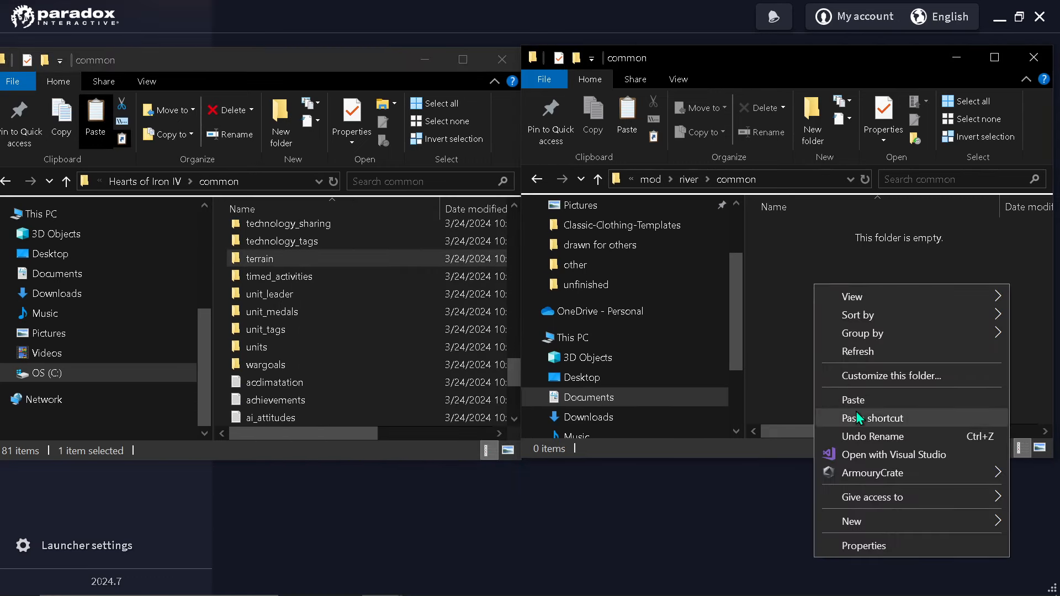
{"action": "left_click", "coordinate": [853, 400]}
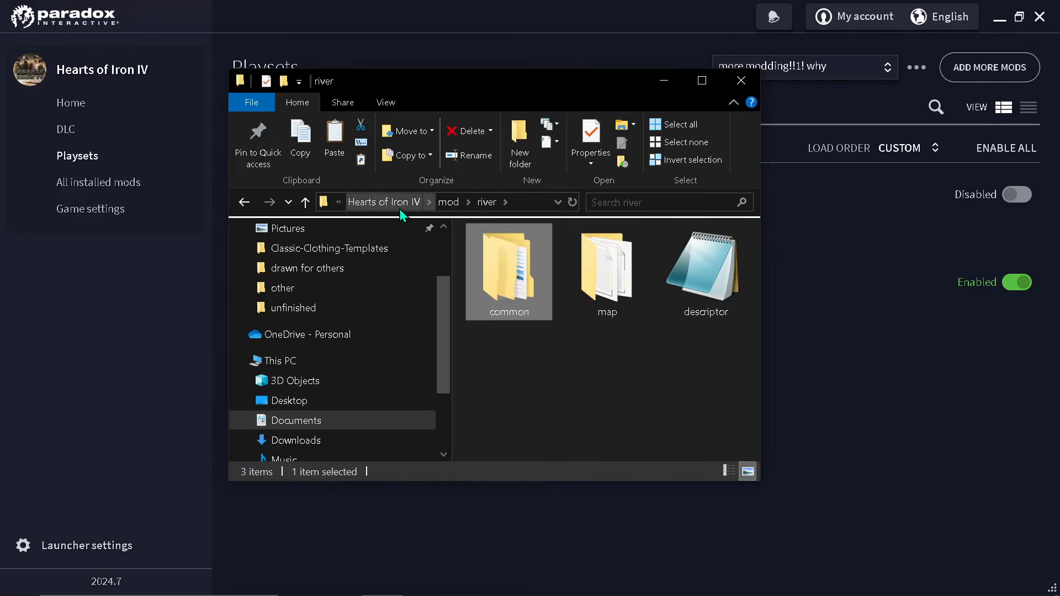
Scroll through the mod's map folder files, then close File Explorer
{"action": "double_click", "coordinate": [607, 269]}
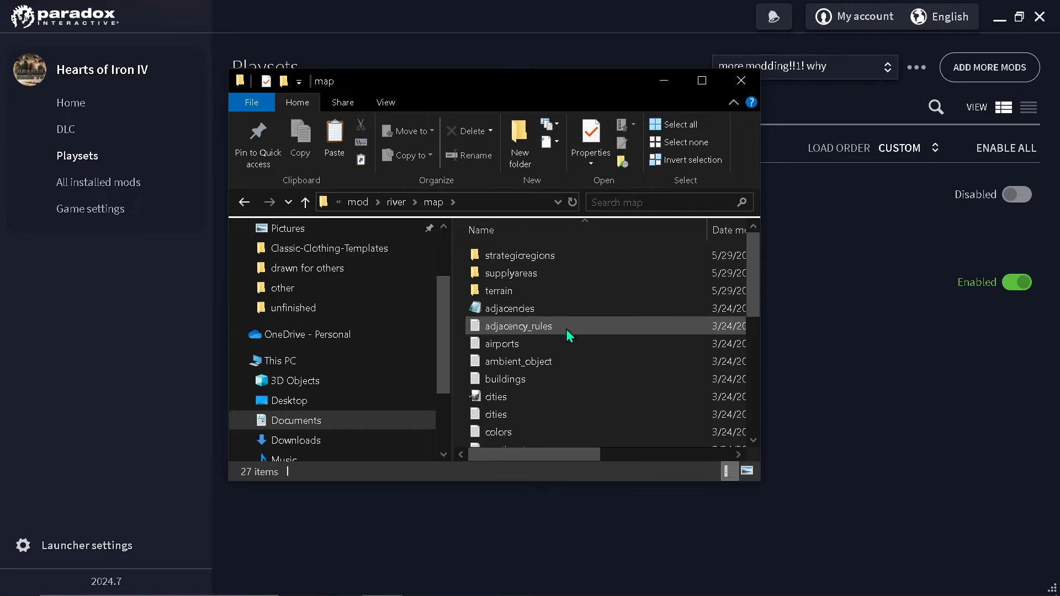
{"action": "scroll", "scroll_direction": "down", "scroll_amount": 3}
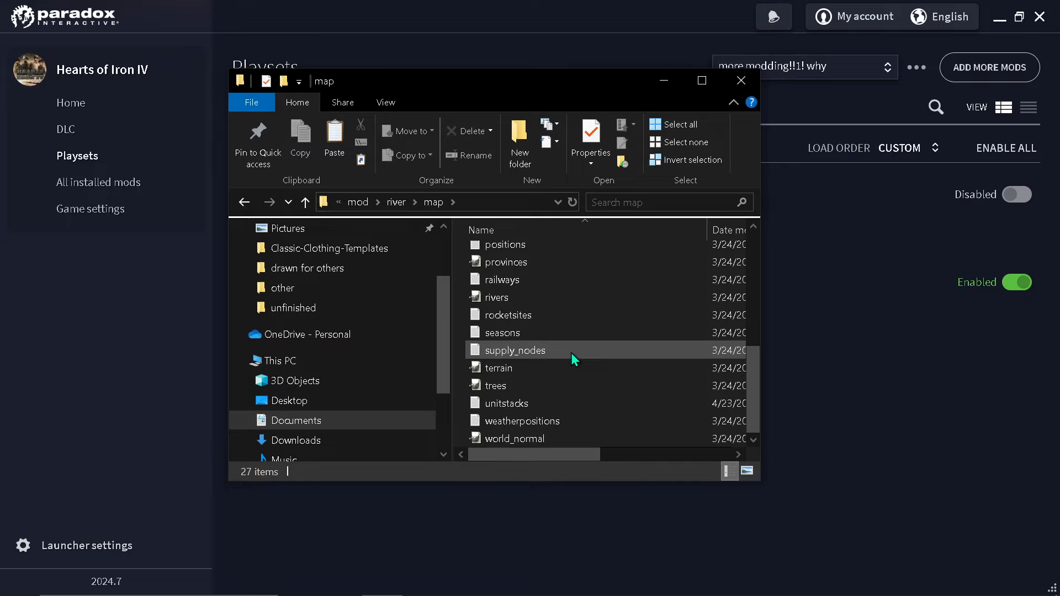
{"action": "left_click", "coordinate": [741, 80]}
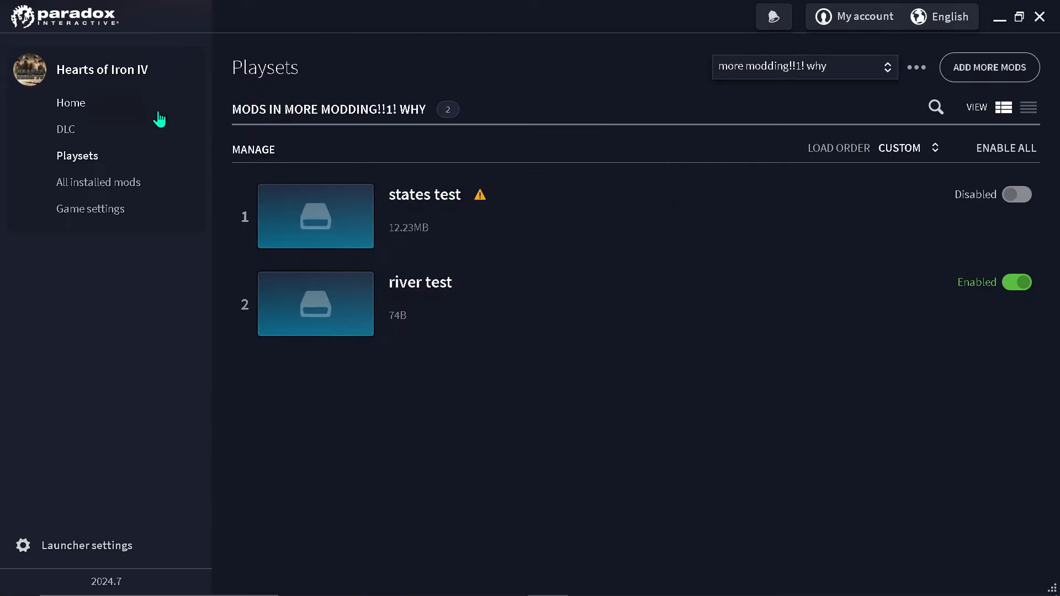
Launch Hearts of Iron IV from the launcher Home page and enter Nudge
{"action": "left_click", "coordinate": [71, 103]}
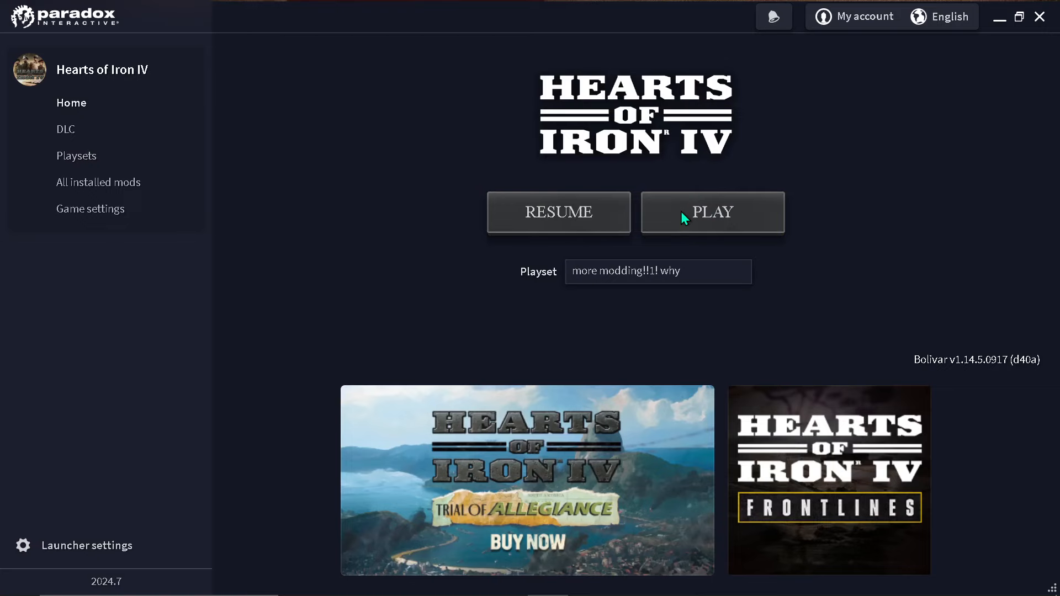
{"action": "left_click", "coordinate": [713, 212]}
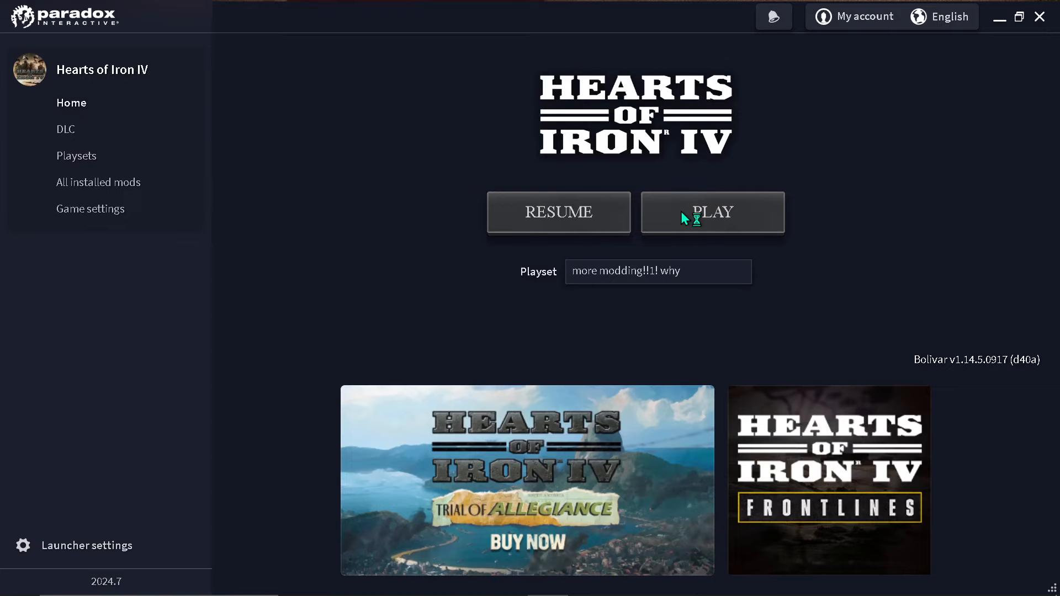
{"action": "left_click", "coordinate": [713, 212]}
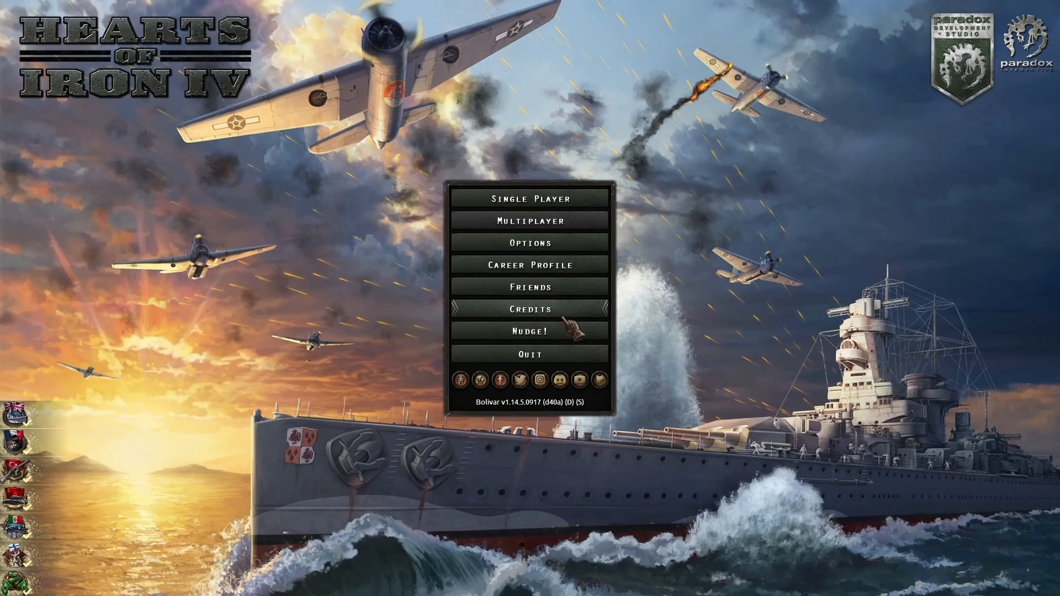
{"action": "mouse_move", "coordinate": [558, 343]}
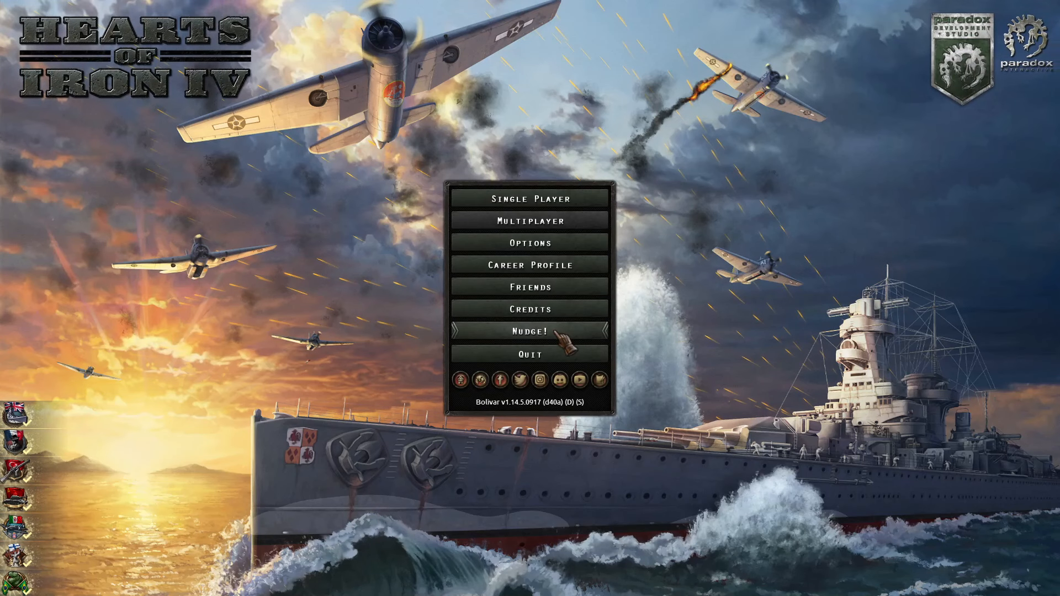
{"action": "left_click", "coordinate": [531, 331]}
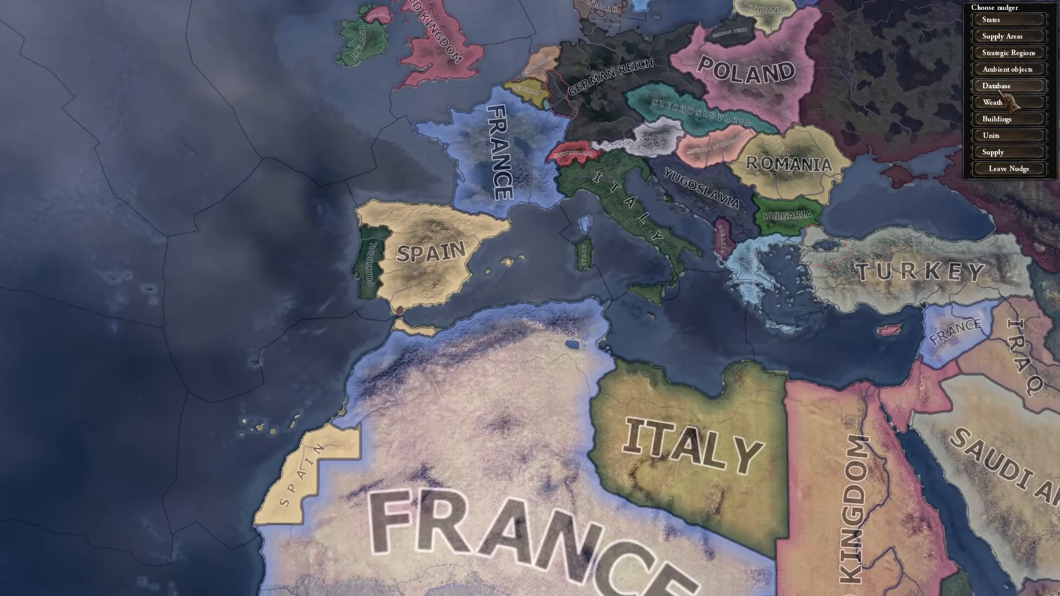
Open the Nudge province Database over Ireland, then Alt+Tab to File Explorer
{"action": "left_click", "coordinate": [1010, 102]}
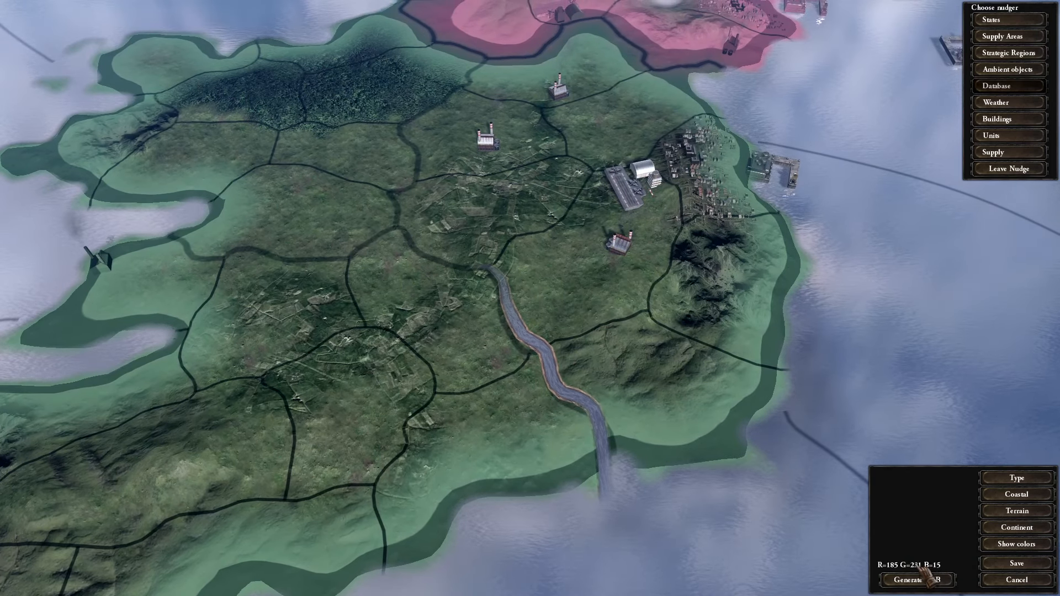
{"action": "key", "text": "alt+tab"}
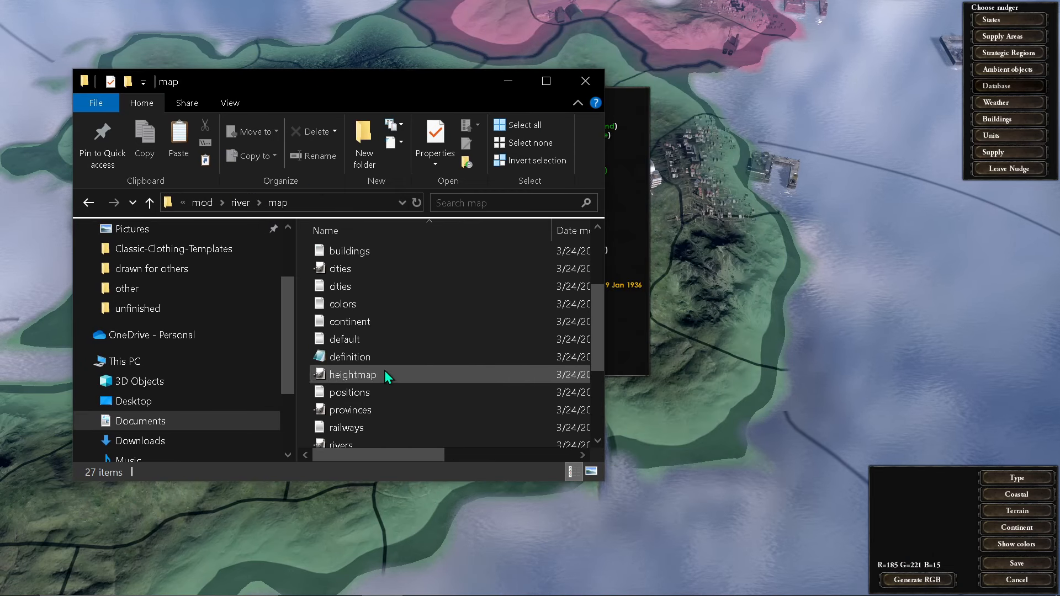
{"action": "mouse_move", "coordinate": [371, 277]}
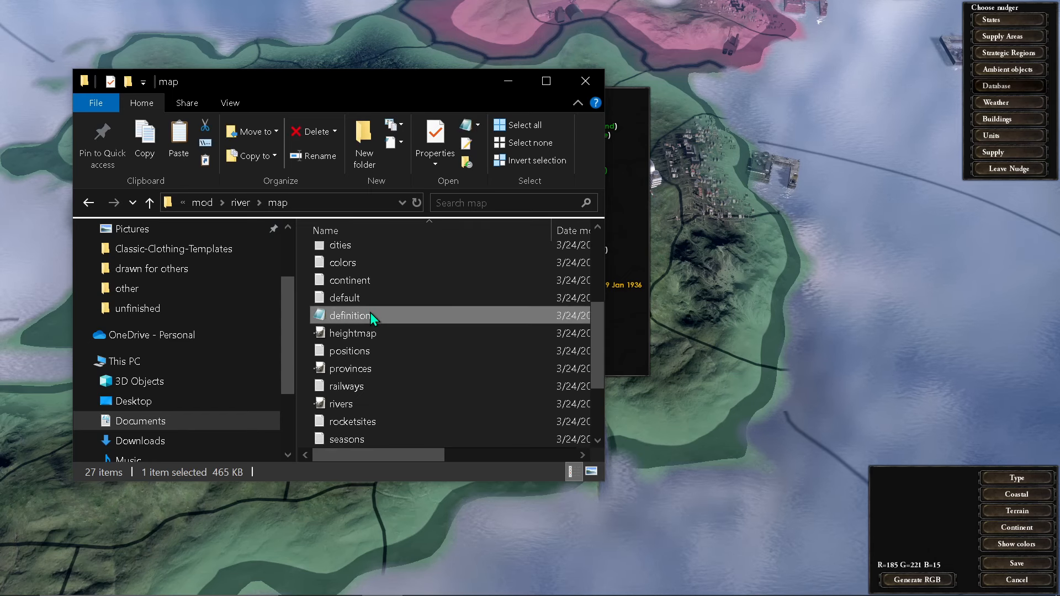
Append the line 13363;185;221;15;sea;false;ocean;0 to the definition file
{"action": "double_click", "coordinate": [349, 316]}
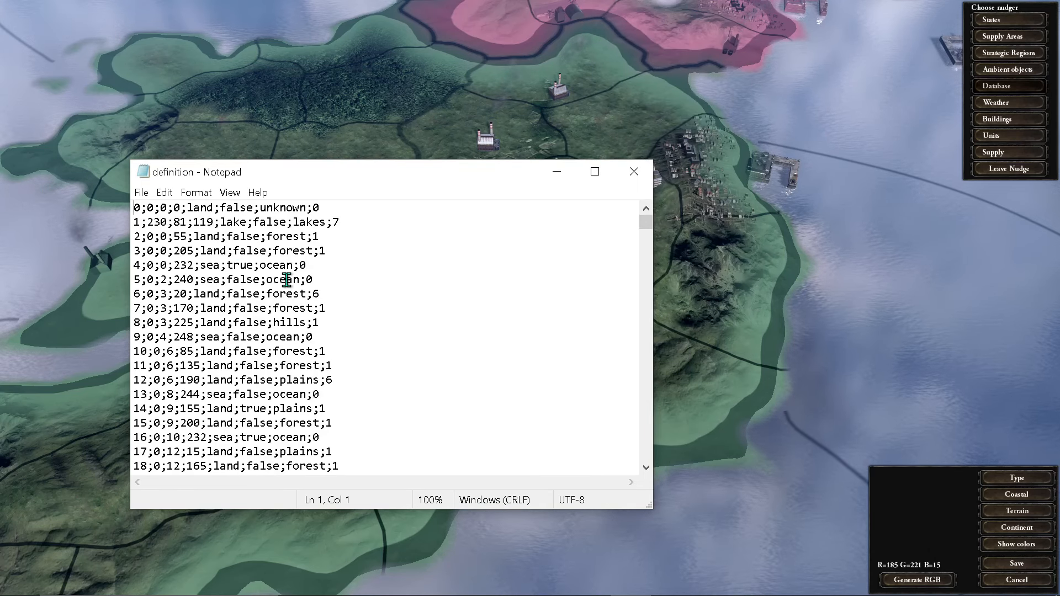
{"action": "mouse_move", "coordinate": [635, 264]}
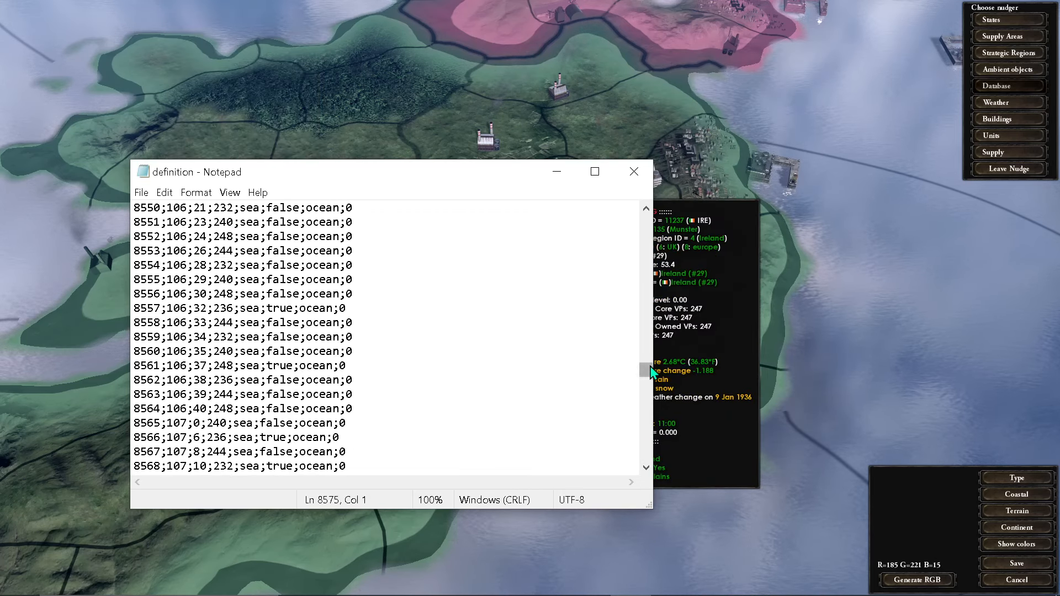
{"action": "scroll", "scroll_direction": "down", "scroll_amount": 3}
{"action": "type", "text": "13363;185;21;236;sea;false;ocean;0"}
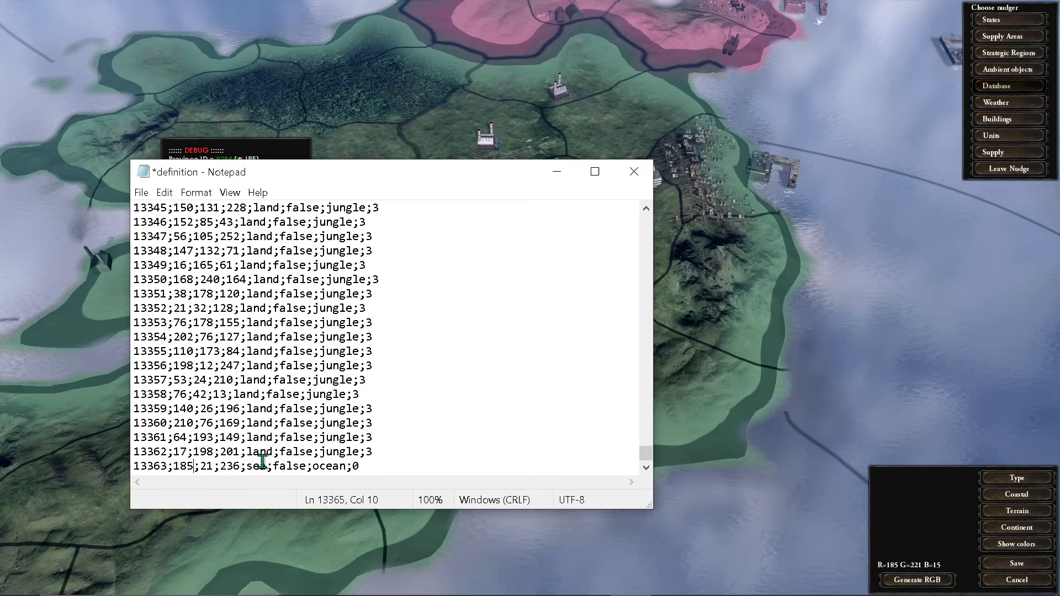
{"action": "double_click", "coordinate": [207, 466]}
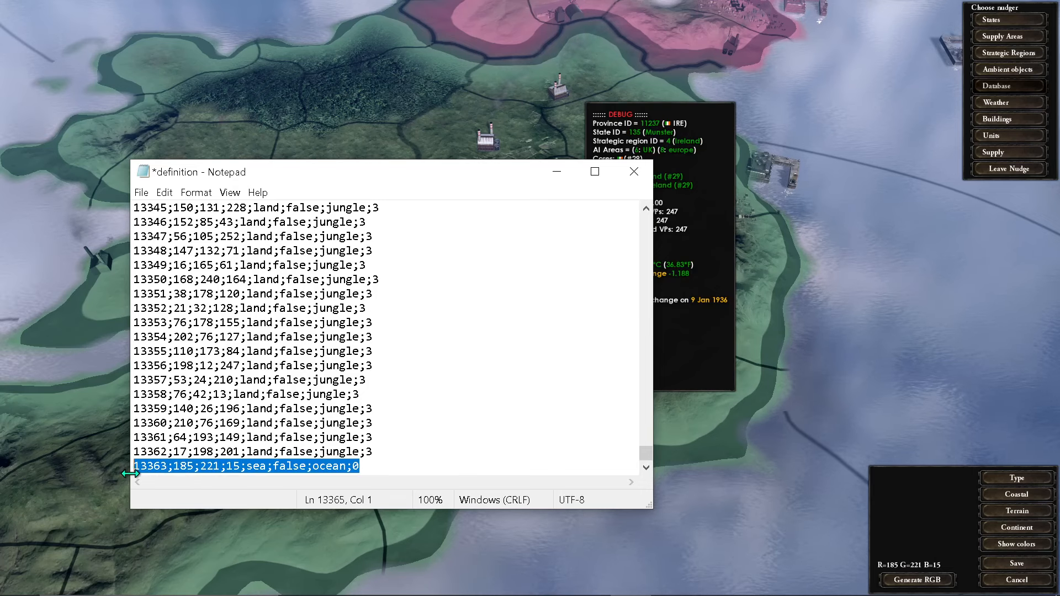
{"action": "left_click", "coordinate": [259, 423]}
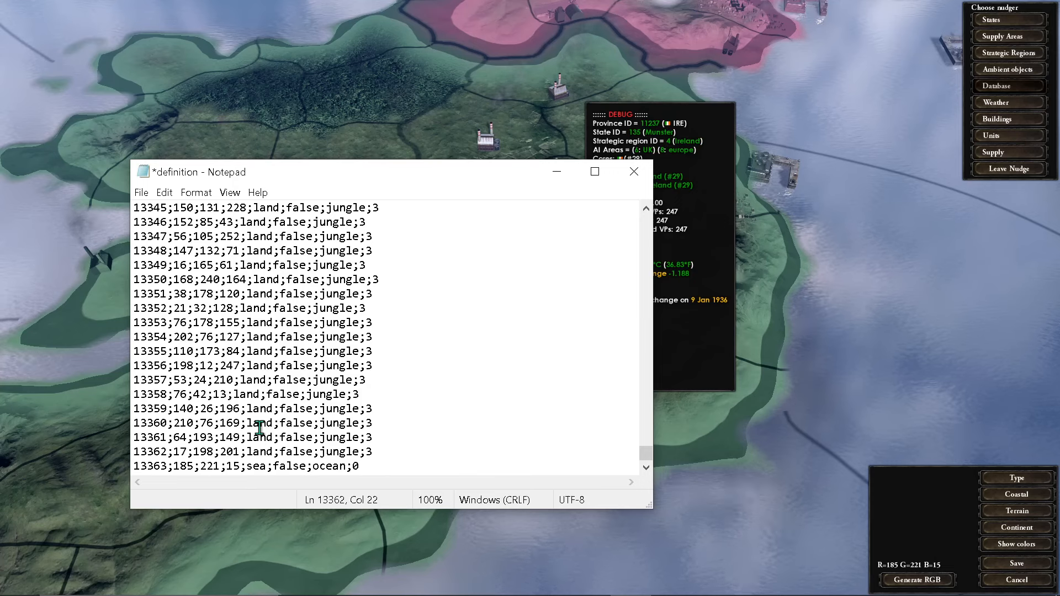
{"action": "mouse_move", "coordinate": [290, 423]}
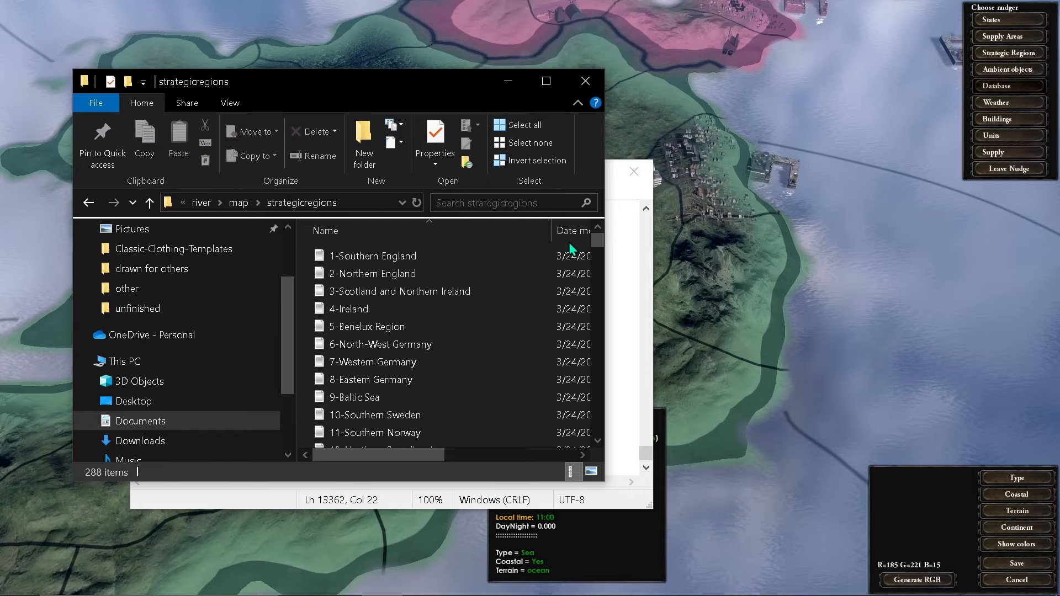
Rename the copied 4-Ireland region file to '289-River test' and open it in Notepad
{"action": "scroll", "scroll_direction": "down", "scroll_amount": 3}
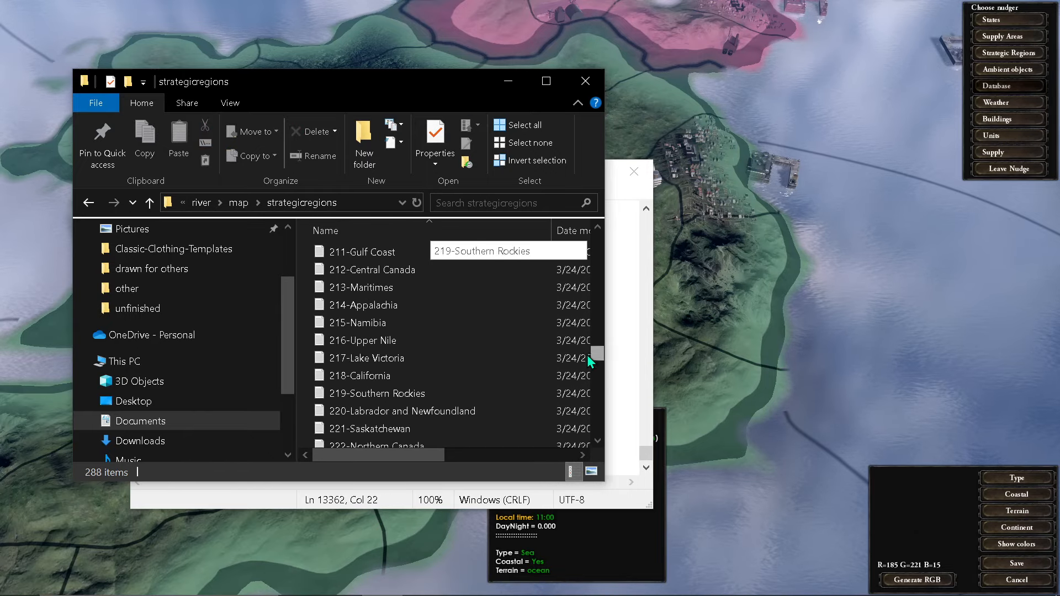
{"action": "scroll", "scroll_direction": "down", "scroll_amount": 3}
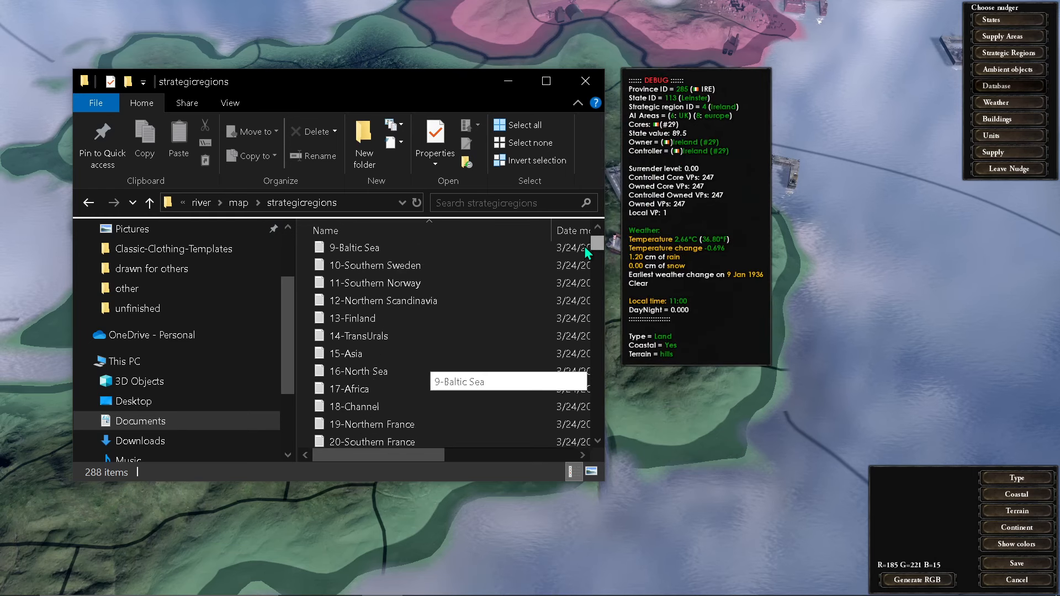
{"action": "right_click", "coordinate": [348, 309]}
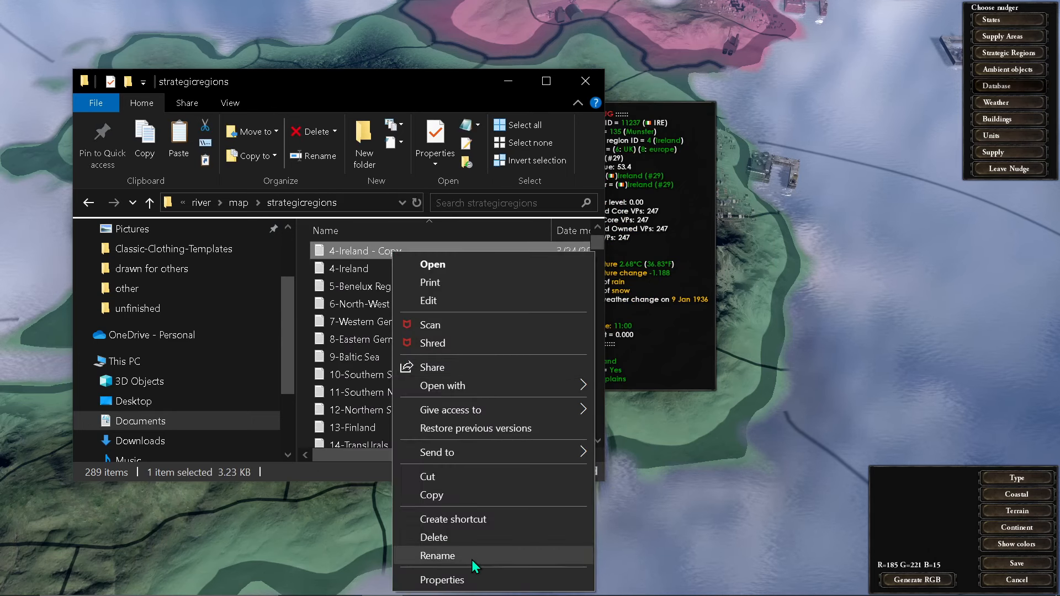
{"action": "left_click", "coordinate": [438, 556]}
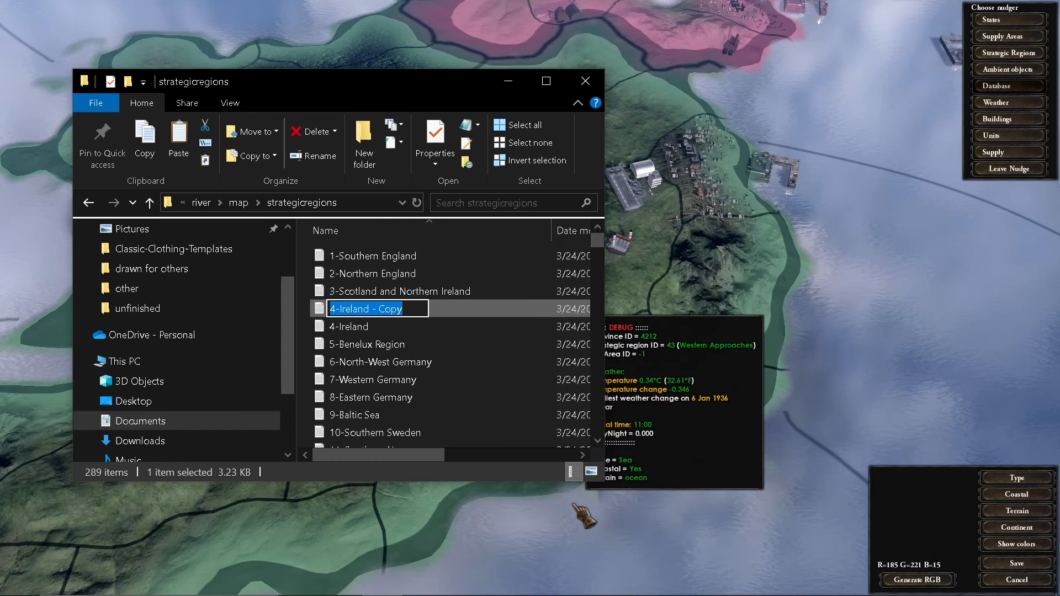
{"action": "type", "text": "289-"}
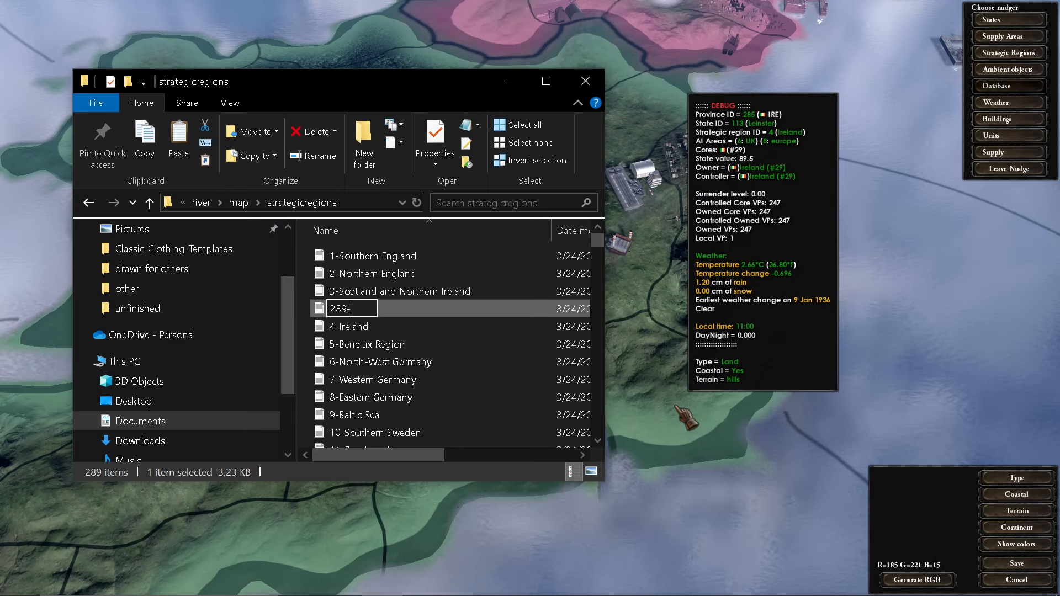
{"action": "type", "text": "River test"}
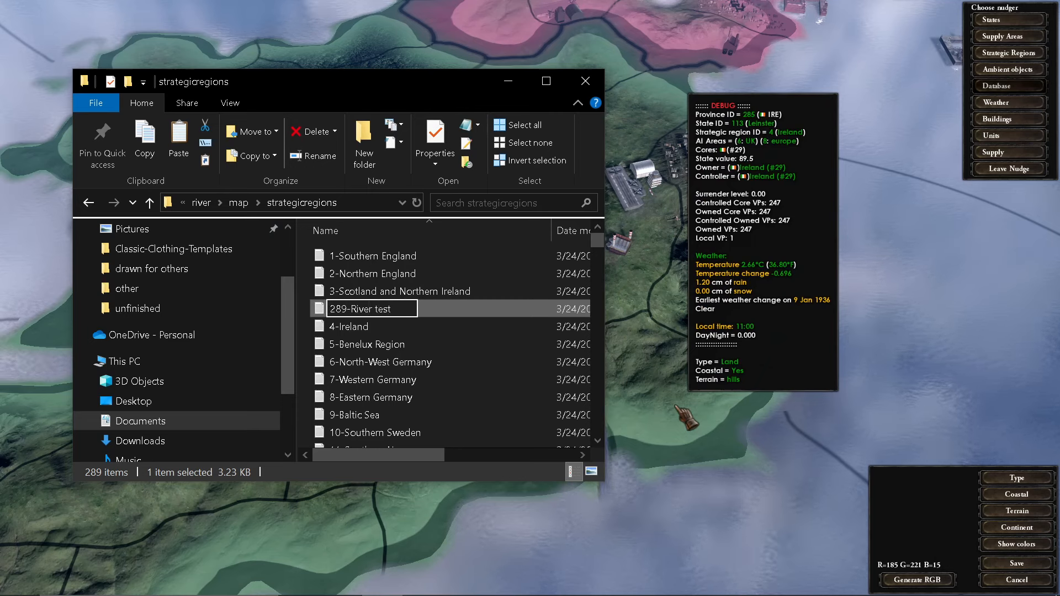
{"action": "double_click", "coordinate": [363, 308]}
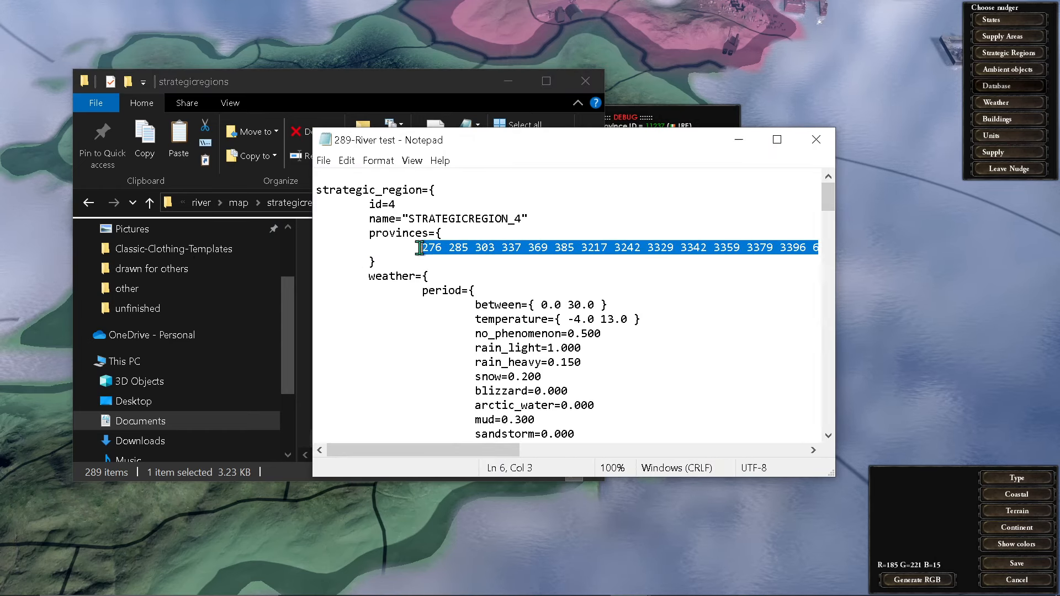
Set the region file's provinces to 13363, name to "River" and id to 289
{"action": "type", "text": "133"}
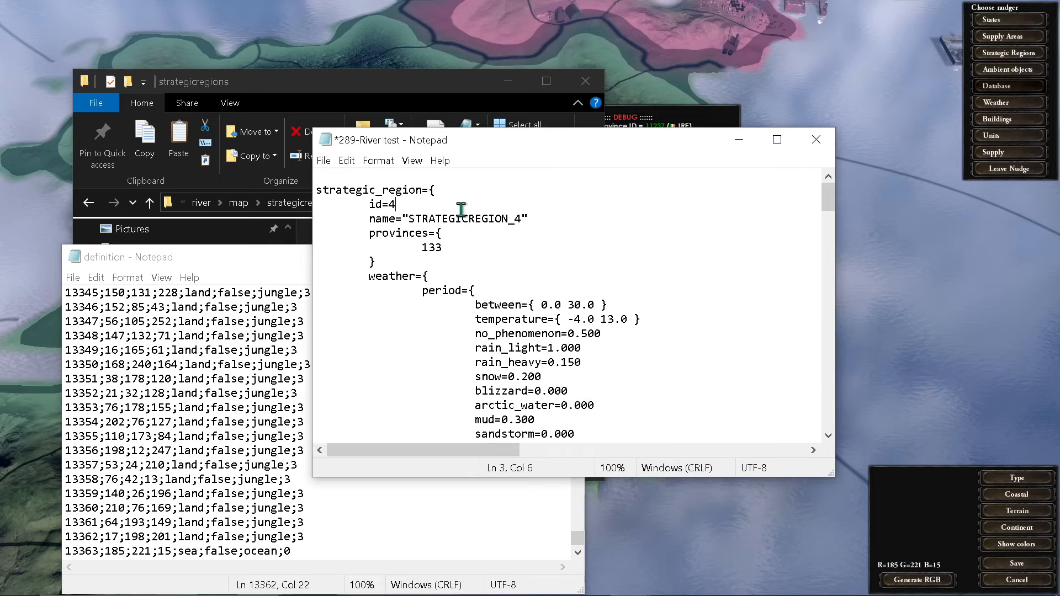
{"action": "left_click", "coordinate": [444, 247]}
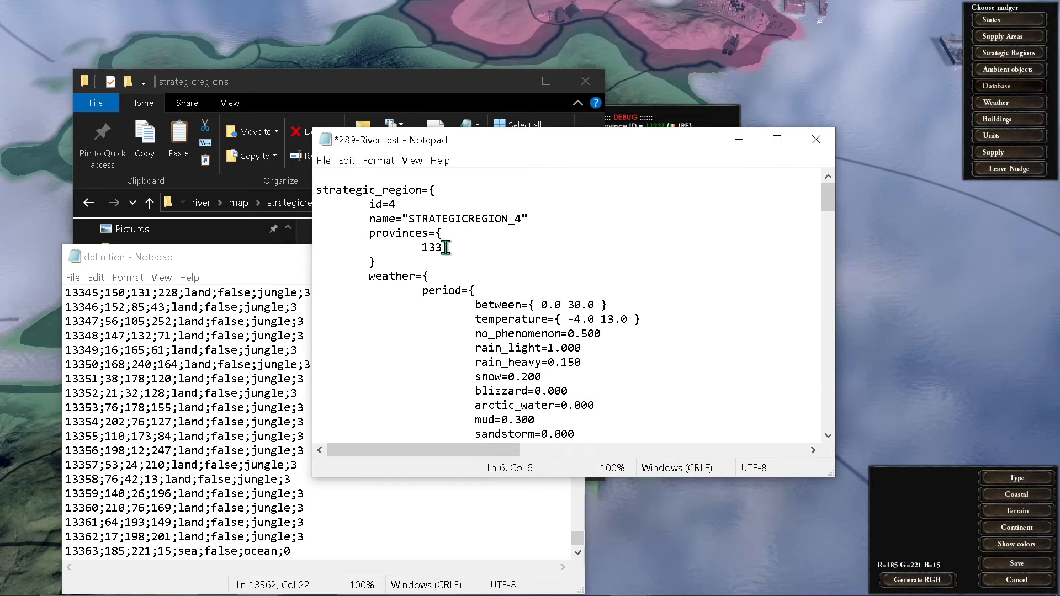
{"action": "scroll", "scroll_direction": "down", "scroll_amount": 3}
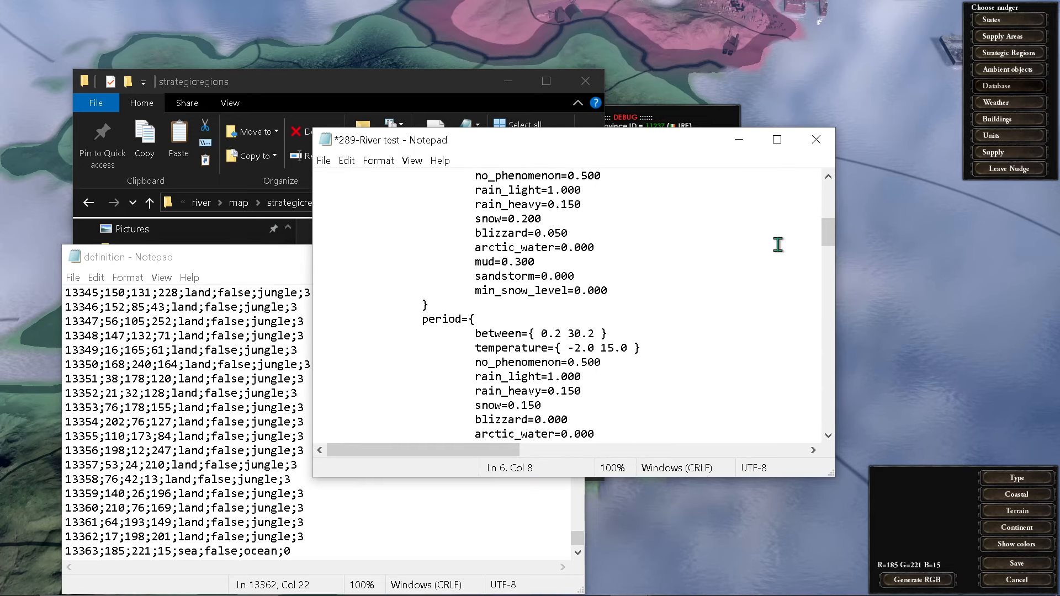
{"action": "scroll", "scroll_direction": "down", "scroll_amount": 3}
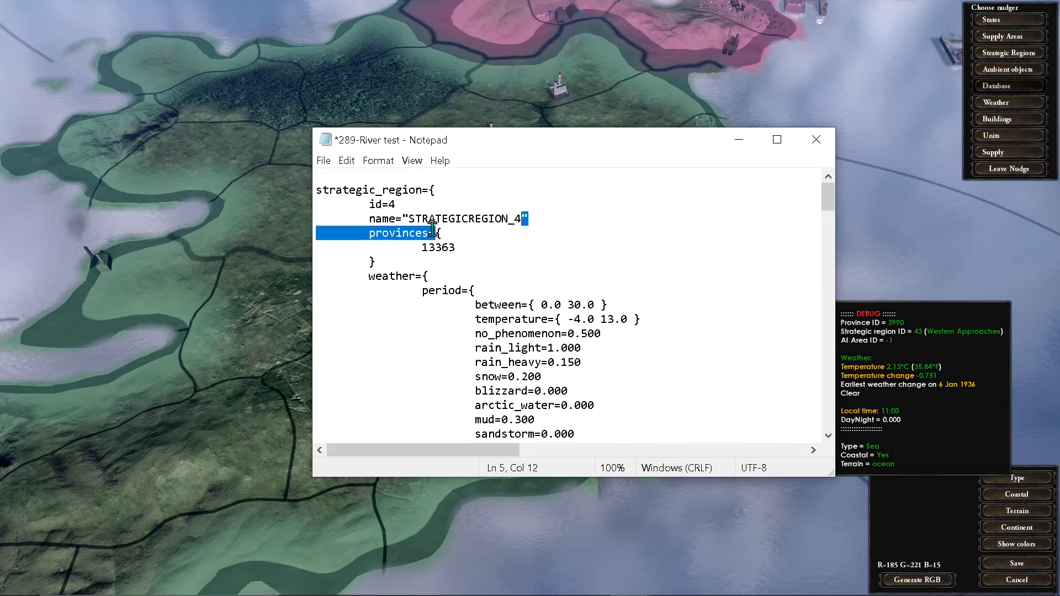
{"action": "double_click", "coordinate": [463, 219]}
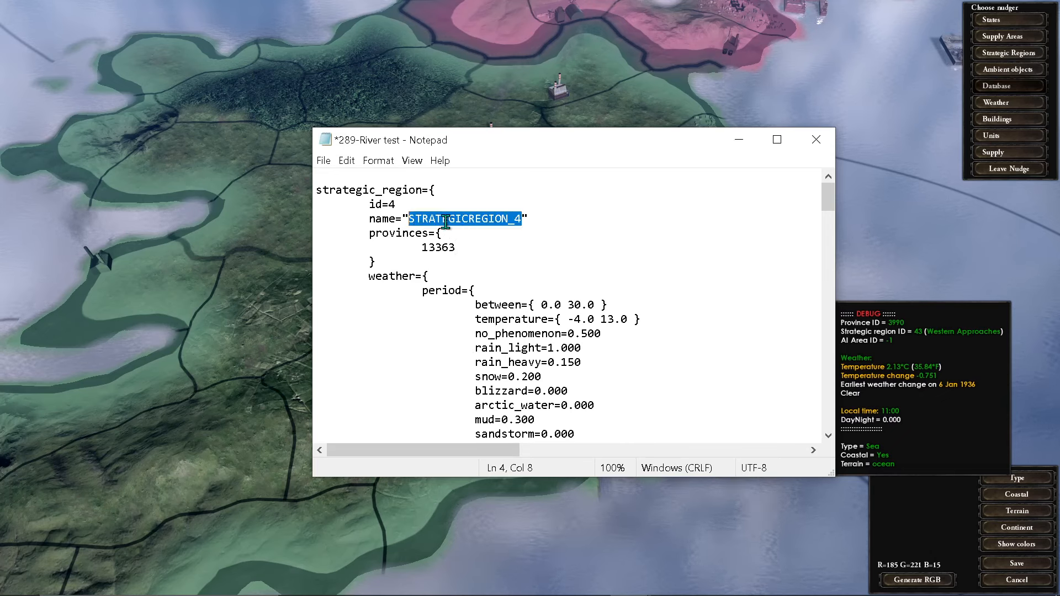
{"action": "type", "text": "River\""}
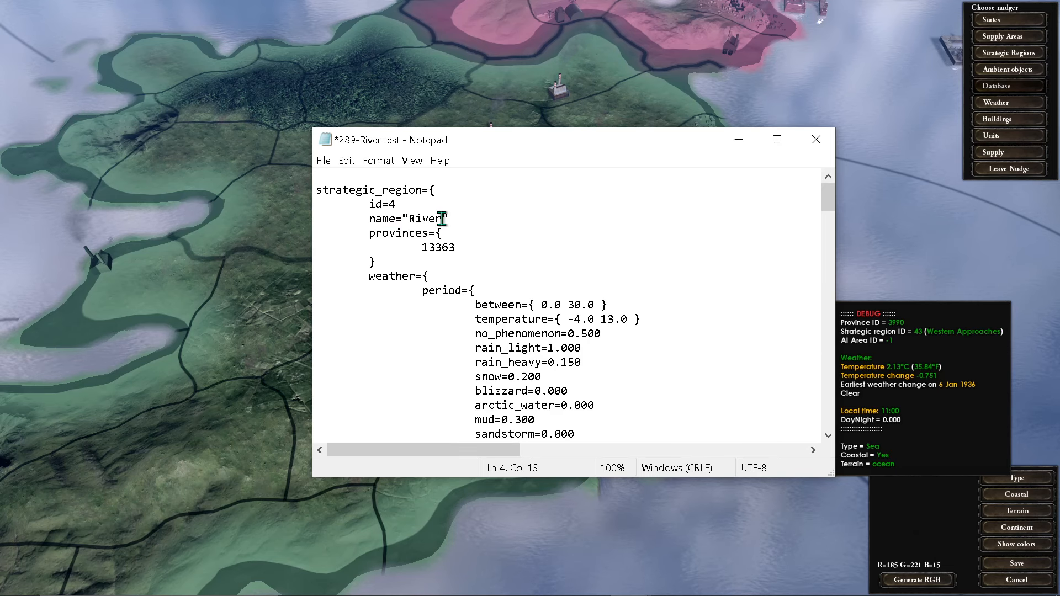
{"action": "type", "text": "2"}
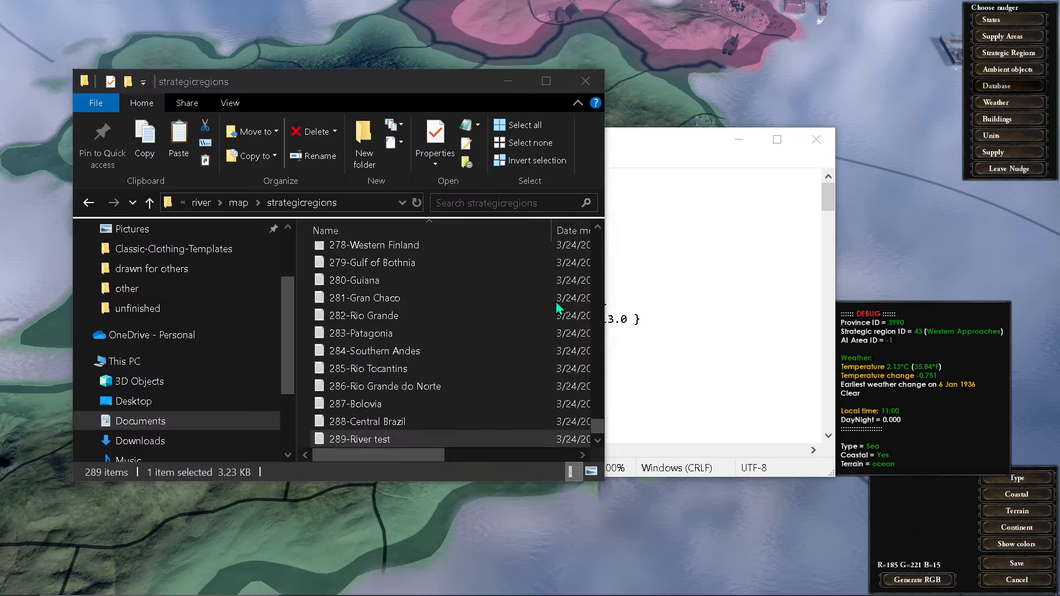
{"action": "mouse_move", "coordinate": [399, 436]}
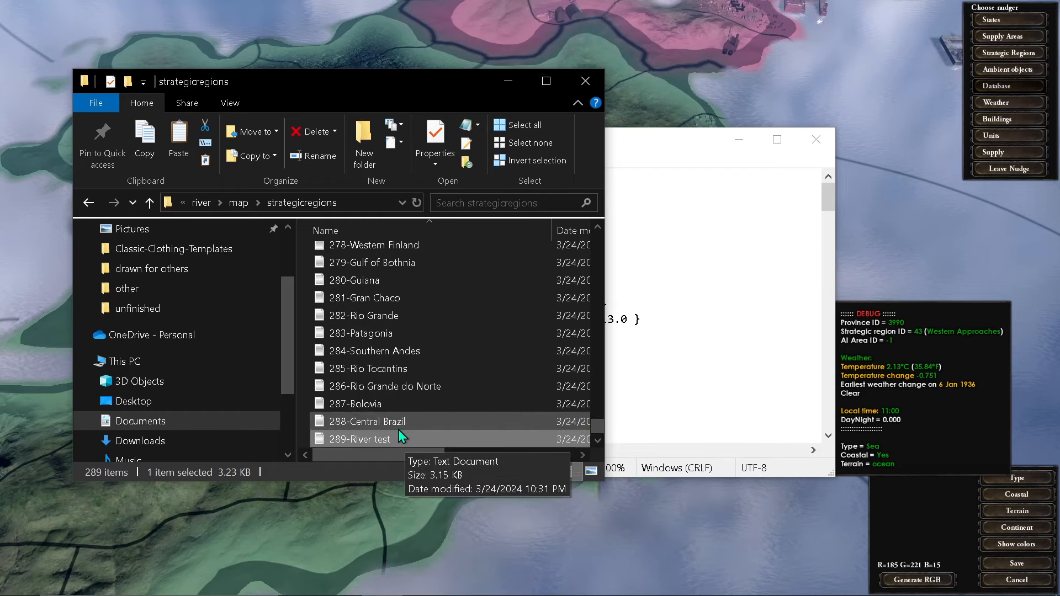
{"action": "double_click", "coordinate": [364, 439]}
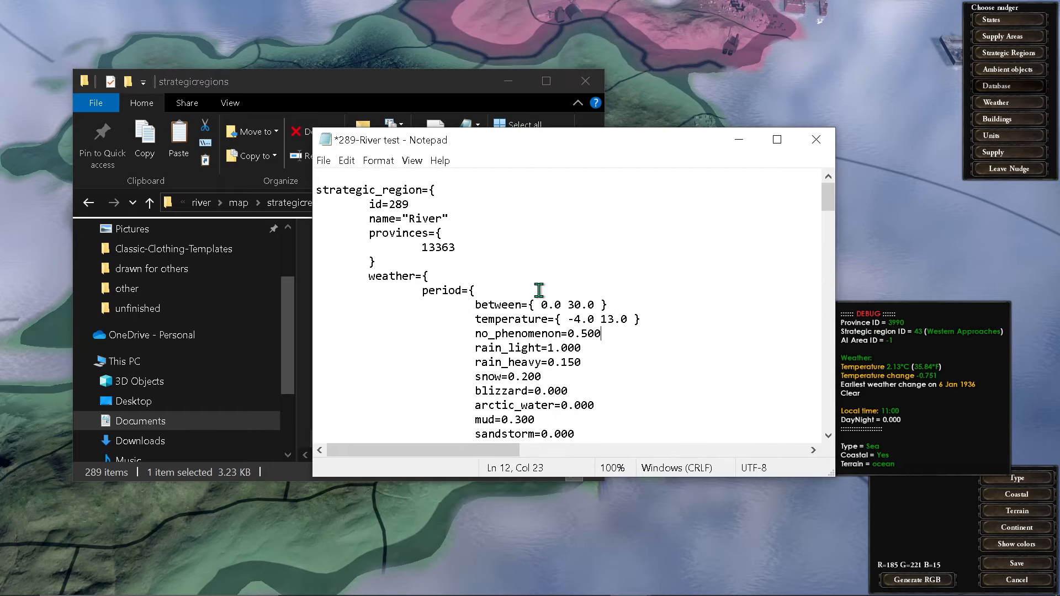
{"action": "double_click", "coordinate": [427, 219]}
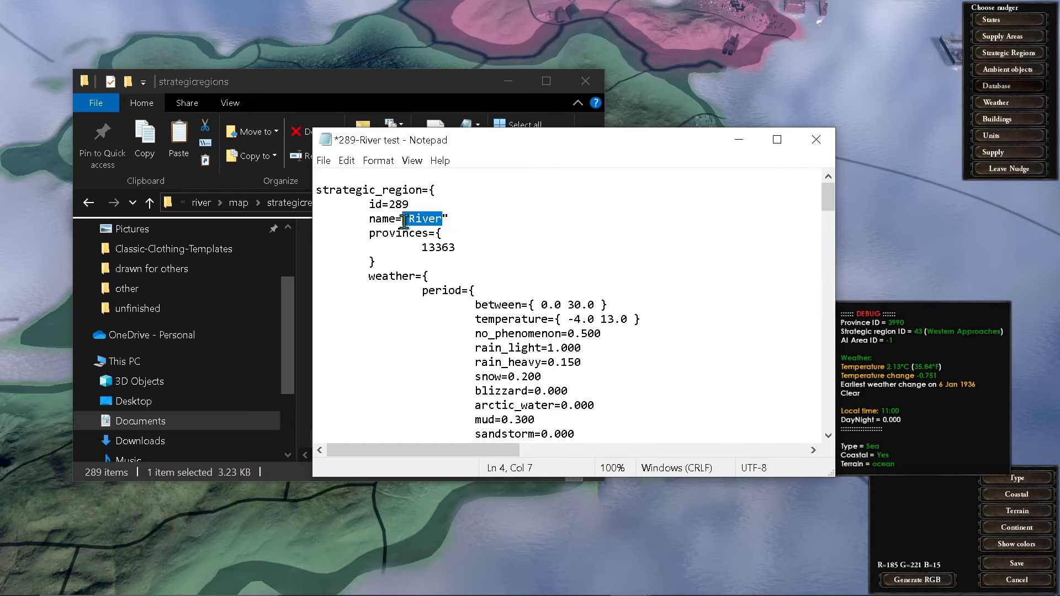
{"action": "left_click", "coordinate": [440, 234]}
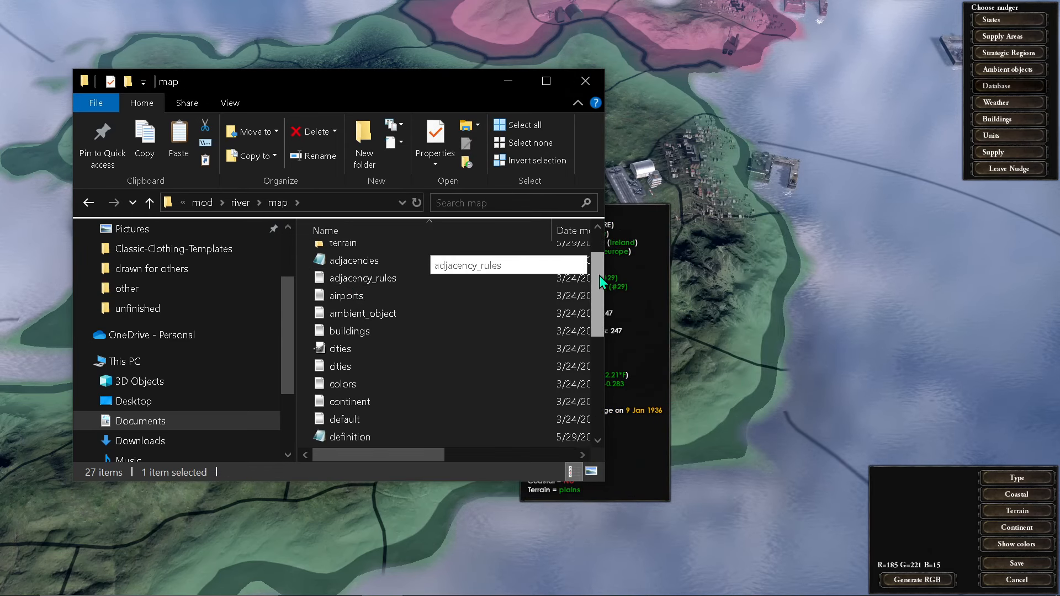
Scroll the mod's map folder to provinces.bmp and open it with GIMP
{"action": "scroll", "scroll_direction": "down", "scroll_amount": 3}
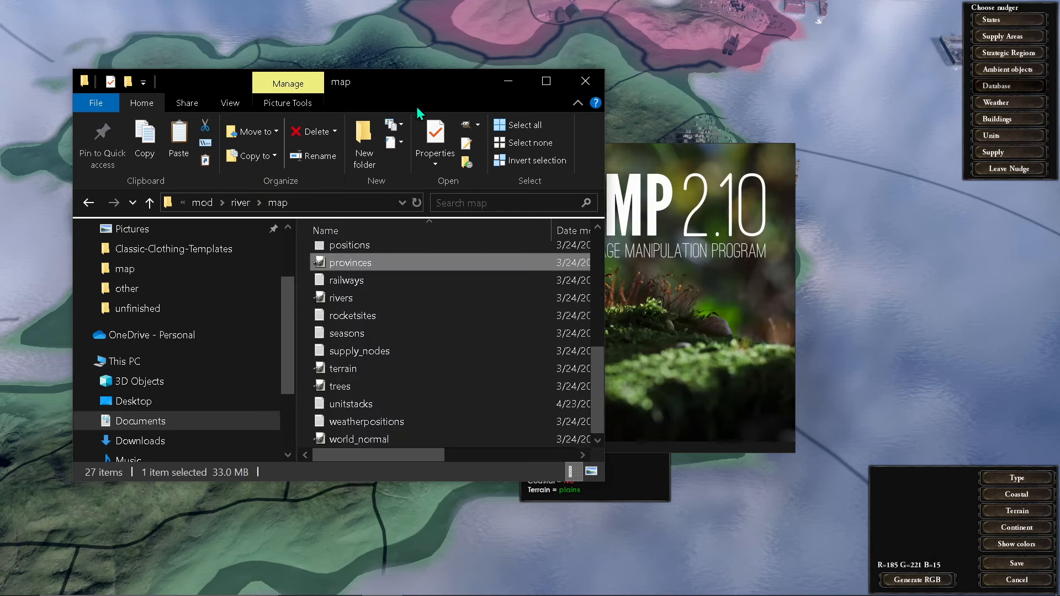
{"action": "mouse_move", "coordinate": [385, 371]}
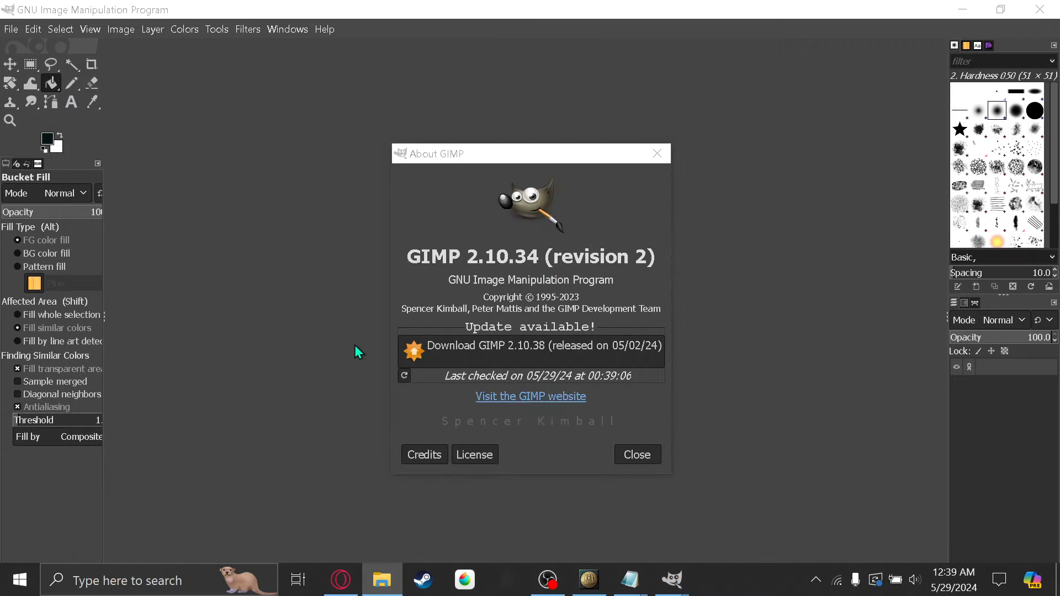
Copy the Irish river channel from the rivers image and paste it over provinces
{"action": "left_click", "coordinate": [637, 455]}
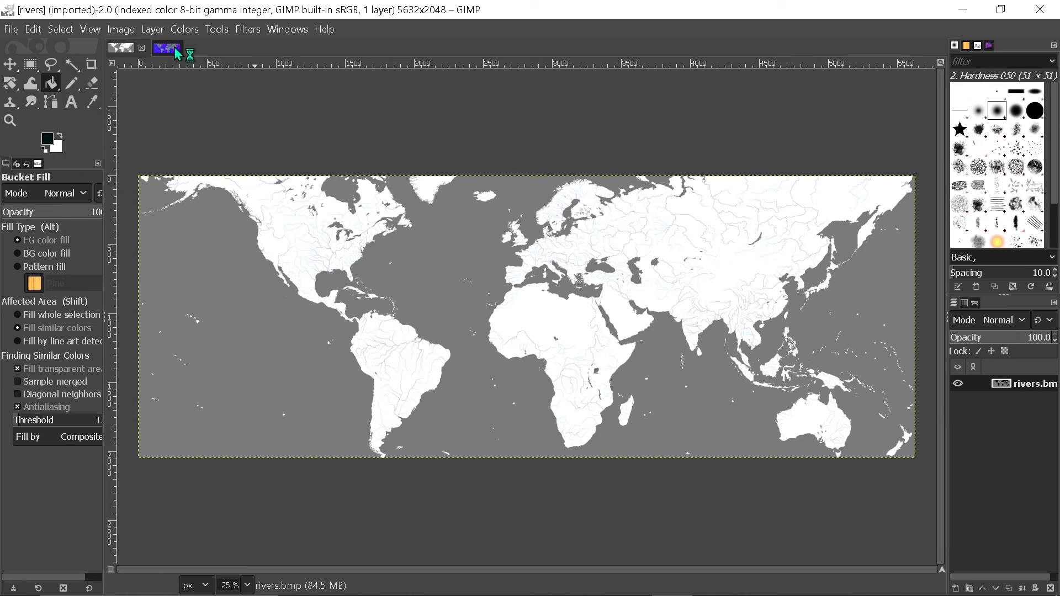
{"action": "left_click", "coordinate": [166, 48]}
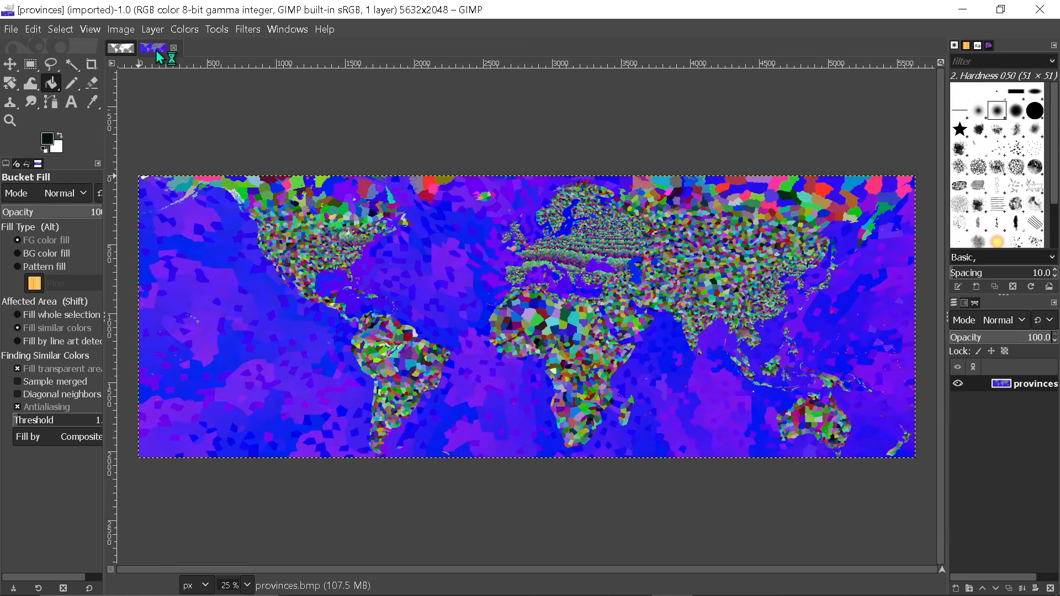
{"action": "left_click", "coordinate": [185, 48]}
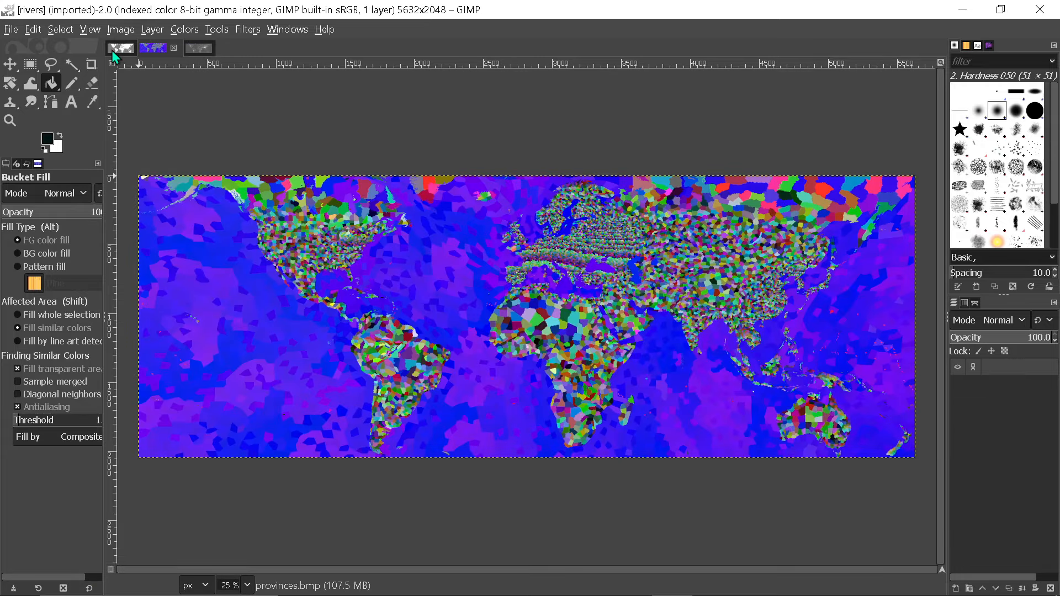
{"action": "left_click", "coordinate": [153, 47]}
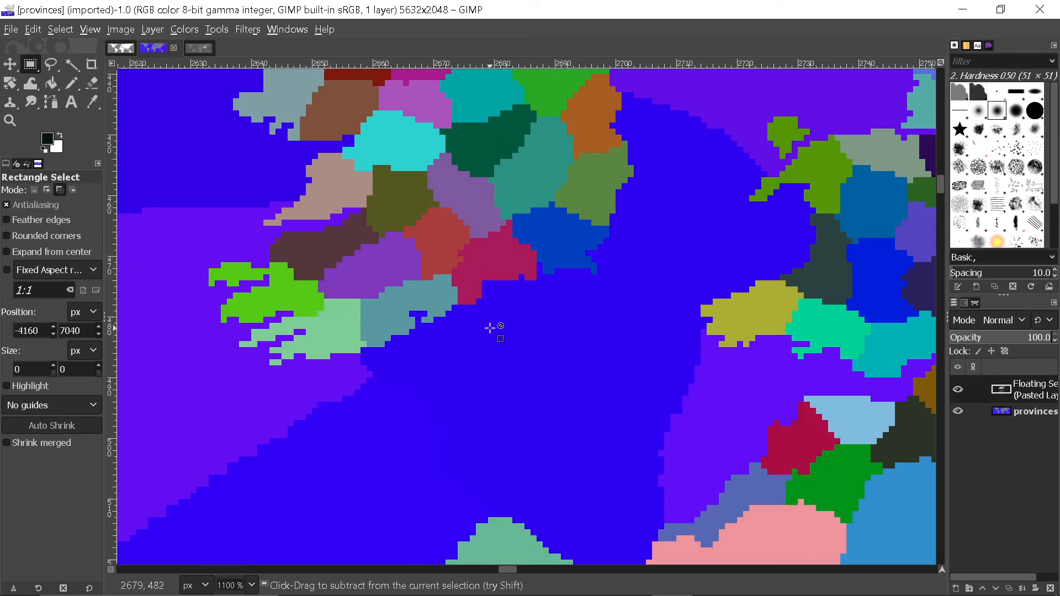
{"action": "mouse_move", "coordinate": [541, 374]}
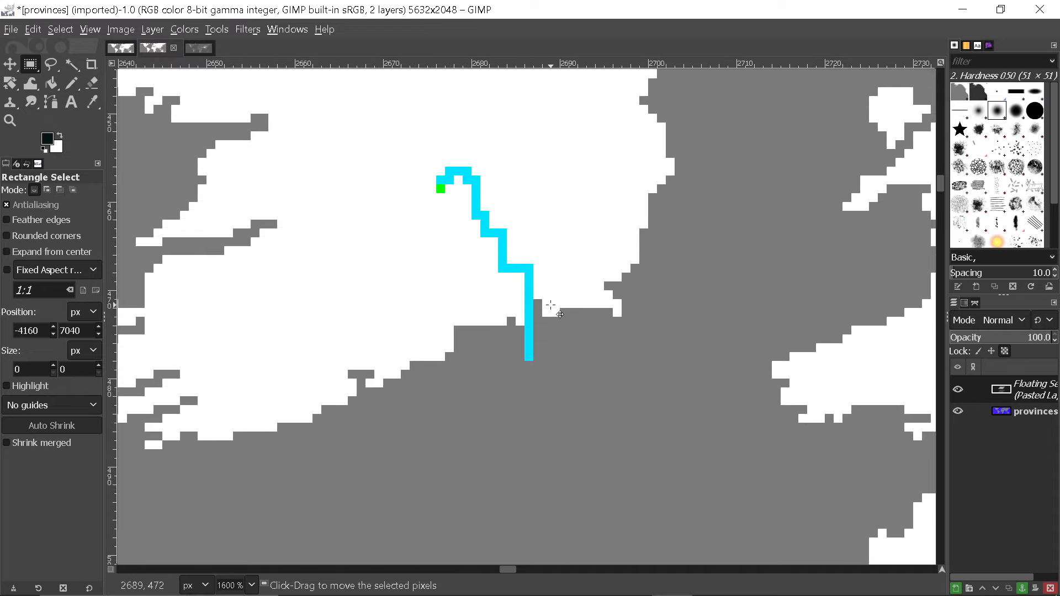
{"action": "right_click", "coordinate": [556, 308]}
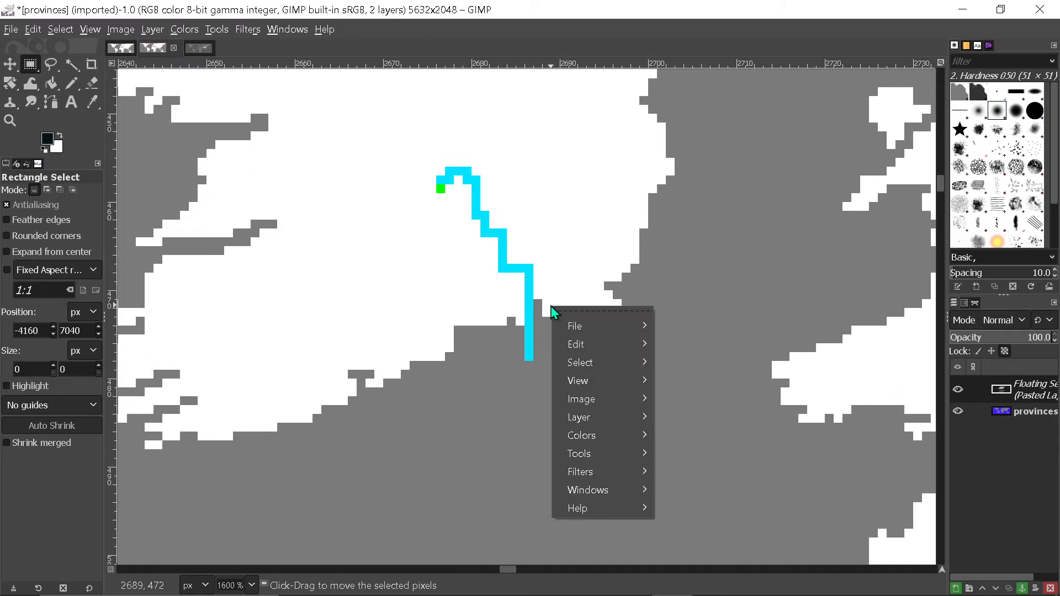
{"action": "key", "text": "Alt+Tab"}
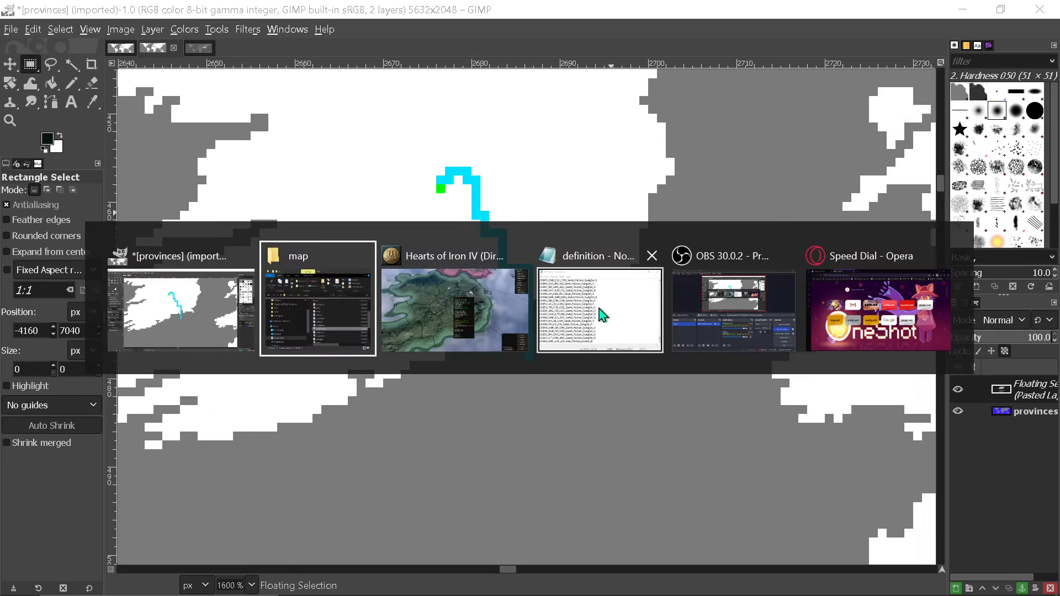
{"action": "left_click", "coordinate": [600, 310]}
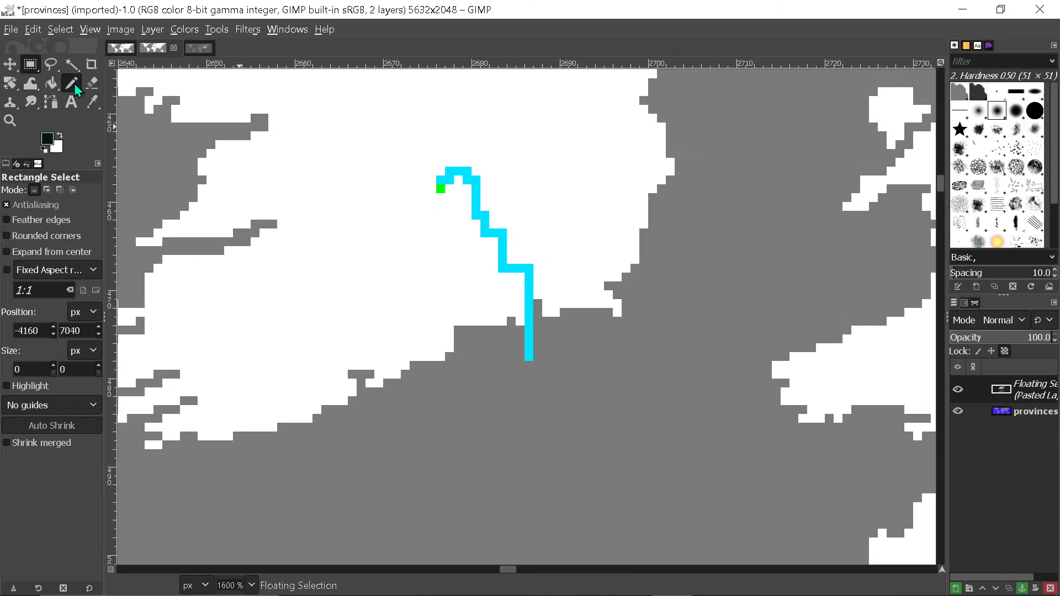
Pick the pencil tool and set the foreground colour to RGB 185, 221, 18
{"action": "left_click", "coordinate": [72, 83]}
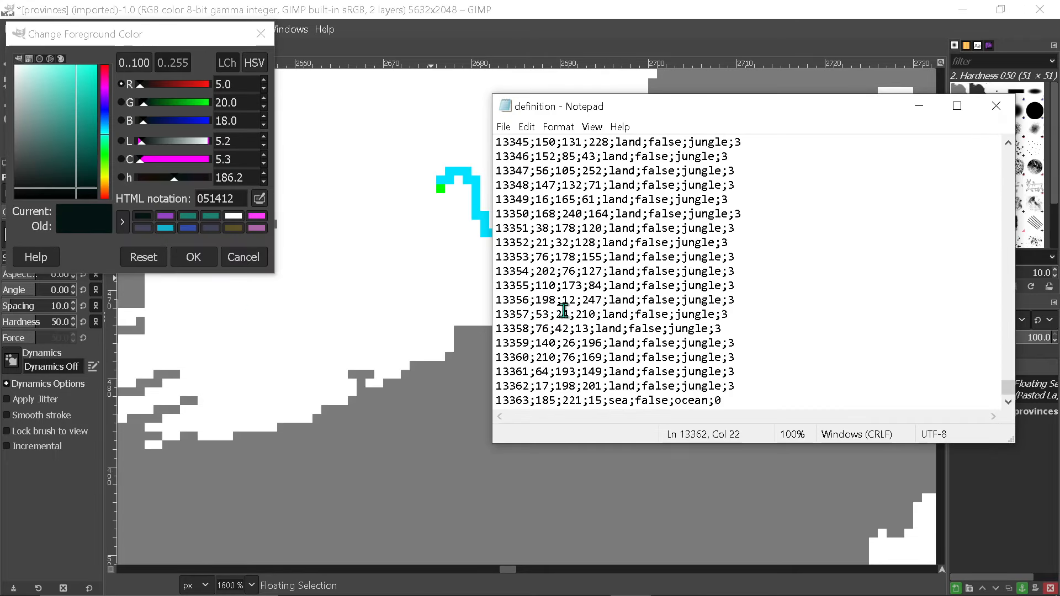
{"action": "key", "text": "alt+tab"}
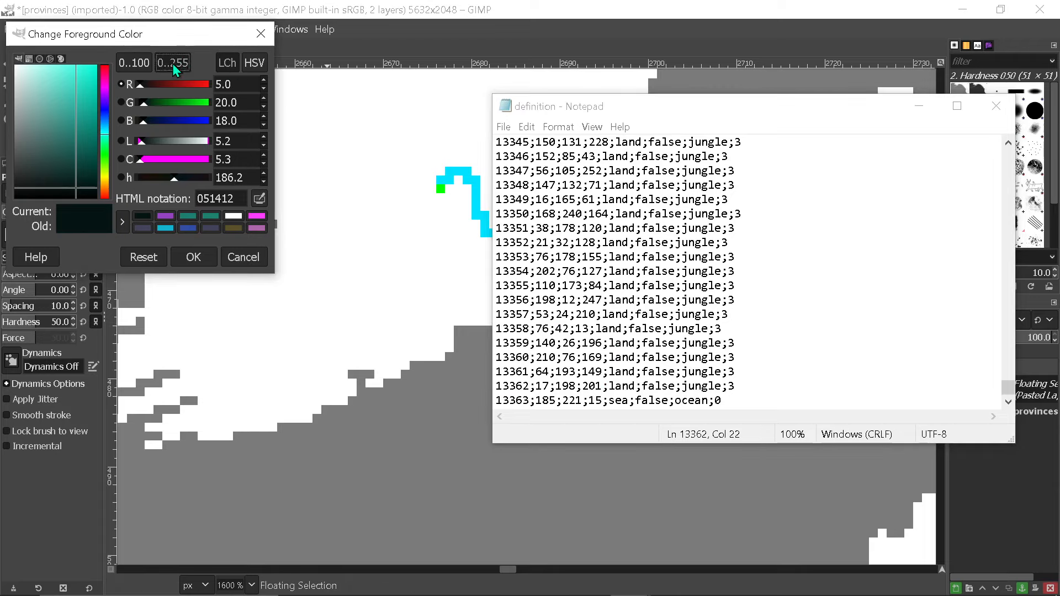
{"action": "left_click", "coordinate": [223, 84]}
{"action": "type", "text": "185"}
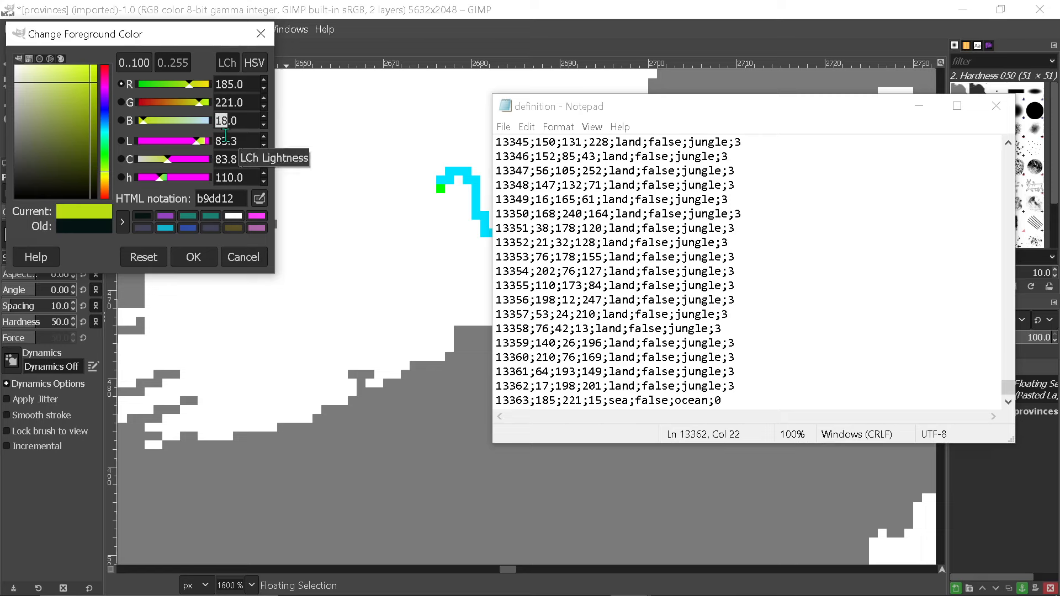
{"action": "left_click", "coordinate": [193, 257]}
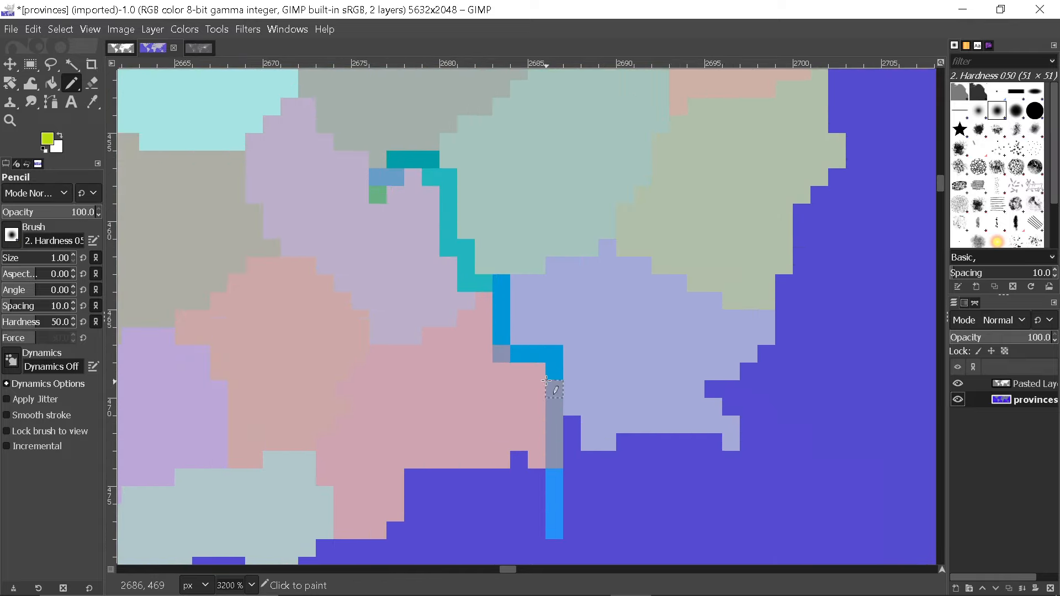
Paint the river channel pixels through Ireland in yellow-green and sample the sea colour
{"action": "left_click", "coordinate": [554, 473]}
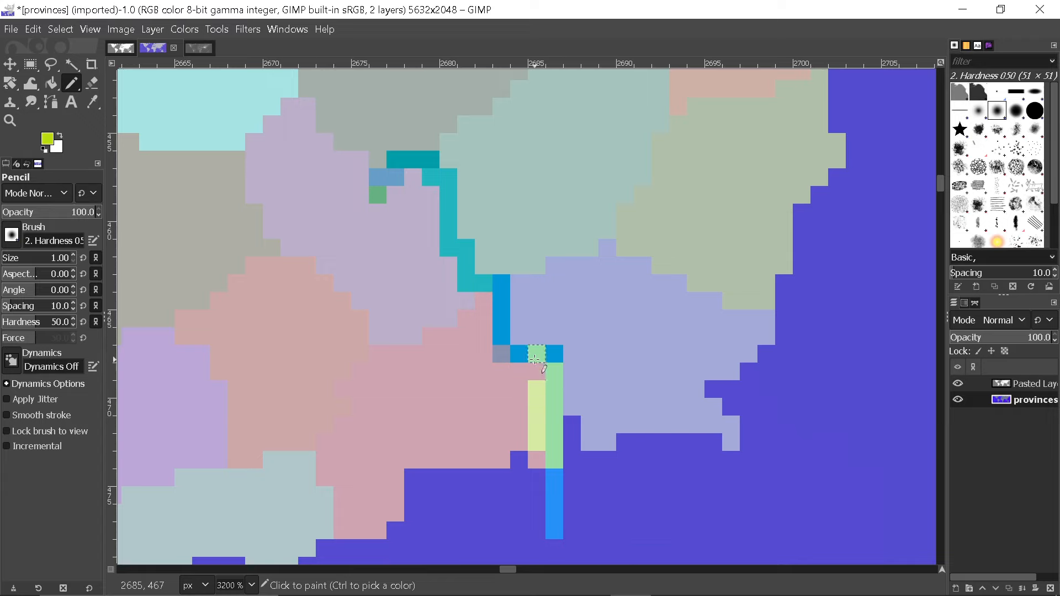
{"action": "double_click", "coordinate": [1036, 400]}
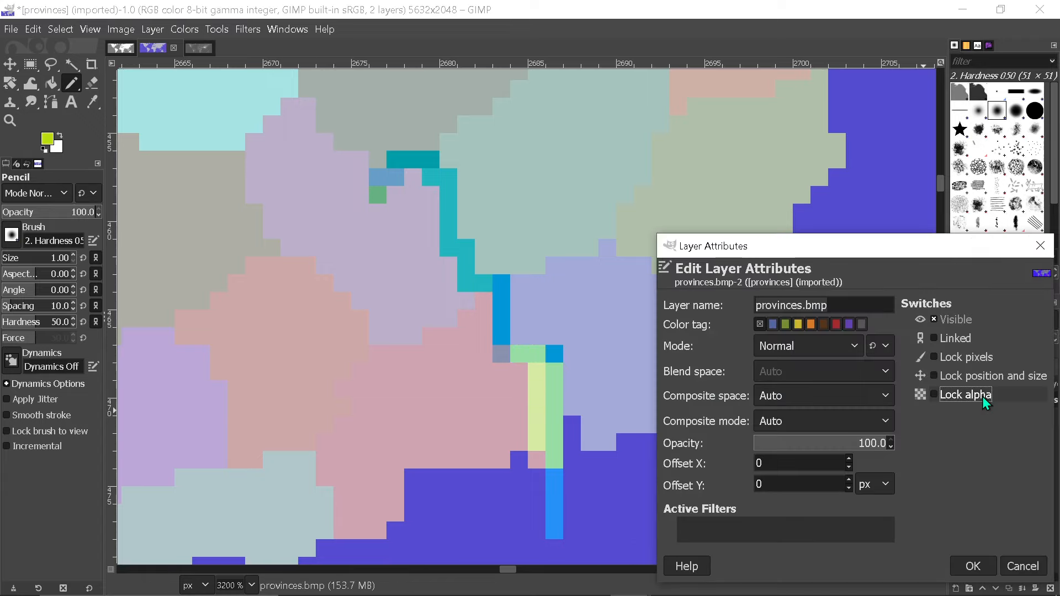
{"action": "left_click", "coordinate": [973, 566]}
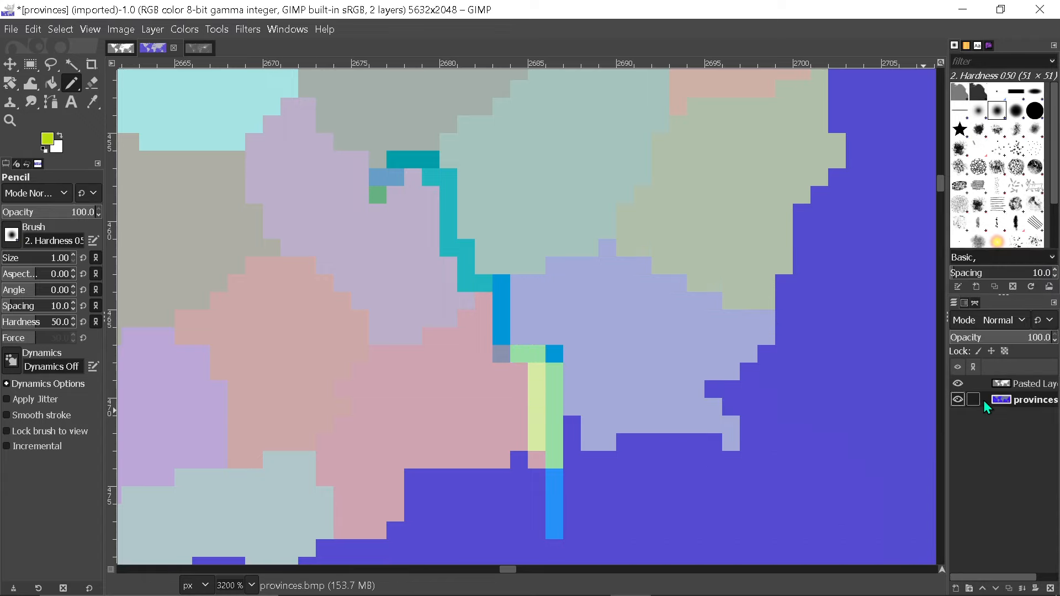
{"action": "left_click", "coordinate": [484, 289]}
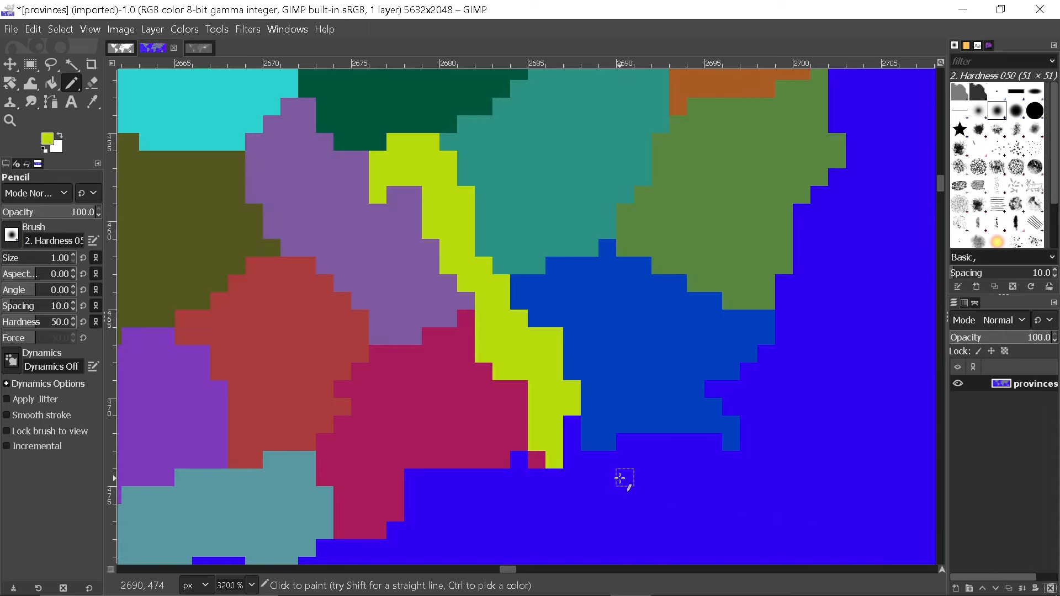
{"action": "mouse_move", "coordinate": [570, 475]}
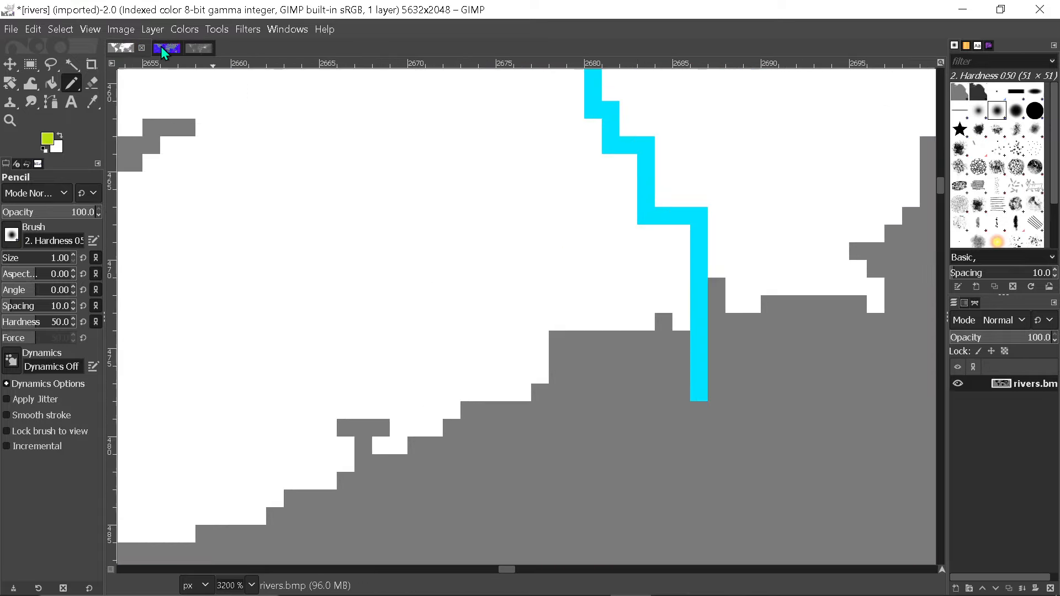
{"action": "left_click", "coordinate": [166, 47]}
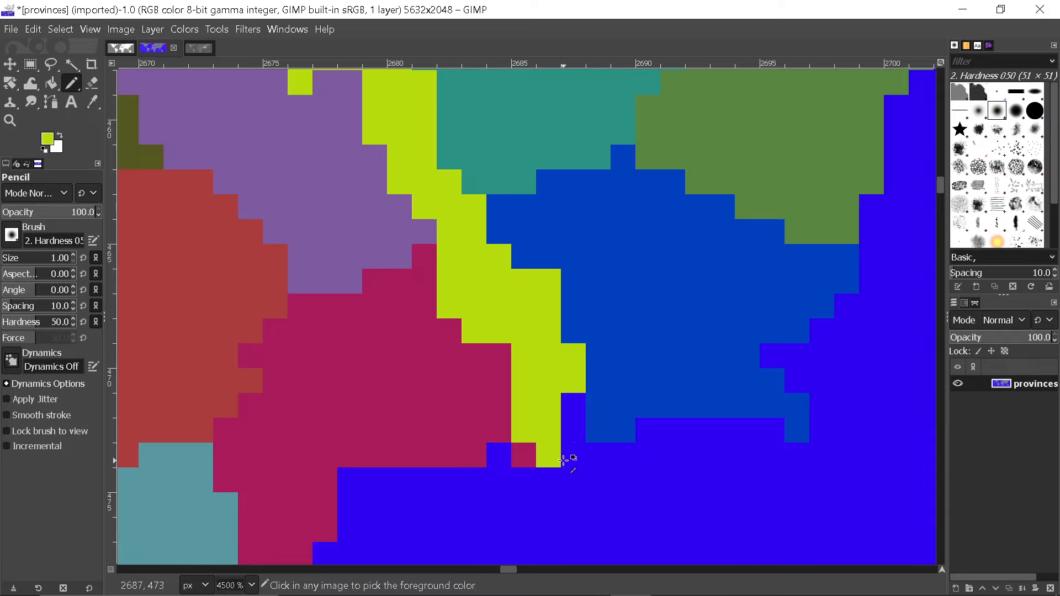
{"action": "left_click", "coordinate": [561, 461]}
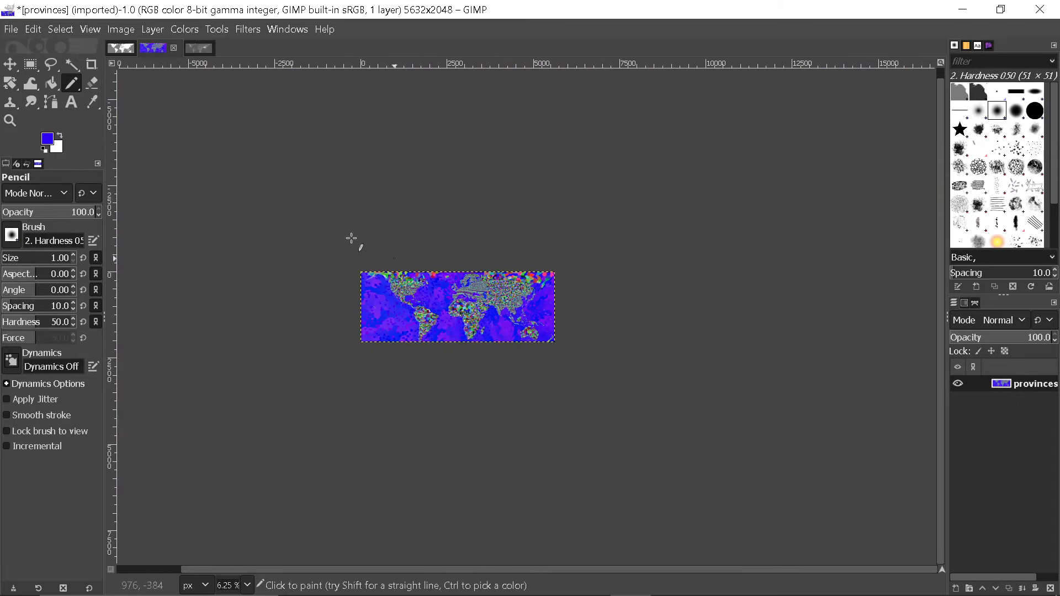
Paint the river channel pixels into the heightmap in a low, darker grey
{"action": "left_click", "coordinate": [31, 65]}
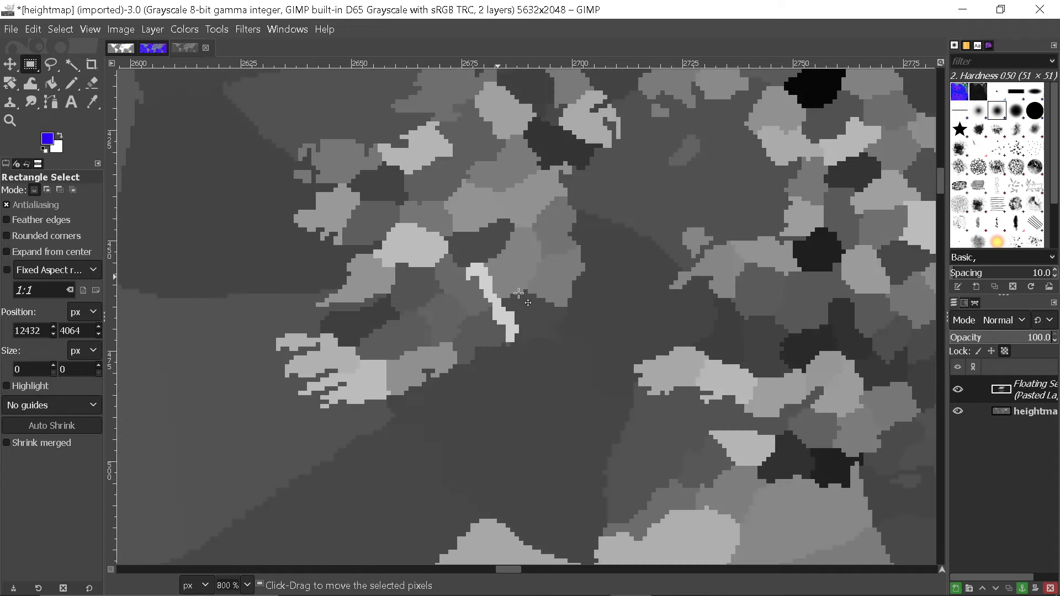
{"action": "mouse_move", "coordinate": [530, 276]}
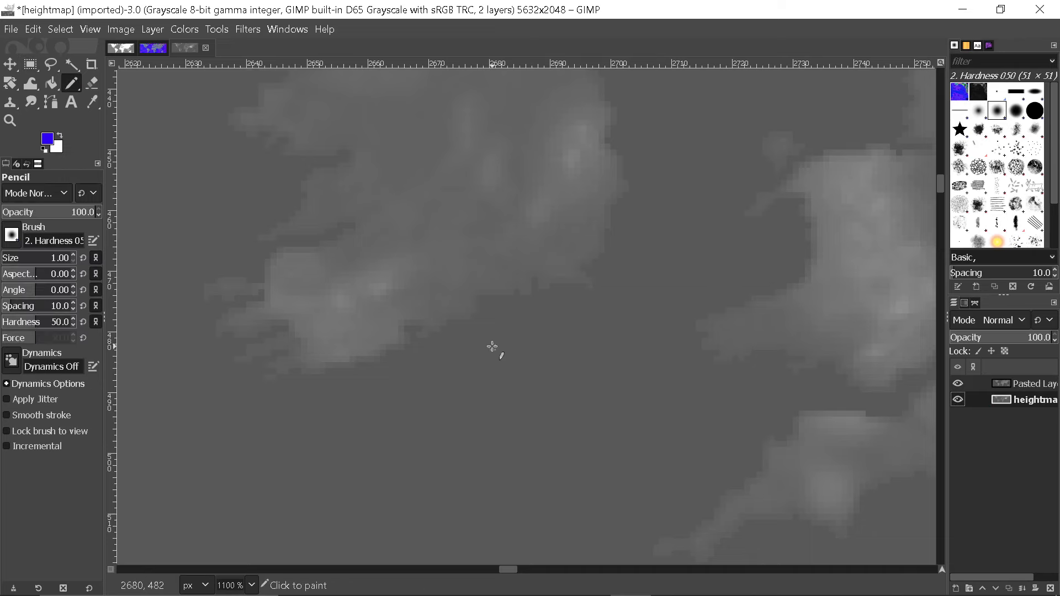
{"action": "left_click", "coordinate": [46, 145]}
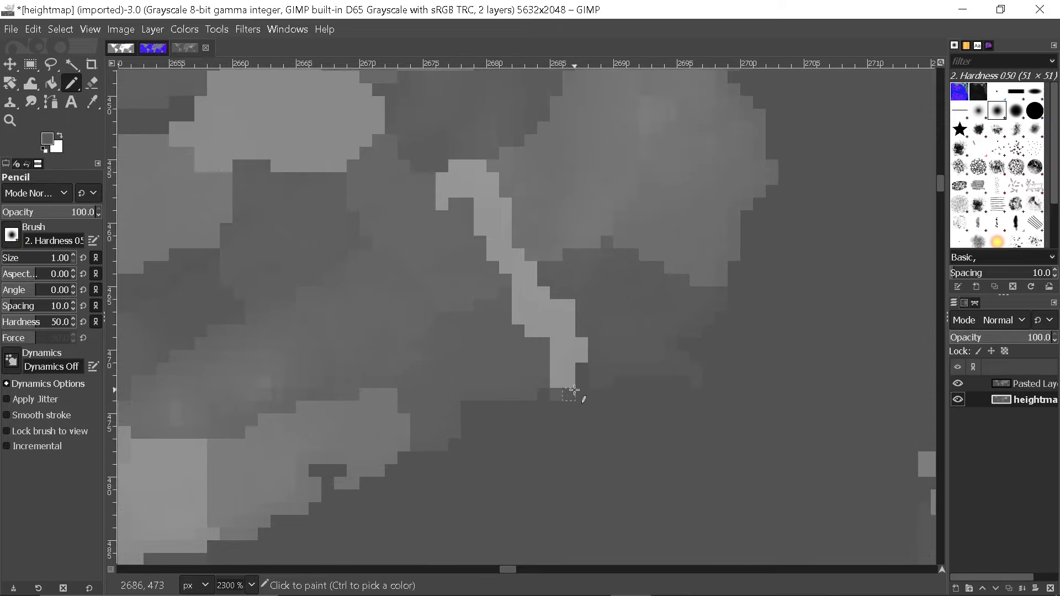
{"action": "mouse_move", "coordinate": [563, 357]}
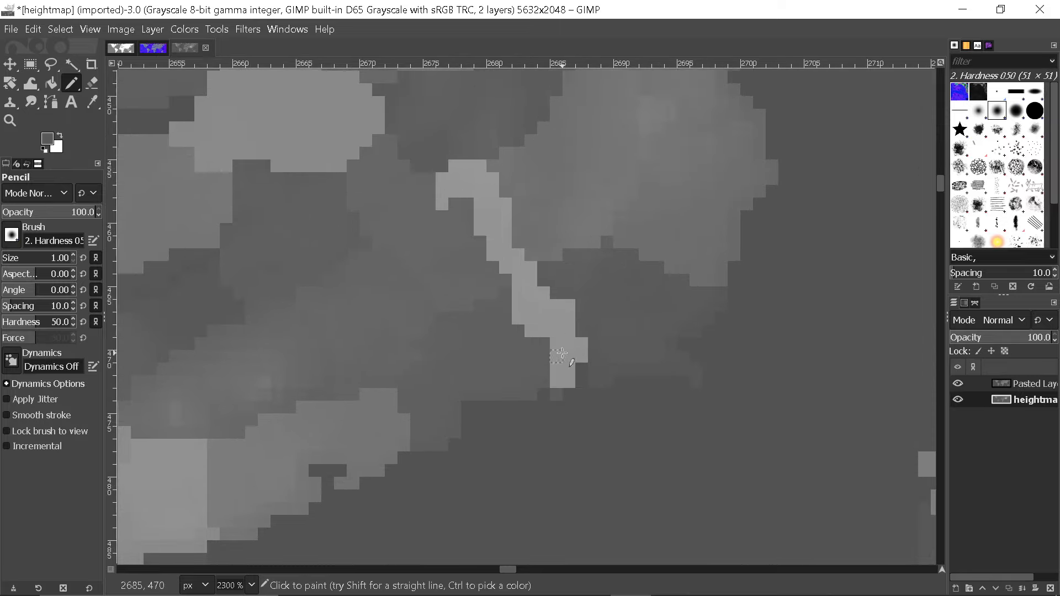
{"action": "mouse_move", "coordinate": [532, 331]}
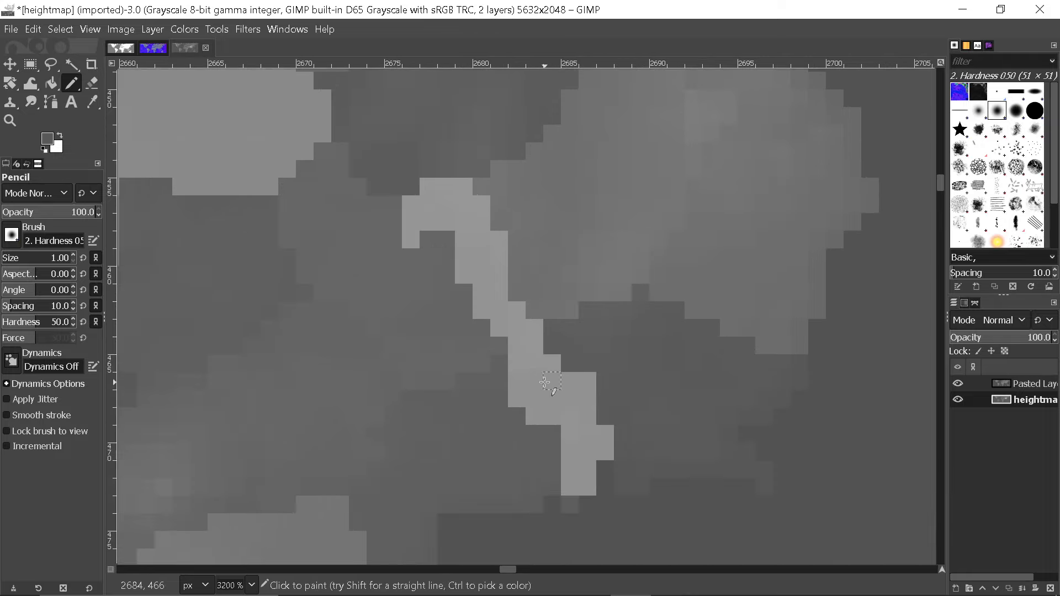
{"action": "mouse_move", "coordinate": [530, 334]}
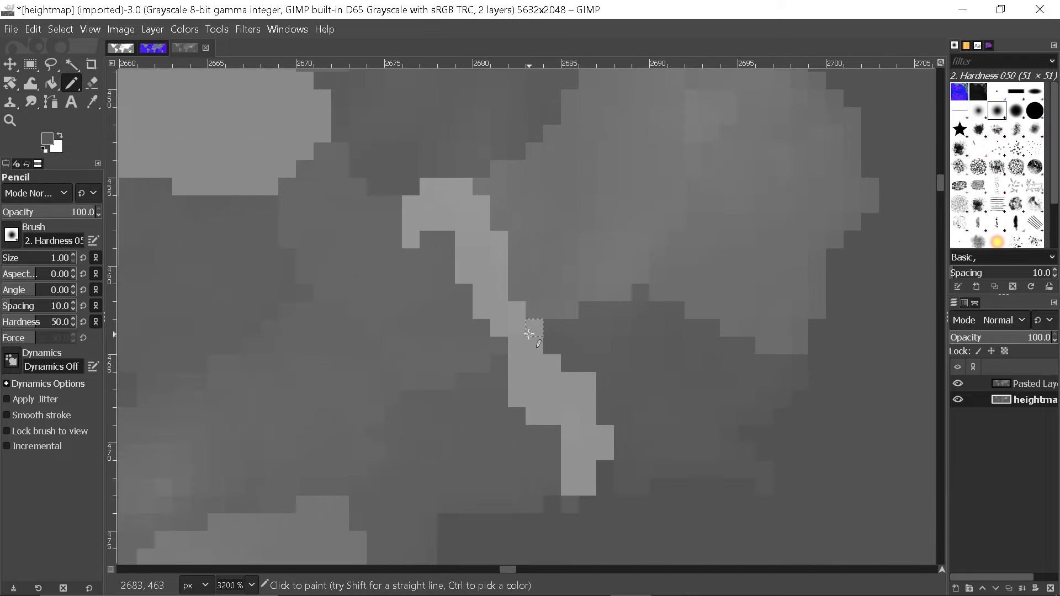
{"action": "mouse_move", "coordinate": [478, 281]}
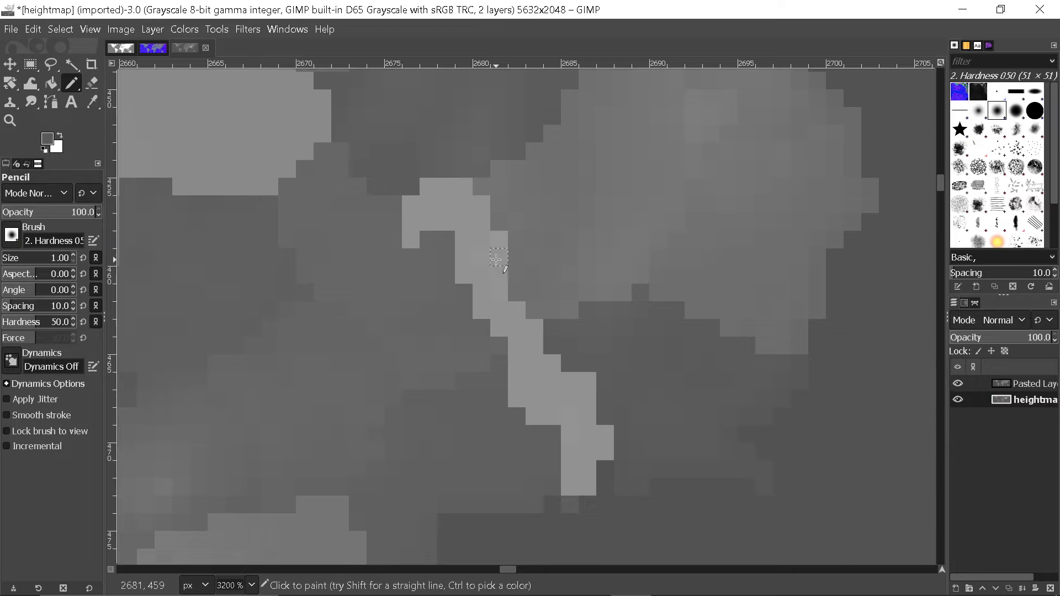
{"action": "mouse_move", "coordinate": [541, 367]}
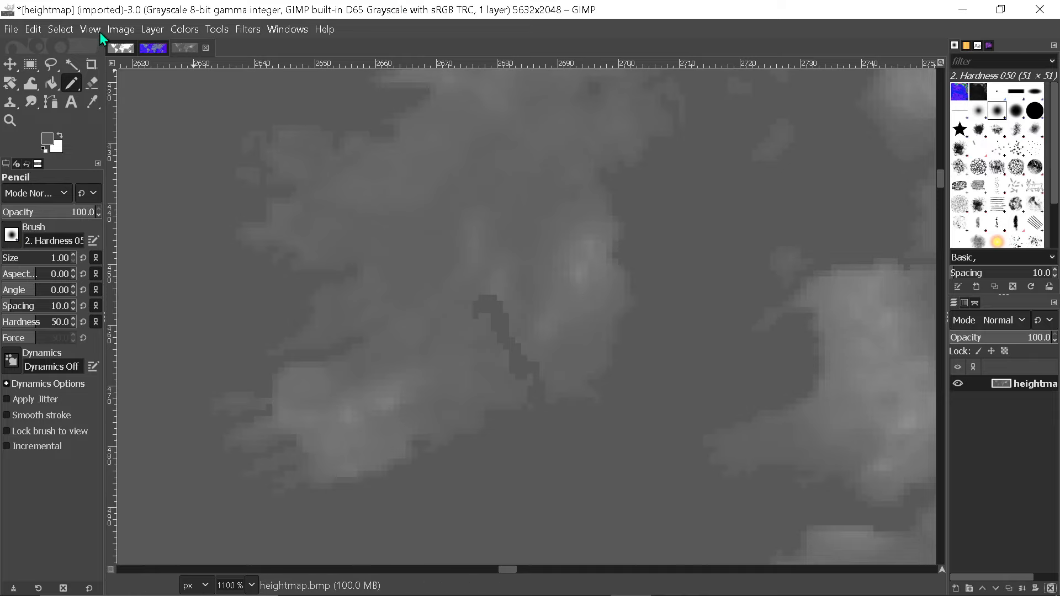
{"action": "left_click", "coordinate": [167, 48]}
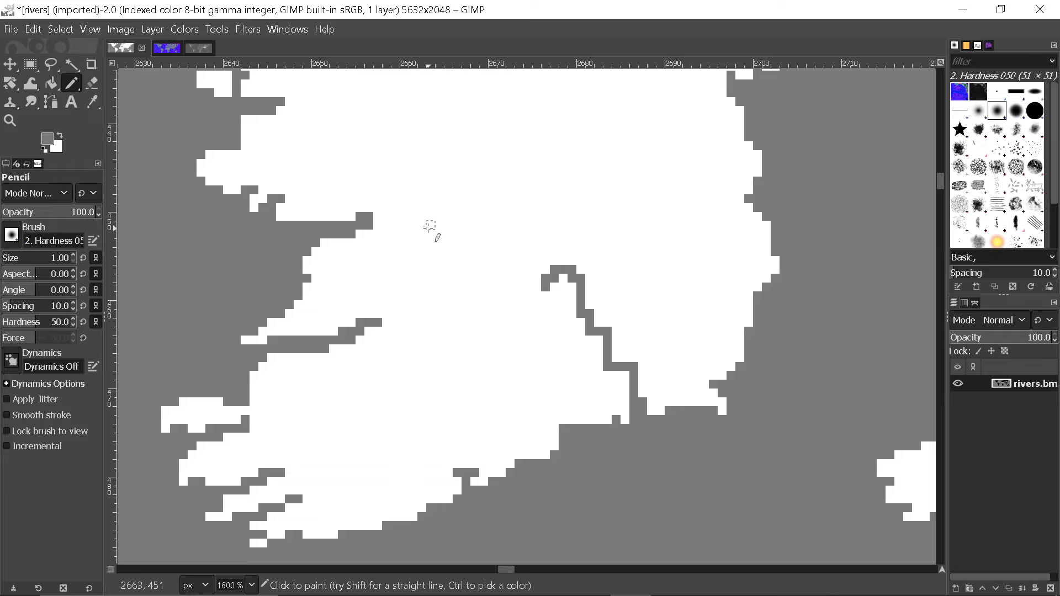
Export the rivers image as BMP to mod/river/map, replacing the old file
{"action": "left_click", "coordinate": [9, 29]}
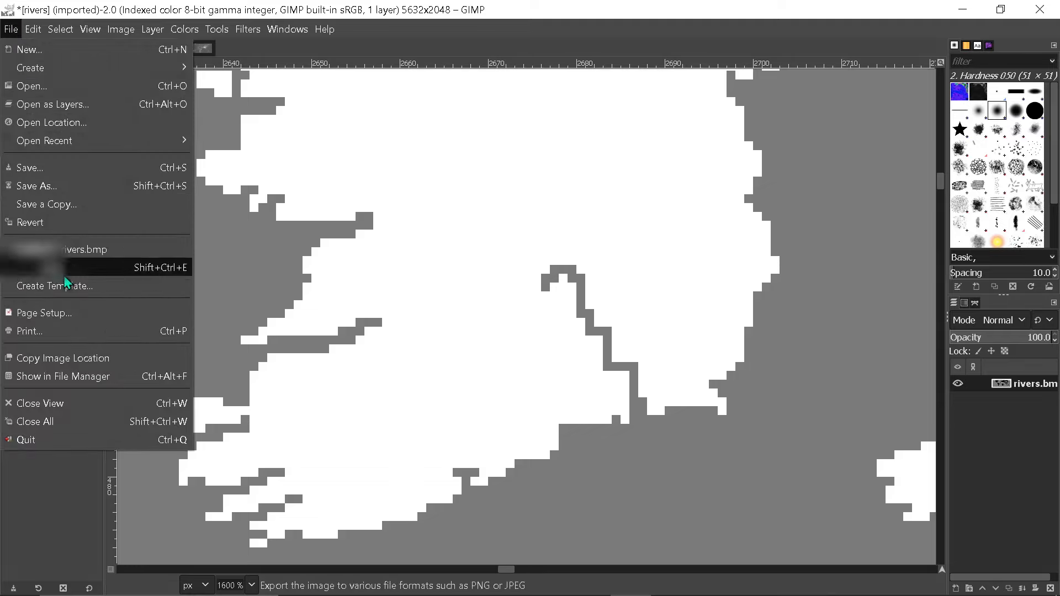
{"action": "left_click", "coordinate": [83, 264]}
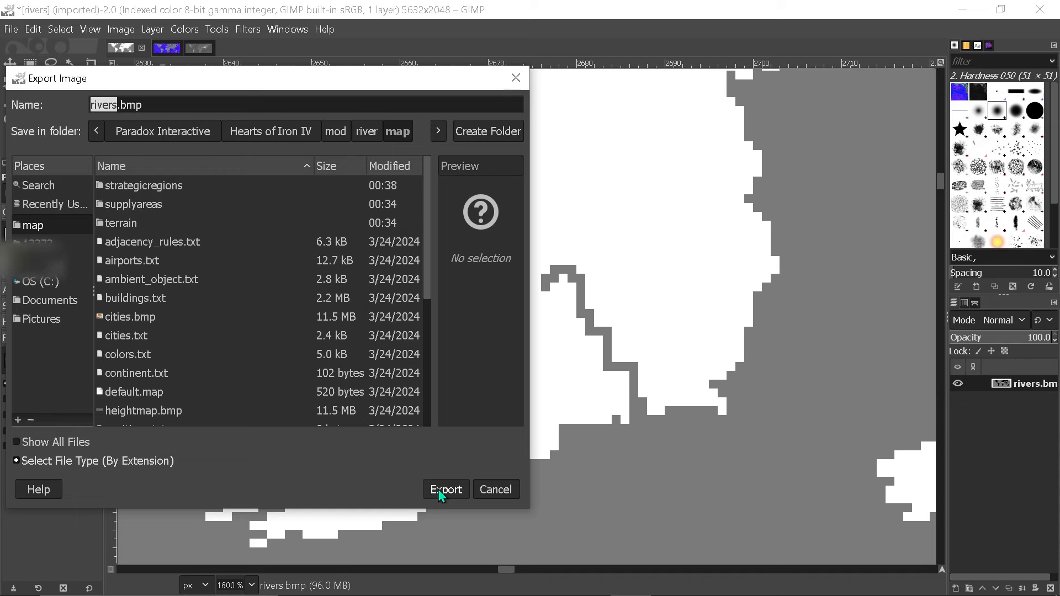
{"action": "left_click", "coordinate": [445, 490]}
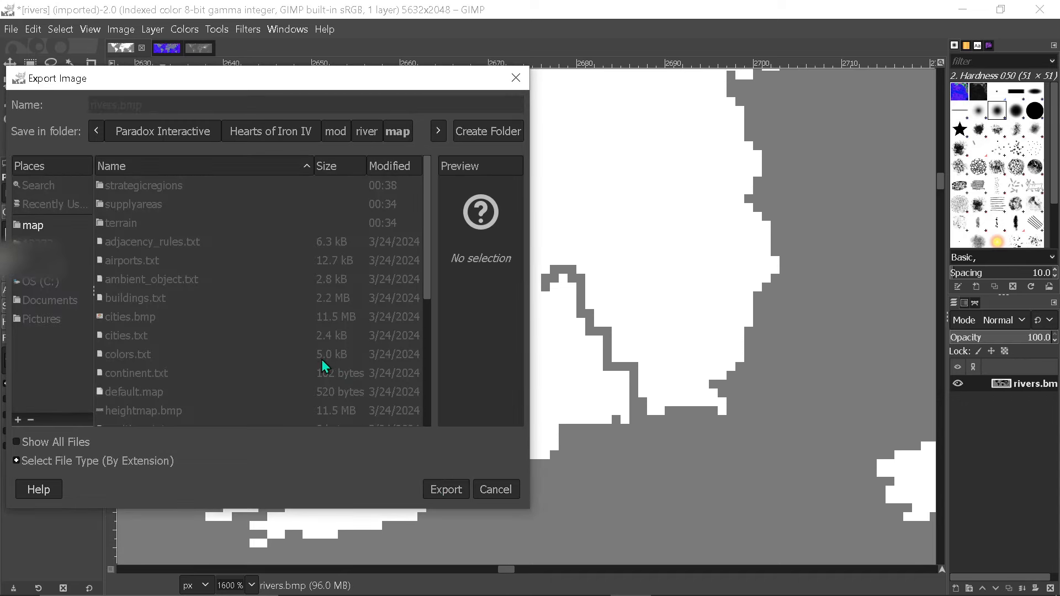
{"action": "left_click", "coordinate": [446, 489]}
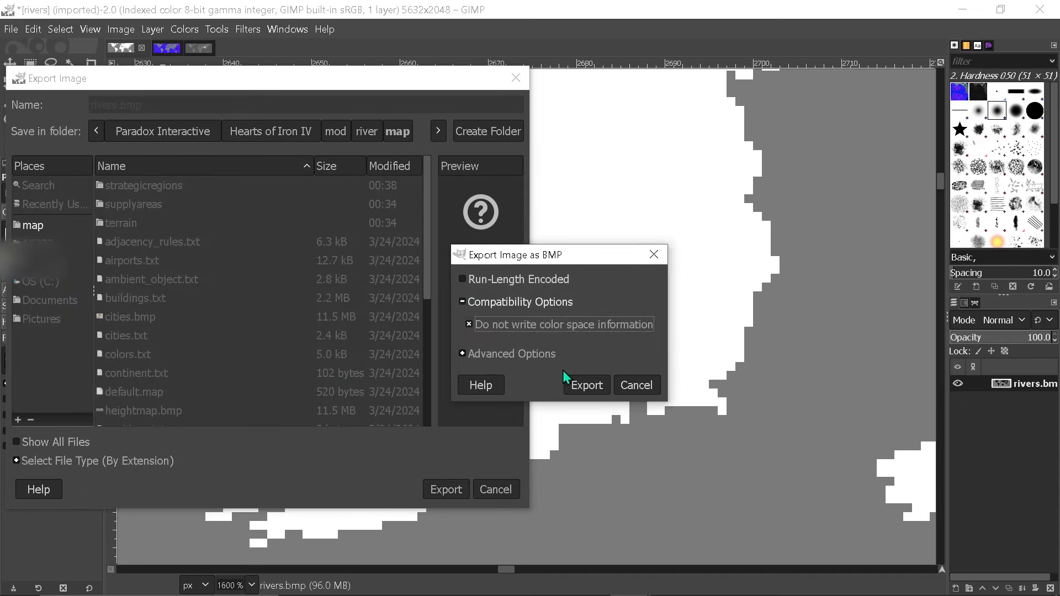
{"action": "left_click", "coordinate": [586, 385]}
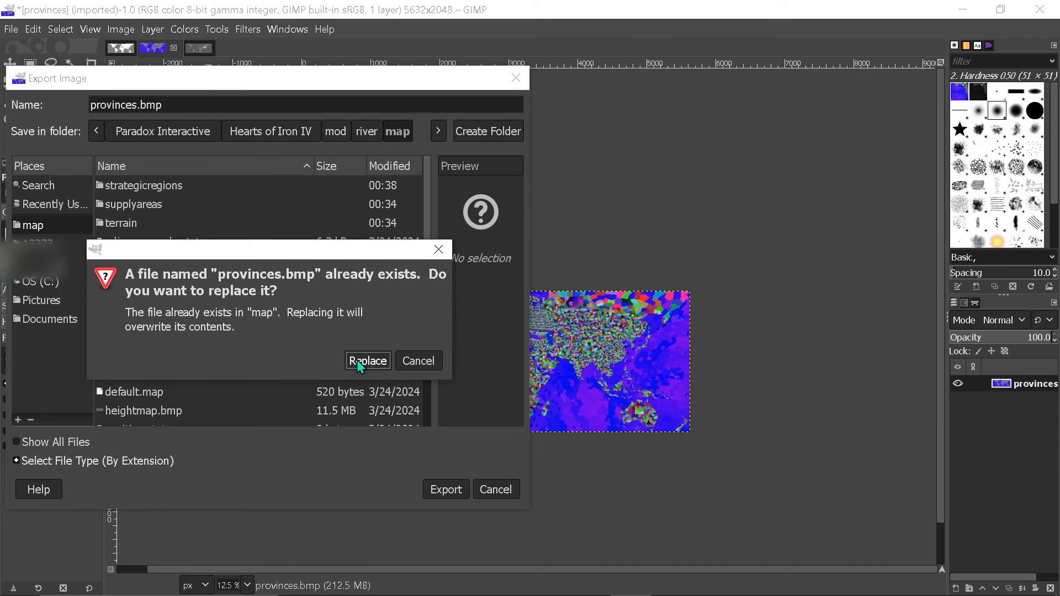
Export the provinces and heightmap images as BMP, replacing the old versions
{"action": "left_click", "coordinate": [367, 361]}
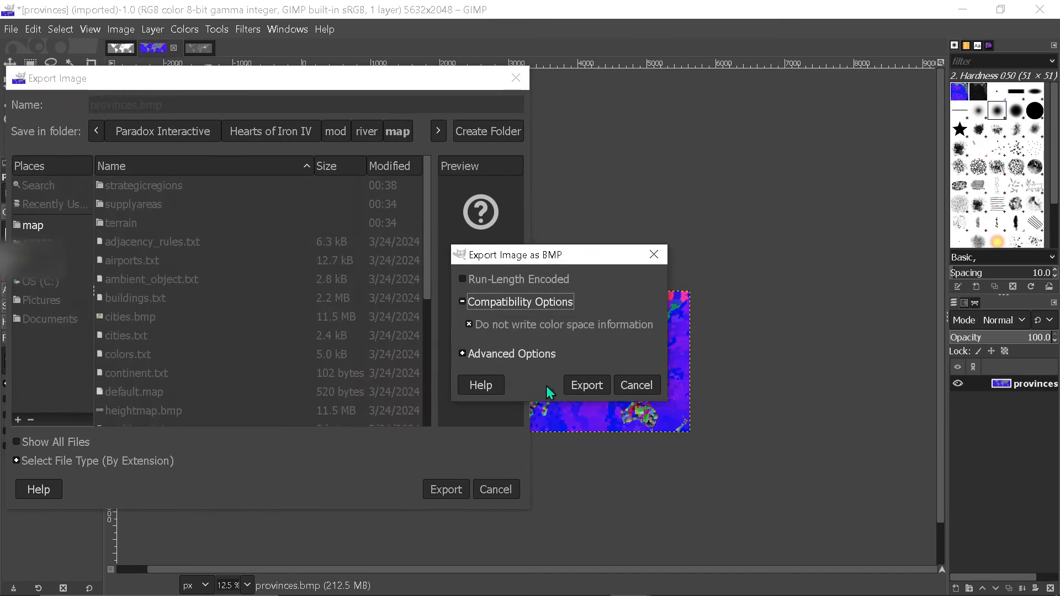
{"action": "left_click", "coordinate": [587, 385]}
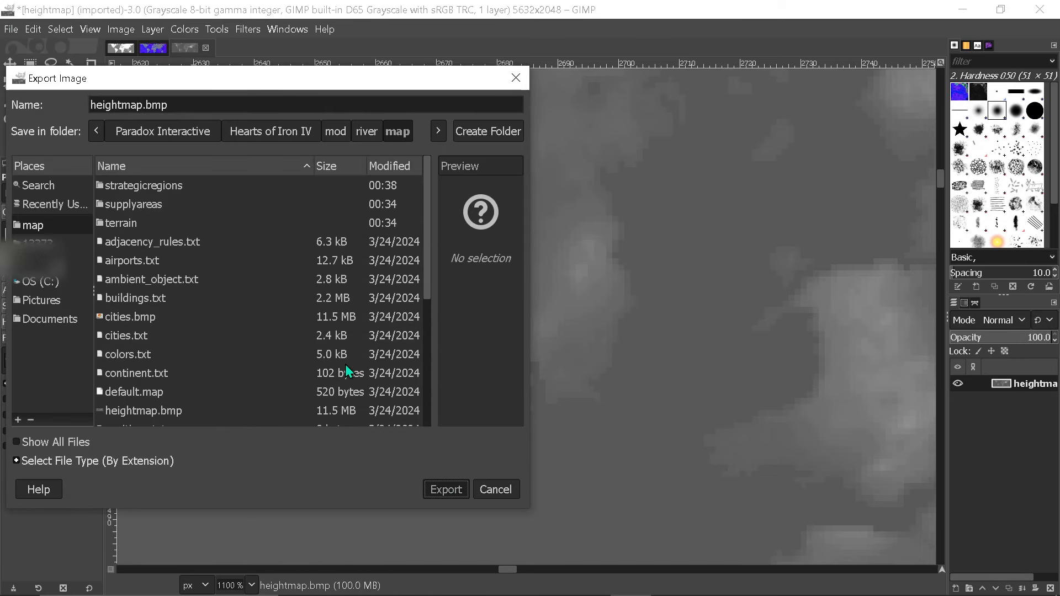
{"action": "left_click", "coordinate": [445, 490]}
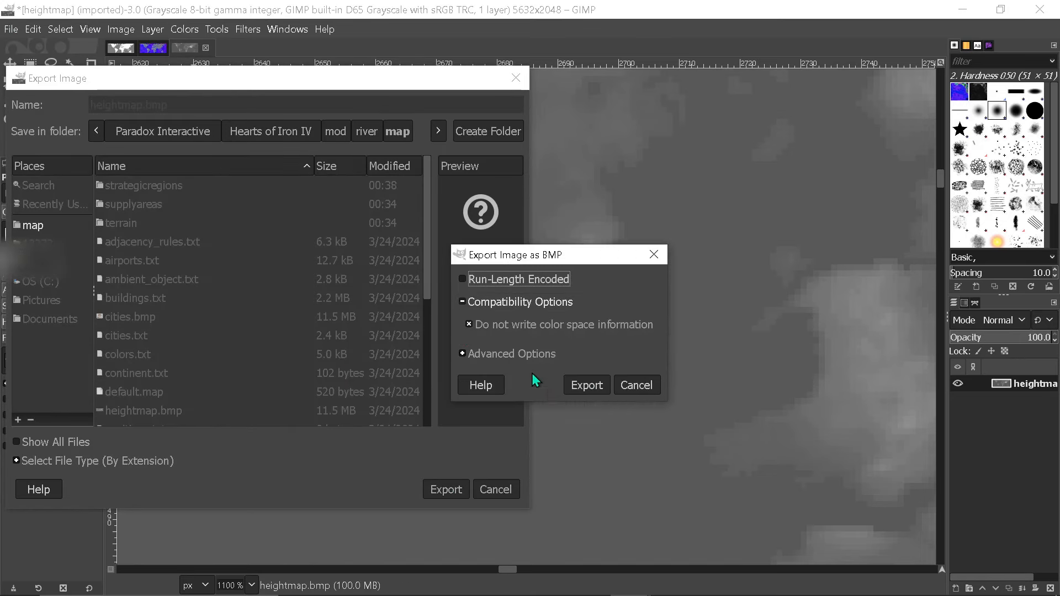
{"action": "left_click", "coordinate": [587, 385]}
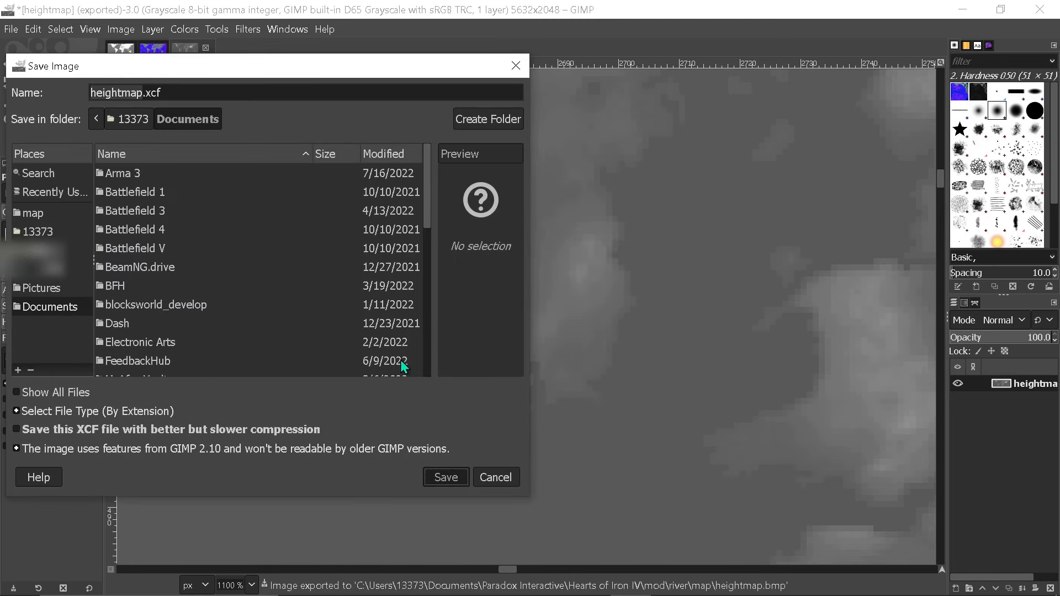
{"action": "left_click", "coordinate": [446, 477]}
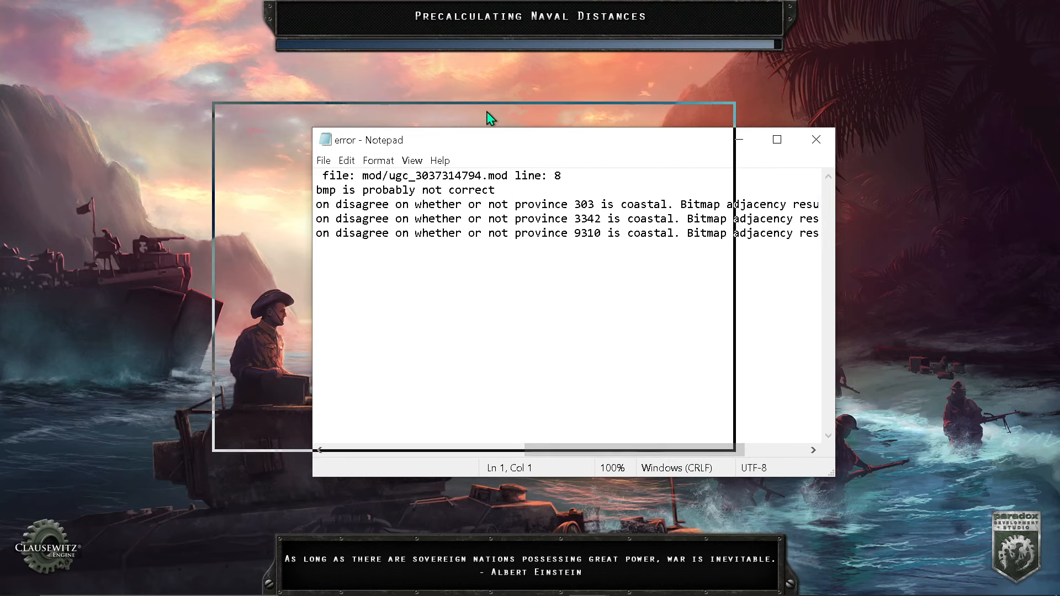
Read the flagged provinces in the error log and set province 303's coastal flag to true
{"action": "key", "text": "alt+tab"}
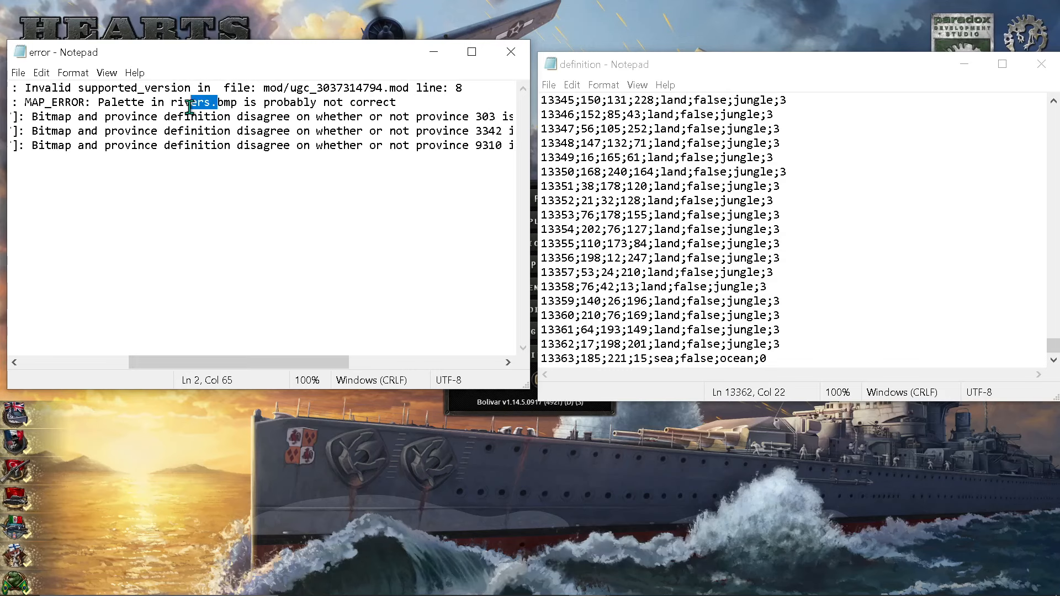
{"action": "left_click", "coordinate": [279, 145]}
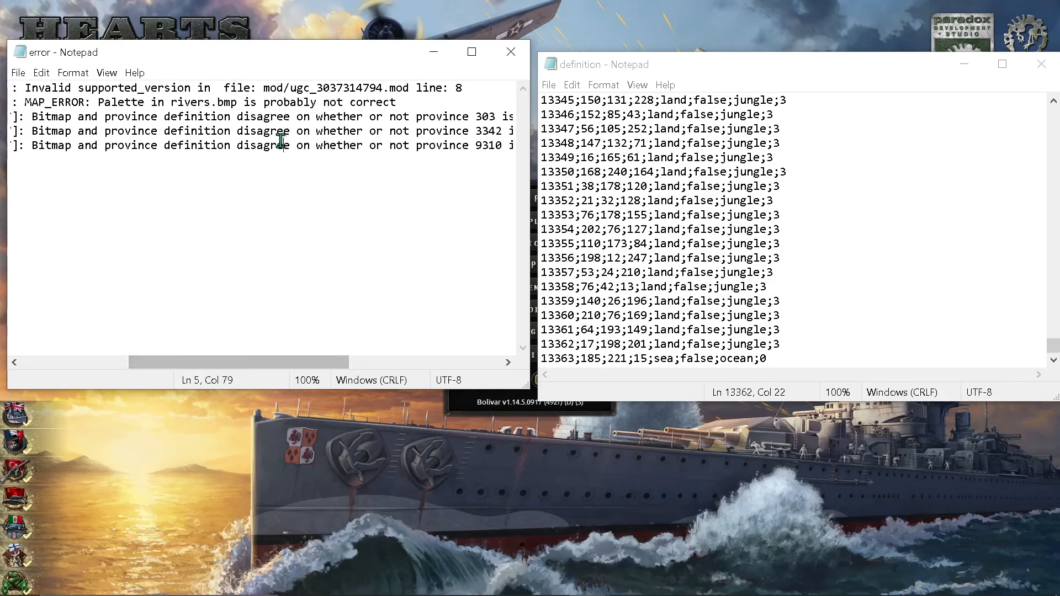
{"action": "left_click_drag", "start_coordinate": [237, 361], "coordinate": [284, 362]}
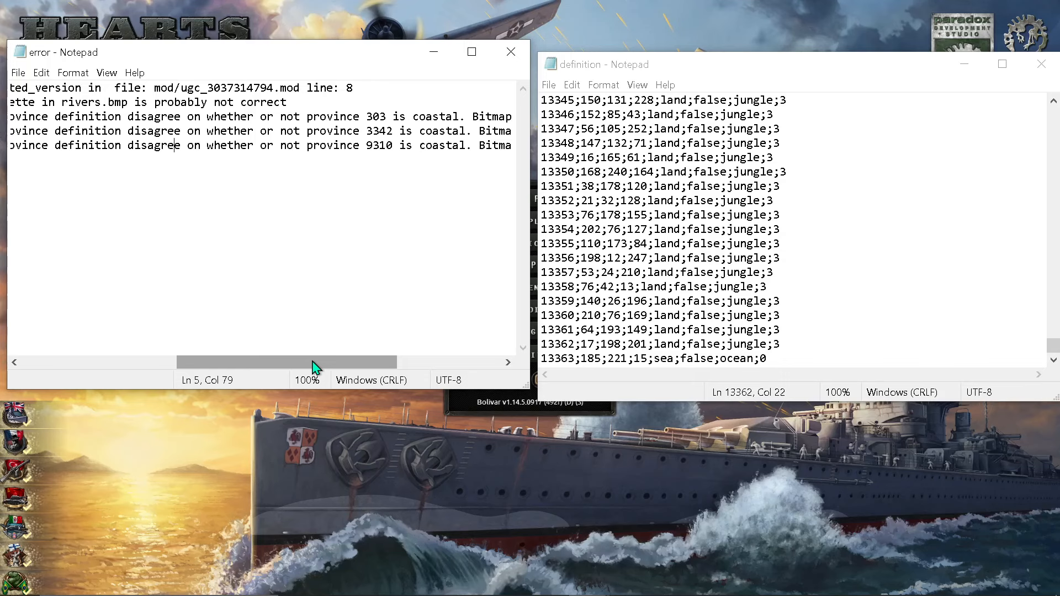
{"action": "left_click_drag", "start_coordinate": [314, 361], "coordinate": [406, 361]}
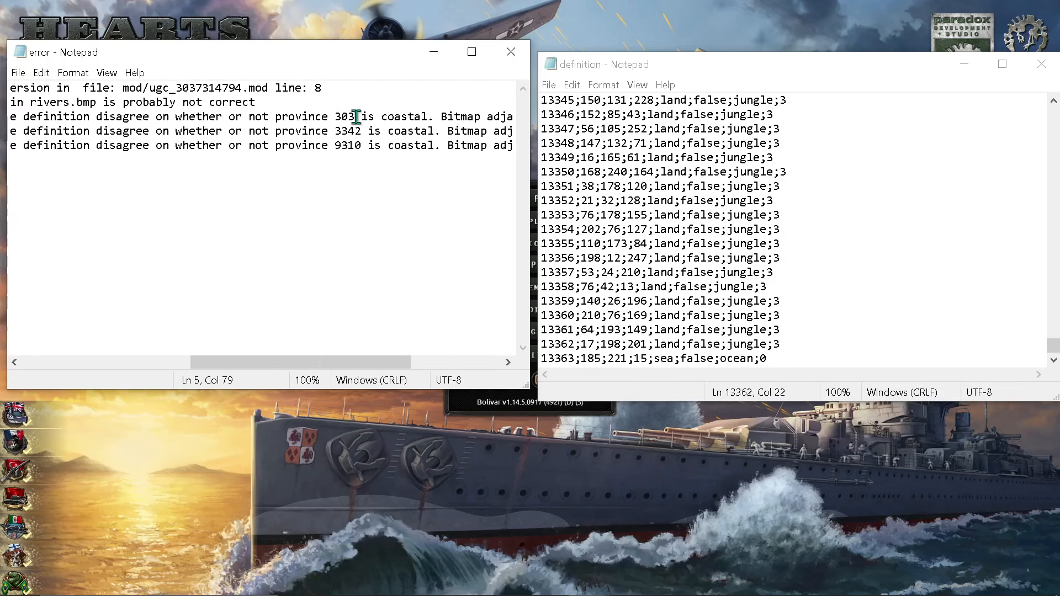
{"action": "left_click", "coordinate": [838, 236]}
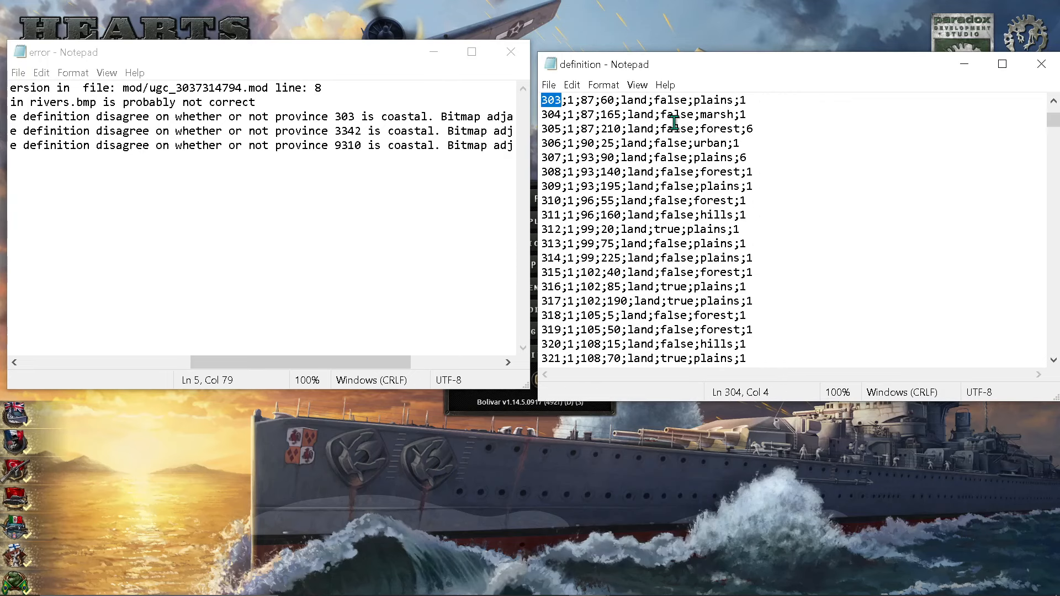
{"action": "double_click", "coordinate": [672, 100]}
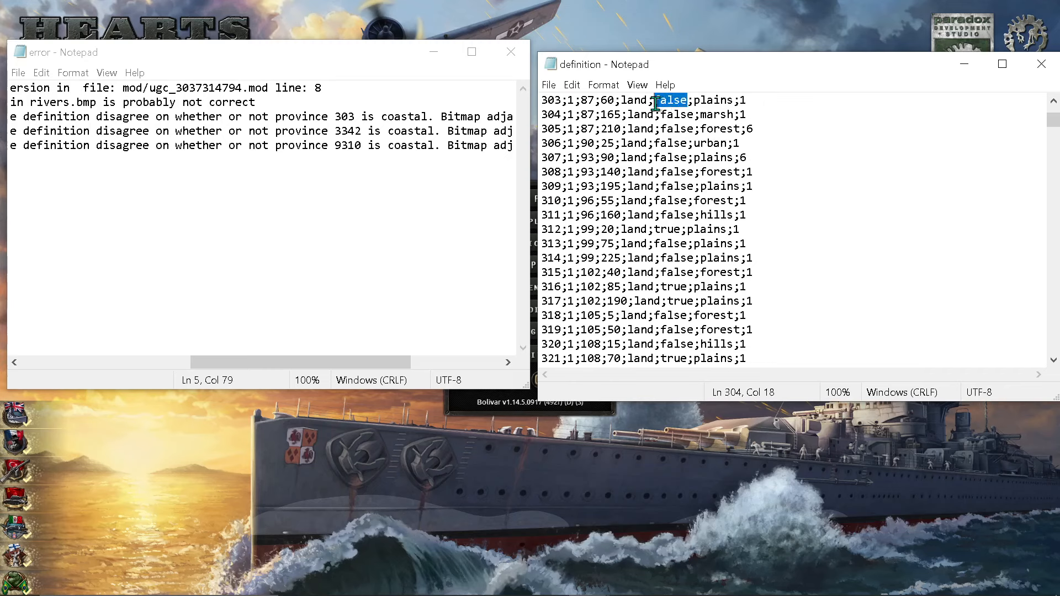
{"action": "type", "text": "true"}
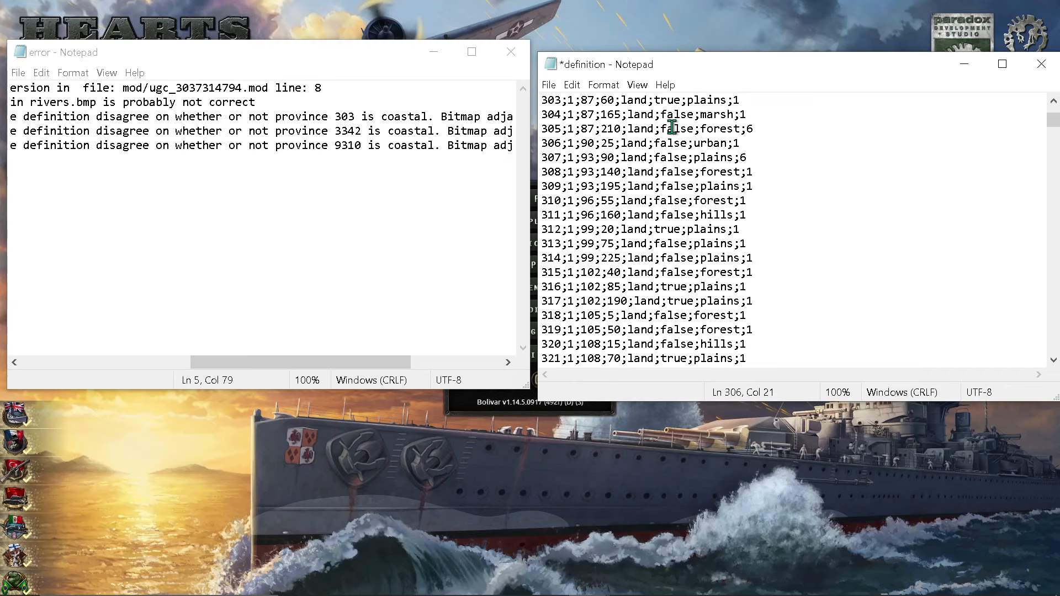
Set provinces 3342 and 9310 as coastal, then close the error log
{"action": "left_click", "coordinate": [838, 236]}
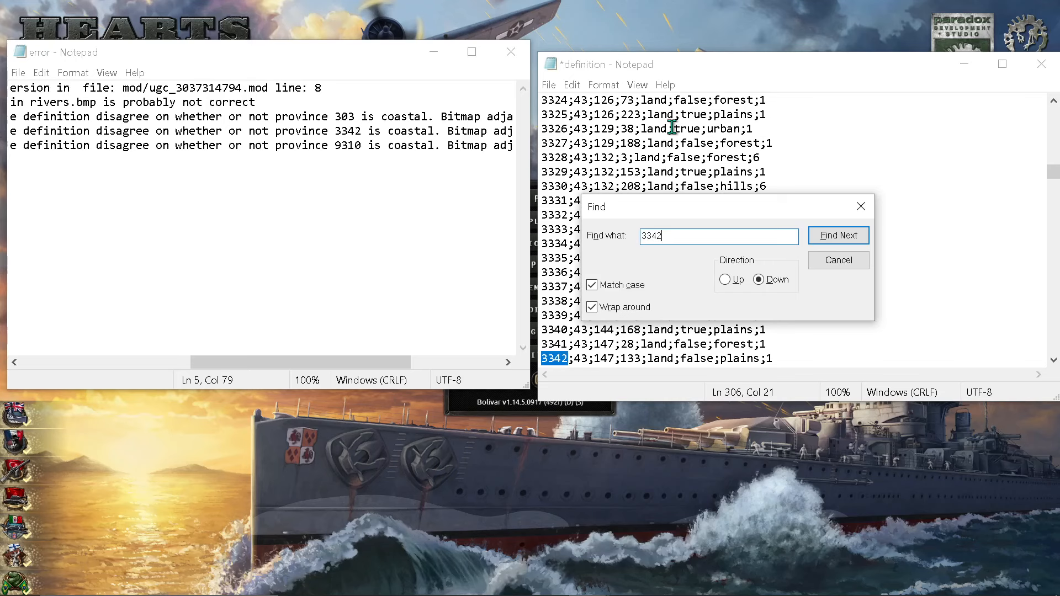
{"action": "double_click", "coordinate": [698, 358]}
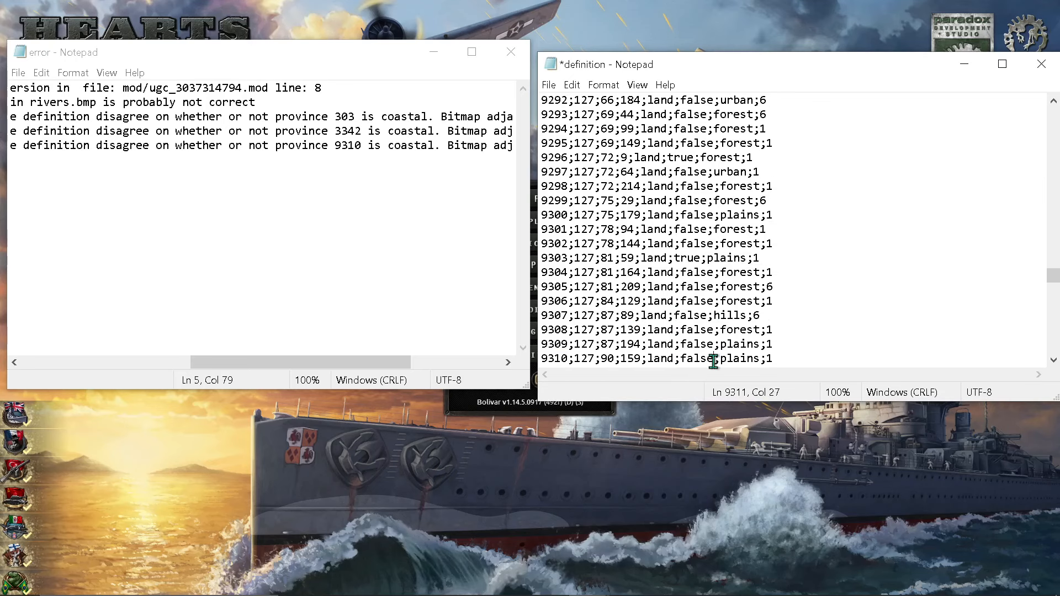
{"action": "left_click", "coordinate": [549, 85]}
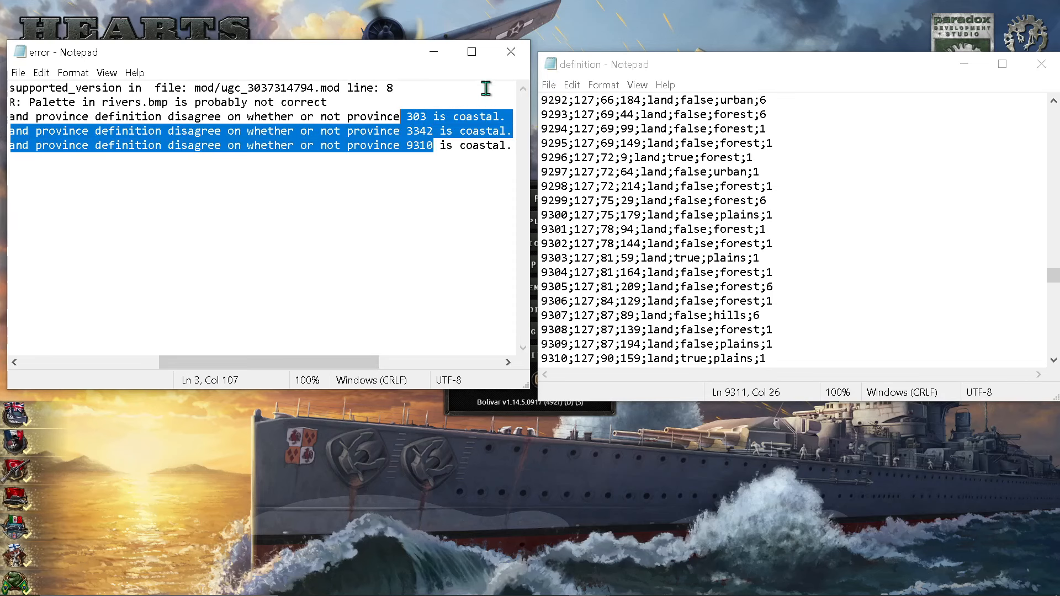
{"action": "left_click", "coordinate": [511, 51]}
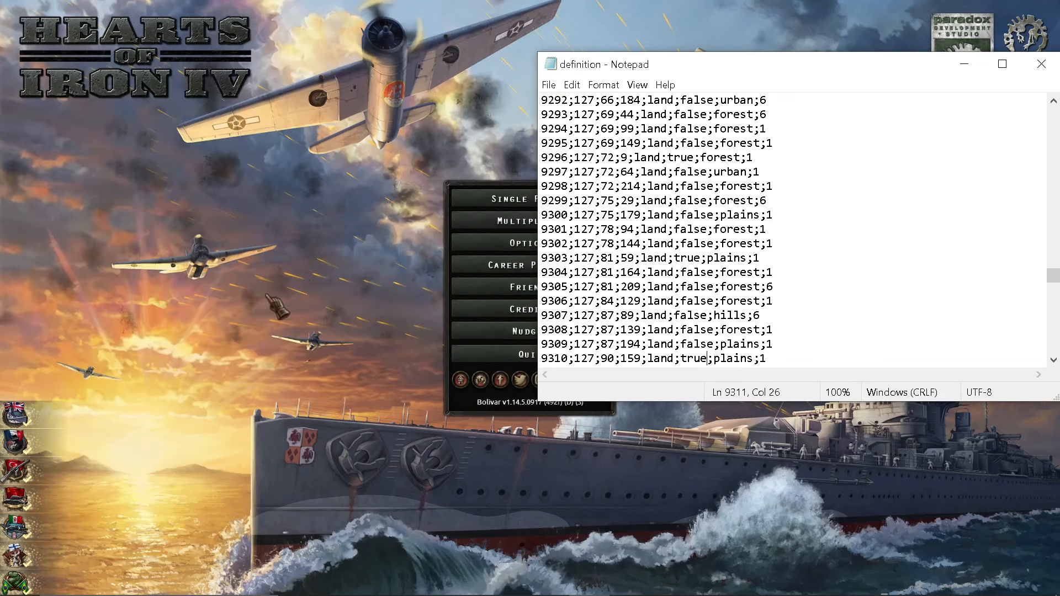
Close definition.csv, launch Nudge!, and scroll the map to inspect Ireland and Europe
{"action": "left_click", "coordinate": [1042, 63]}
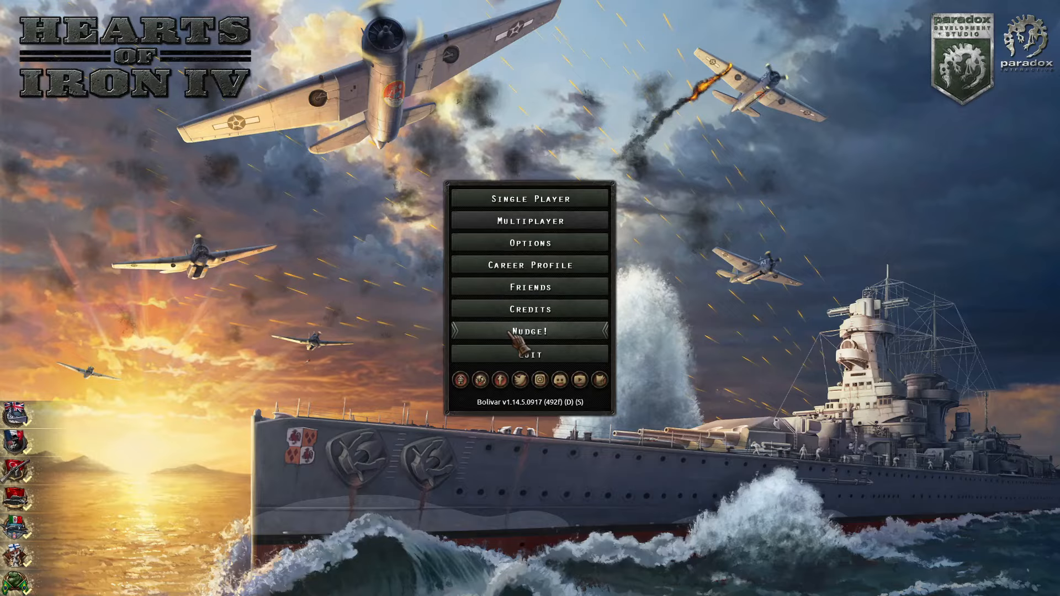
{"action": "left_click", "coordinate": [530, 332]}
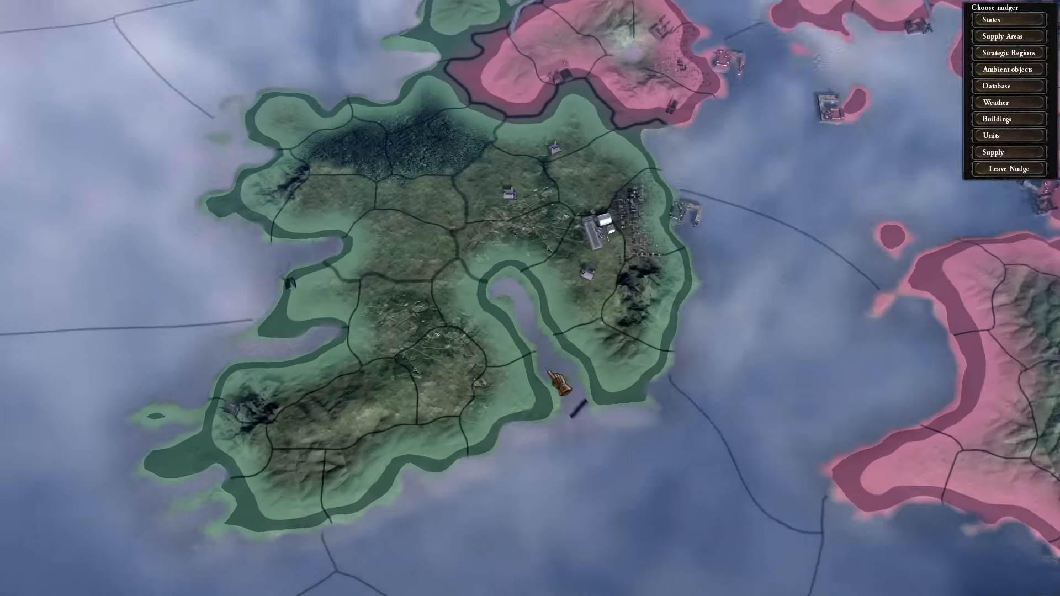
{"action": "scroll", "scroll_direction": "down", "scroll_amount": 3}
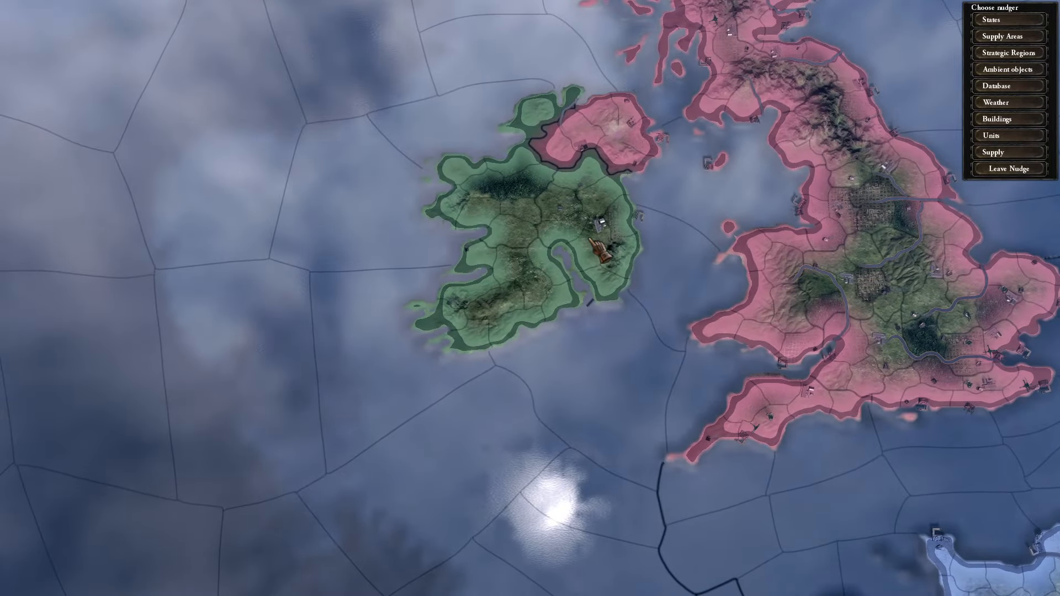
{"action": "scroll", "scroll_direction": "down", "scroll_amount": 3}
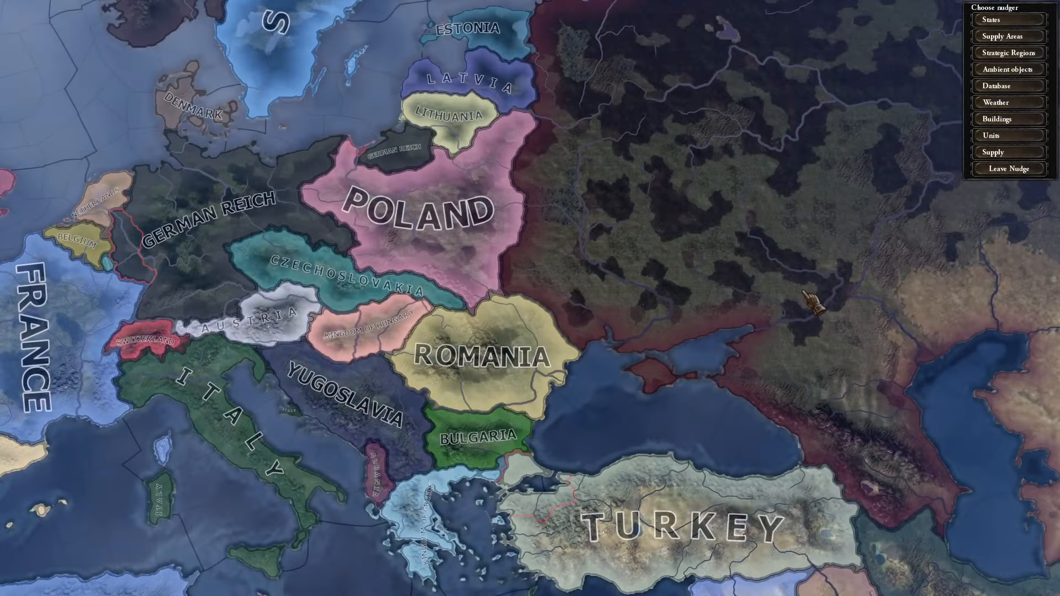
{"action": "scroll", "scroll_direction": "down", "scroll_amount": 3}
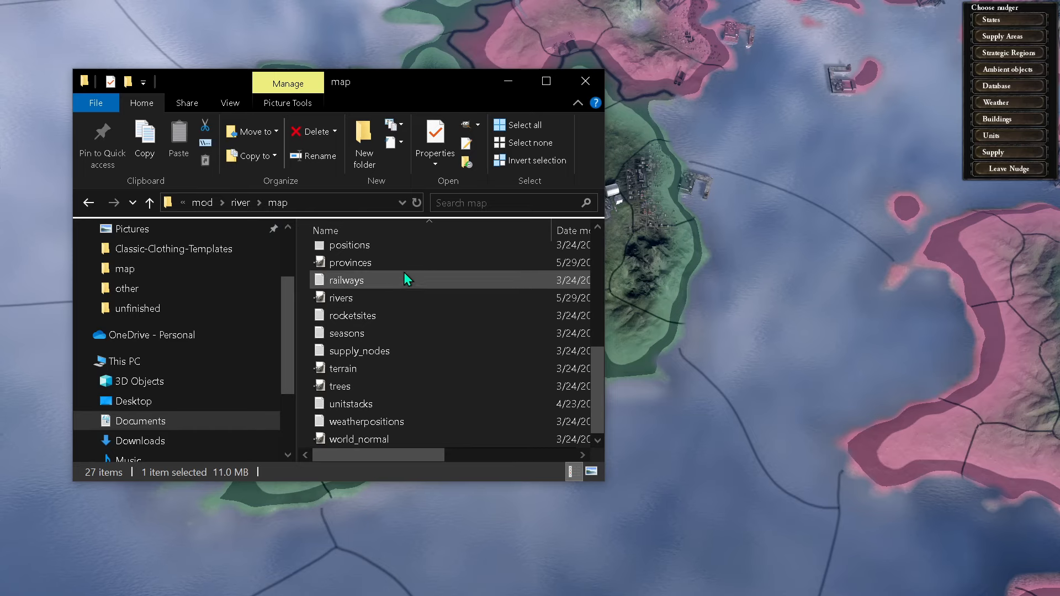
Select the rivers image, open the unit position nudger, and close the leftover definition file
{"action": "left_click", "coordinate": [350, 263]}
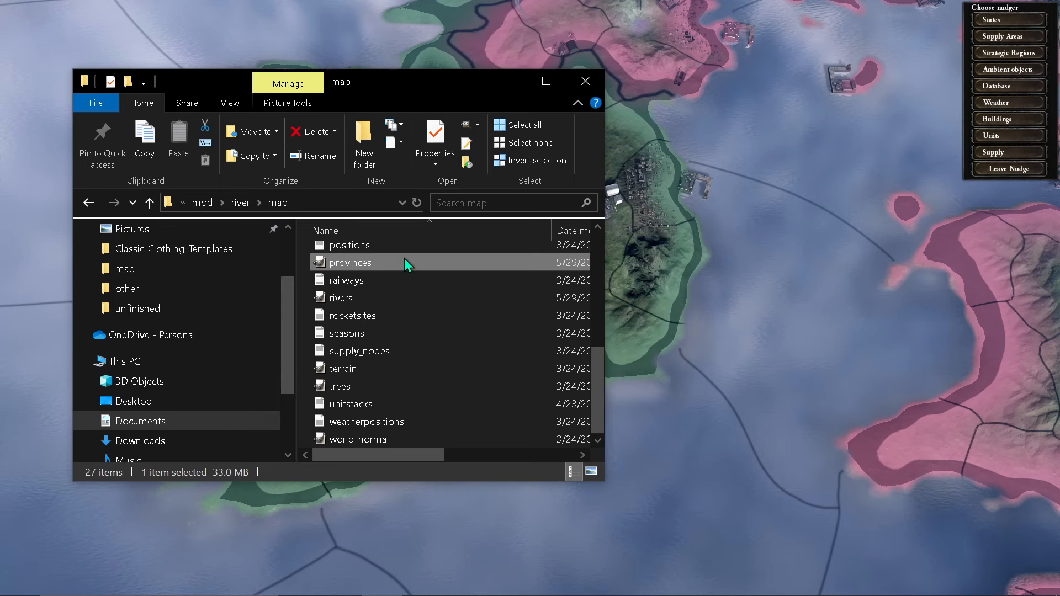
{"action": "mouse_move", "coordinate": [452, 254]}
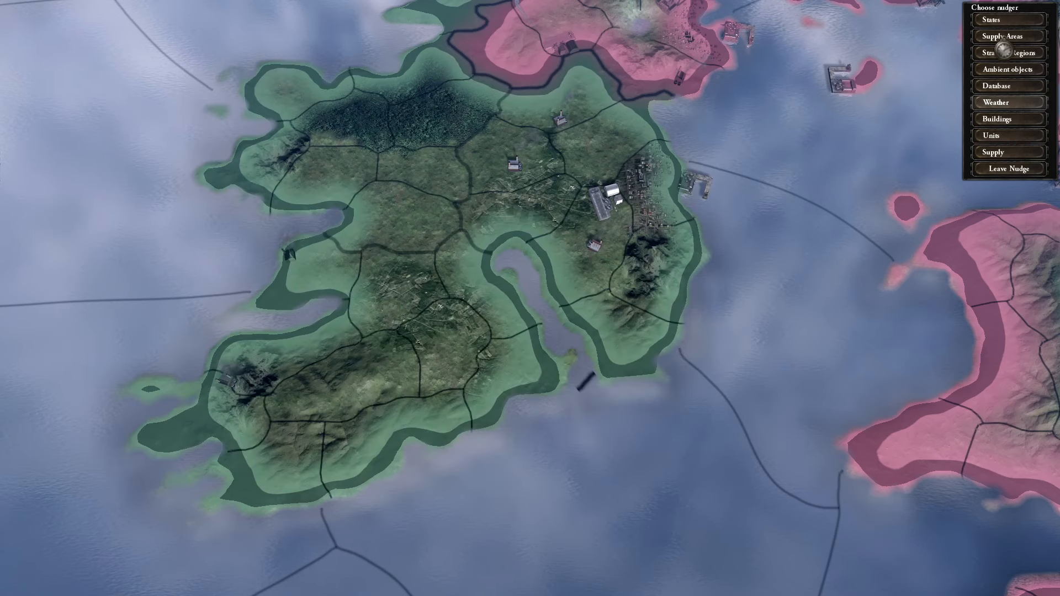
{"action": "left_click", "coordinate": [1008, 135]}
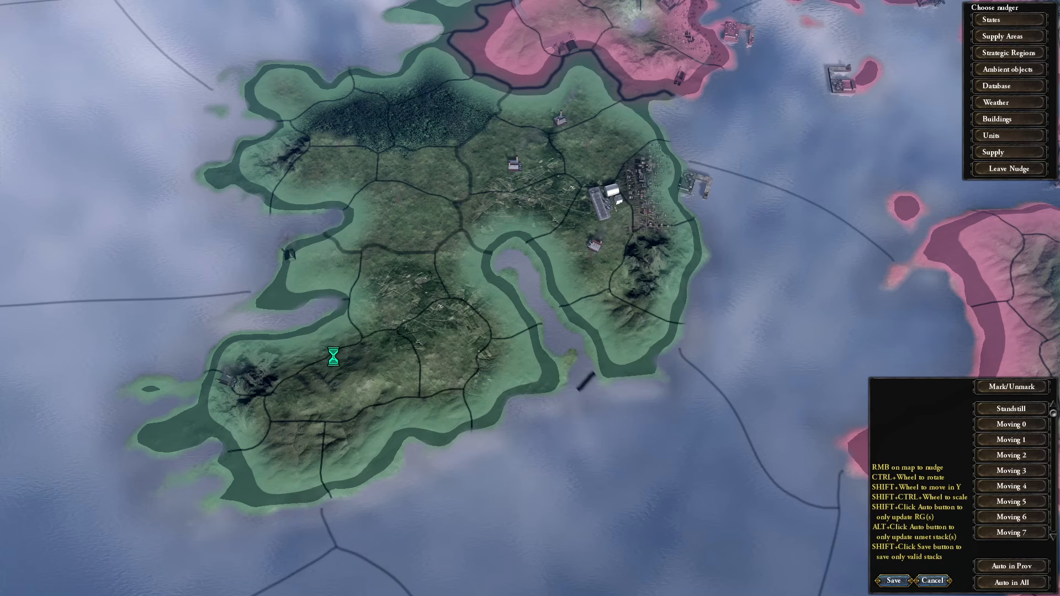
{"action": "key", "text": "alt+tab"}
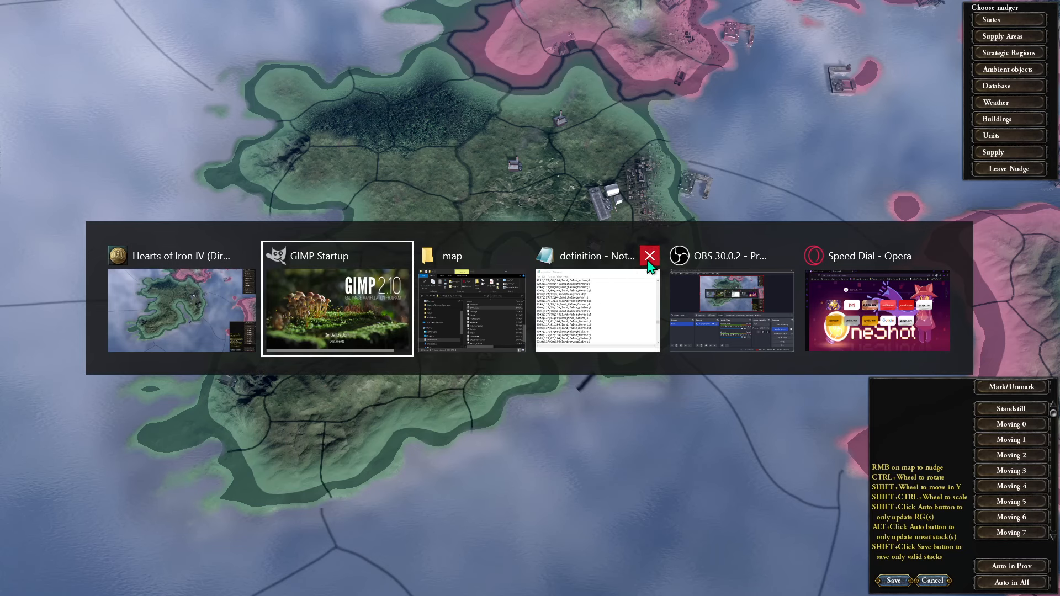
{"action": "left_click", "coordinate": [453, 256]}
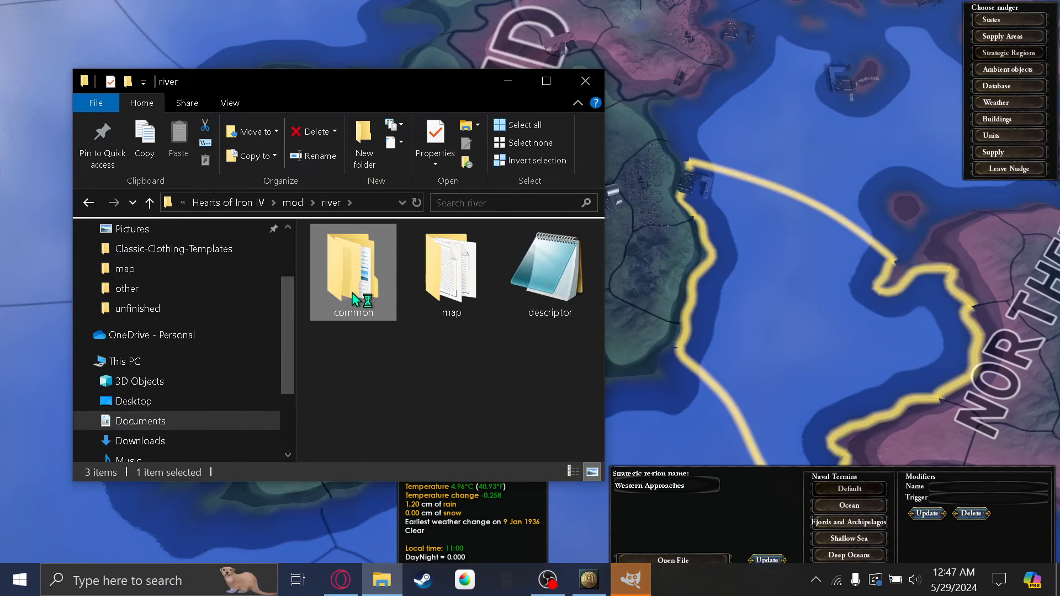
Browse into common > terrain and open 00_terrain in Notepad
{"action": "double_click", "coordinate": [353, 273]}
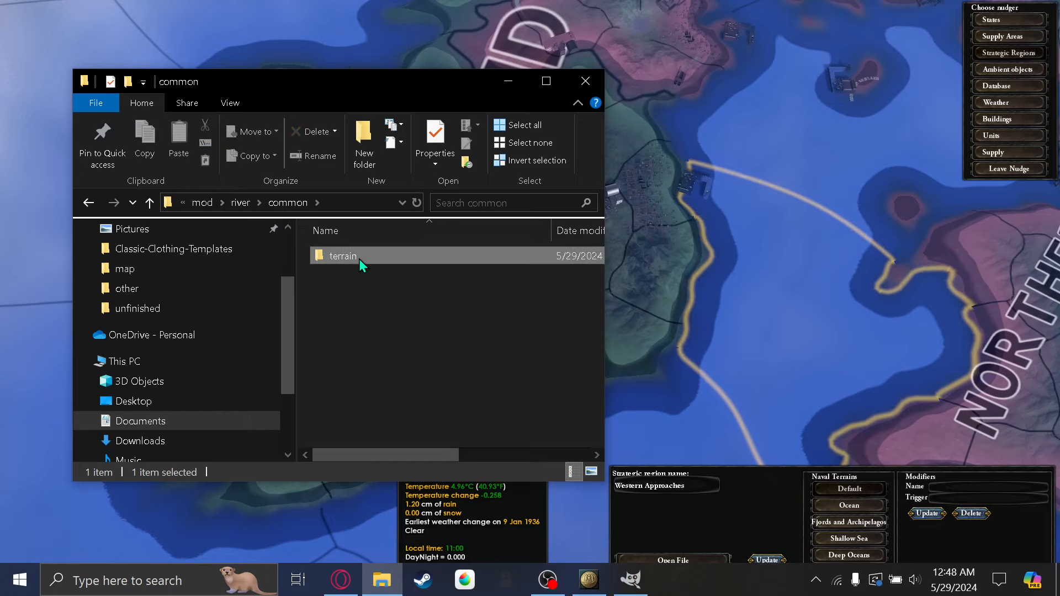
{"action": "double_click", "coordinate": [342, 256]}
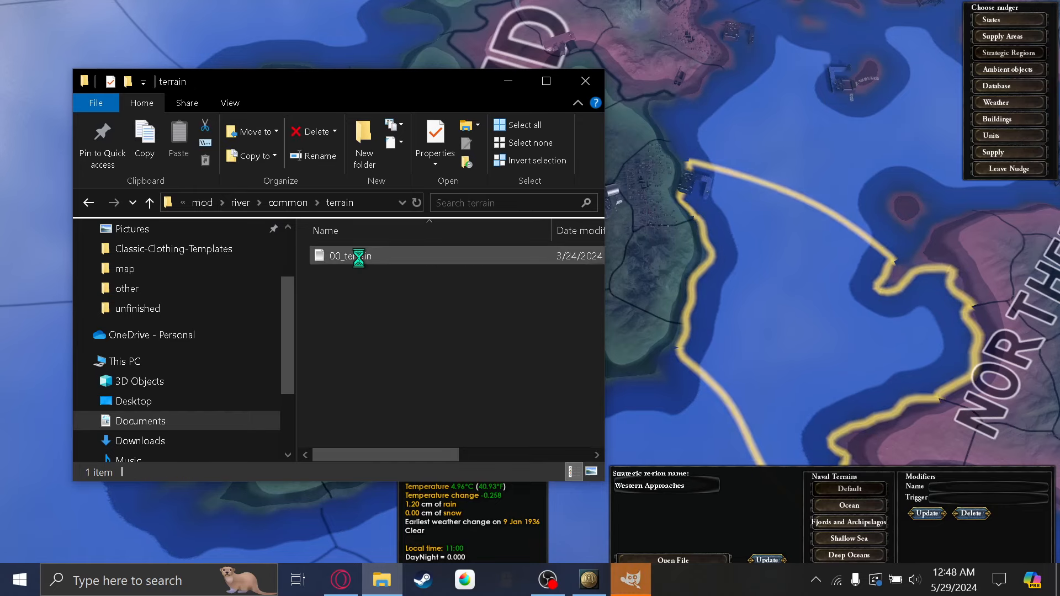
{"action": "double_click", "coordinate": [350, 256]}
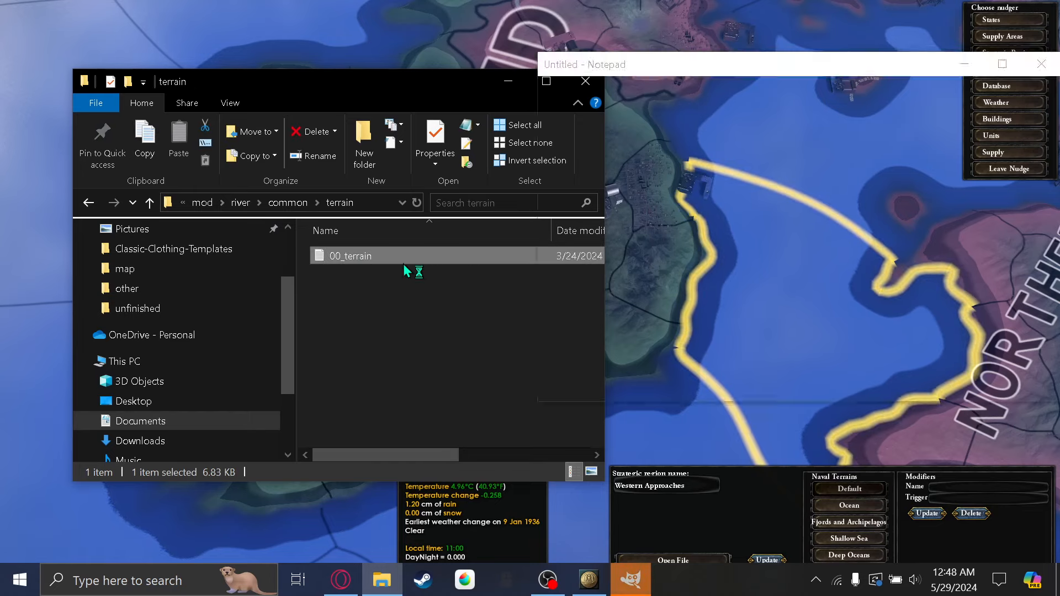
Add a 'river' naval terrain with battle cruiser modifiers at -1.0 and fuel factor 0.5
{"action": "double_click", "coordinate": [350, 256]}
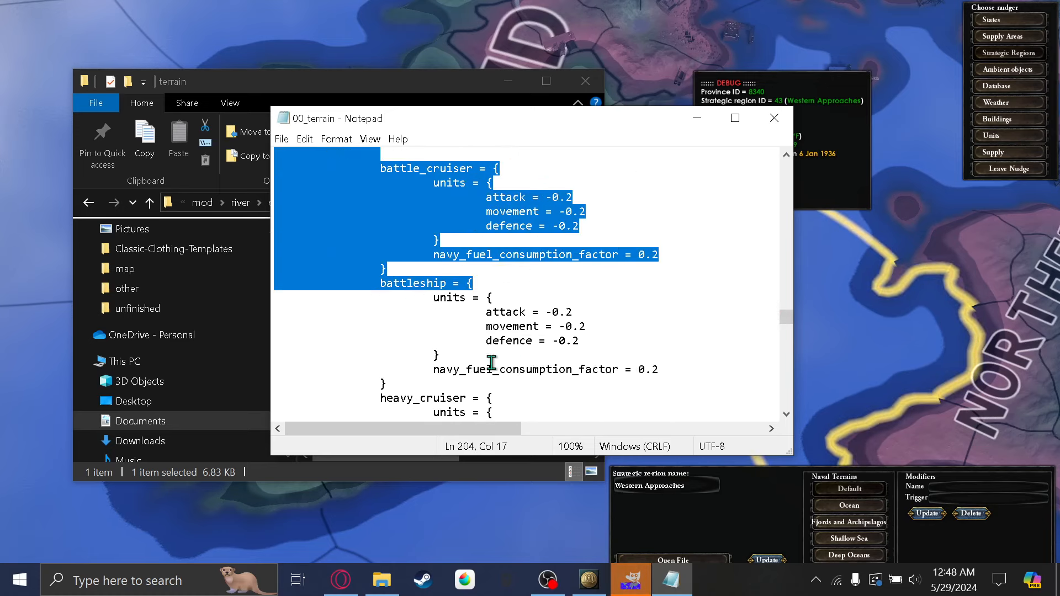
{"action": "scroll", "scroll_direction": "down", "scroll_amount": 3}
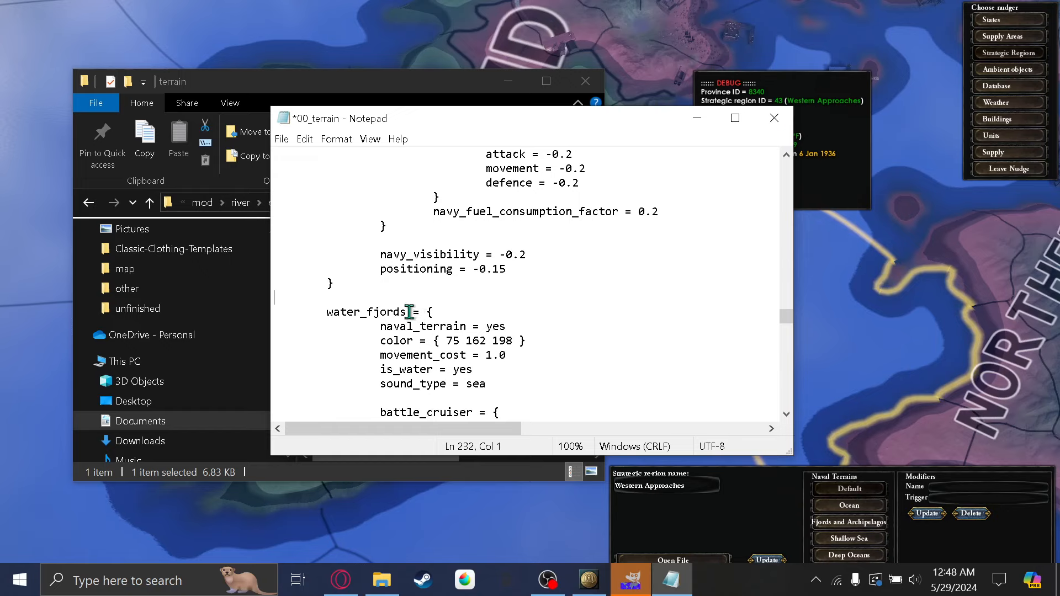
{"action": "type", "text": "river"}
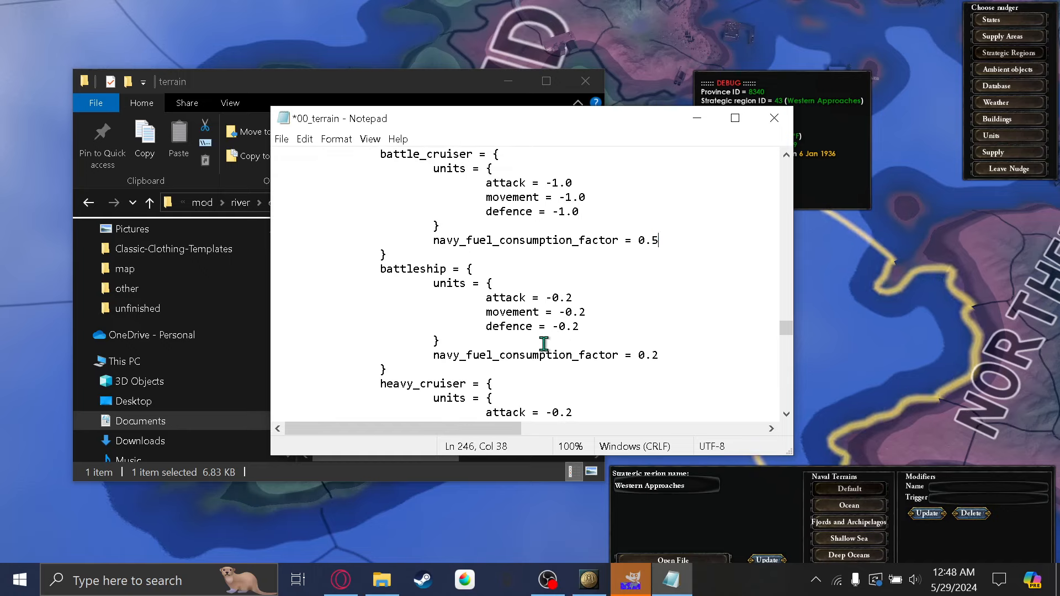
{"action": "scroll", "scroll_direction": "down", "scroll_amount": 3}
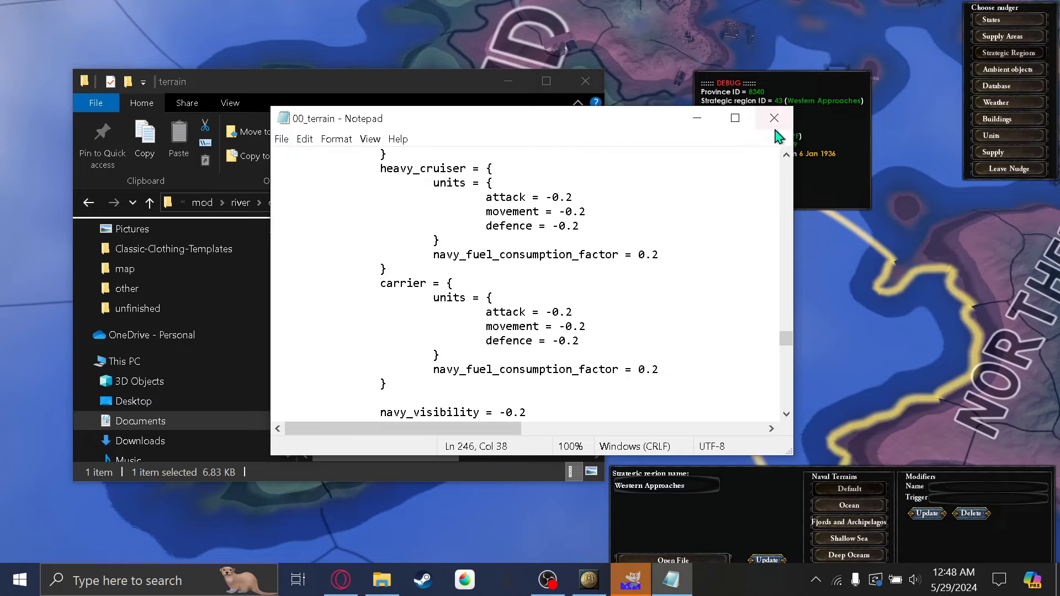
Close 00_terrain, go to map/strategicregions, and select the 289-River test file
{"action": "left_click", "coordinate": [775, 119]}
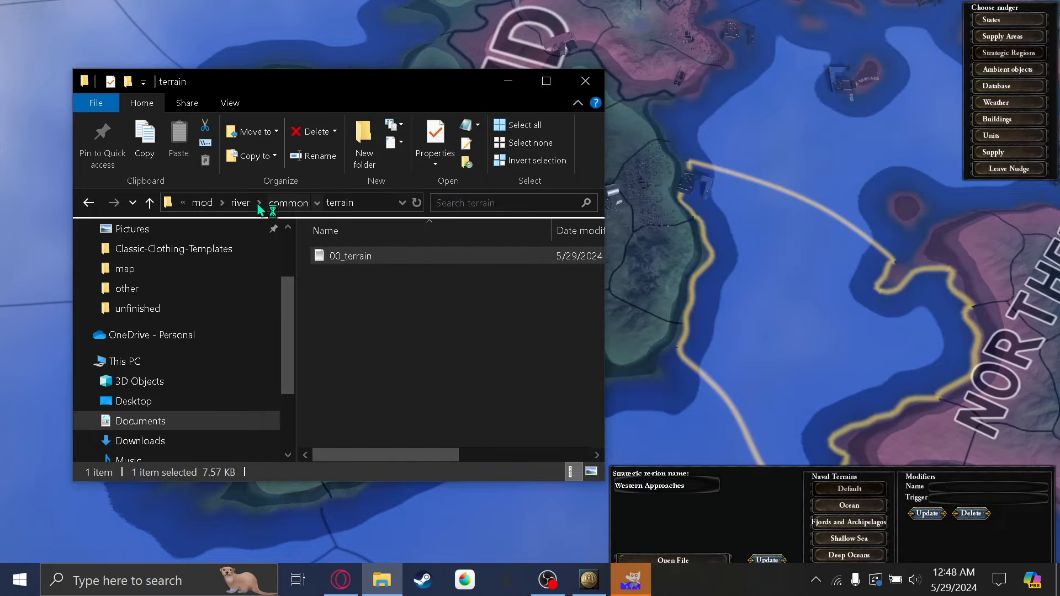
{"action": "left_click", "coordinate": [289, 203]}
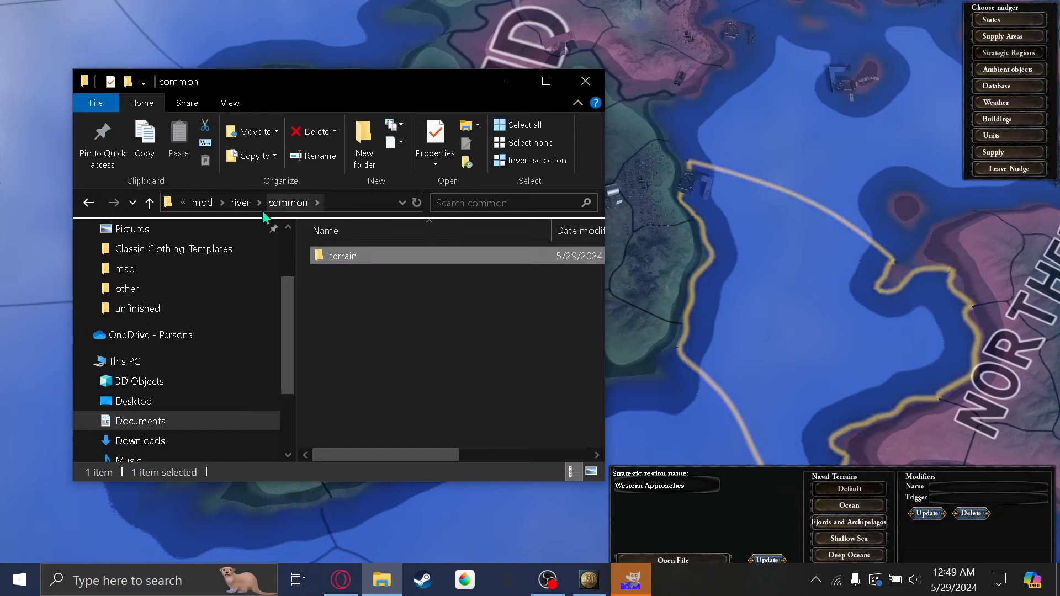
{"action": "left_click", "coordinate": [241, 203]}
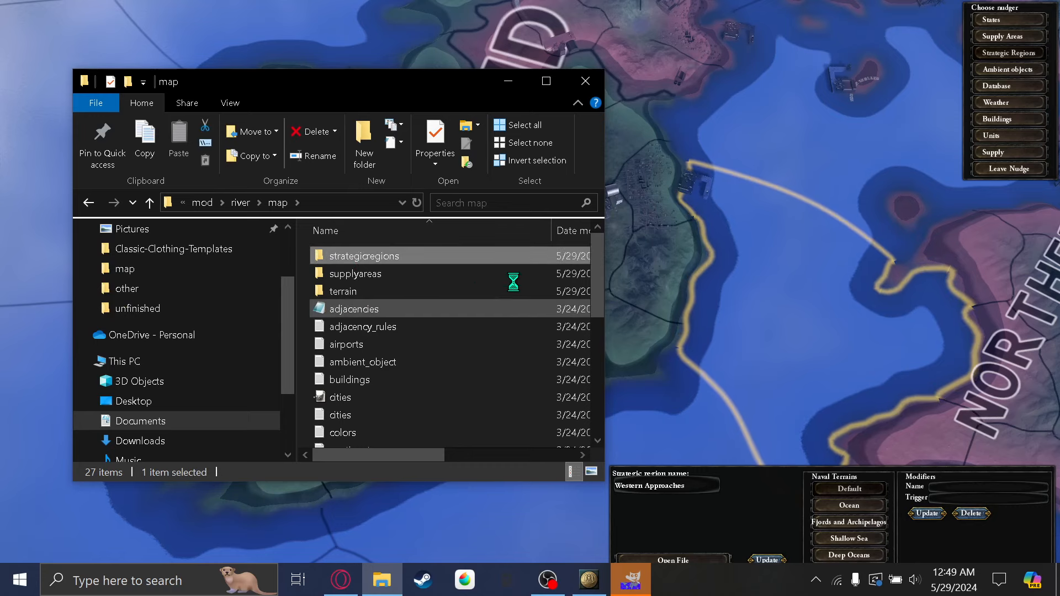
{"action": "double_click", "coordinate": [363, 256]}
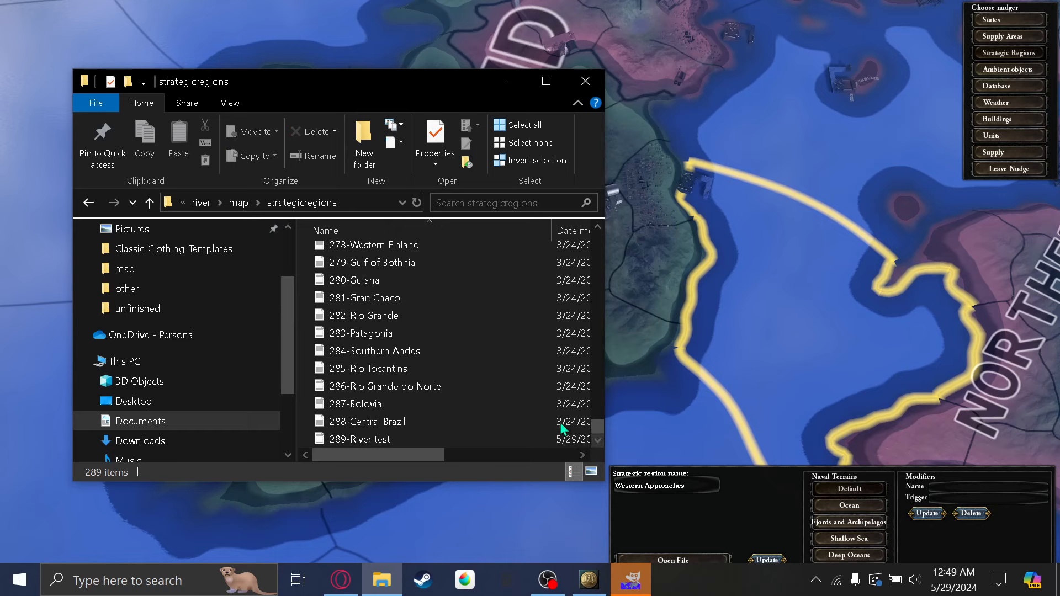
{"action": "left_click", "coordinate": [359, 439]}
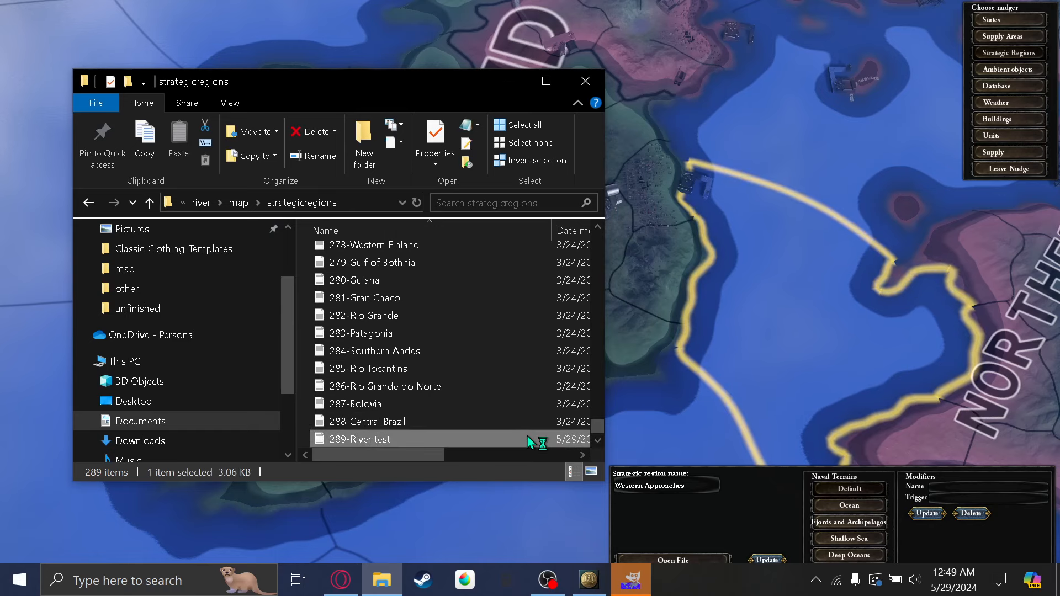
Open 289-River test and copy the naval_terrain line from 49-Mid Atlantic 1
{"action": "double_click", "coordinate": [360, 439]}
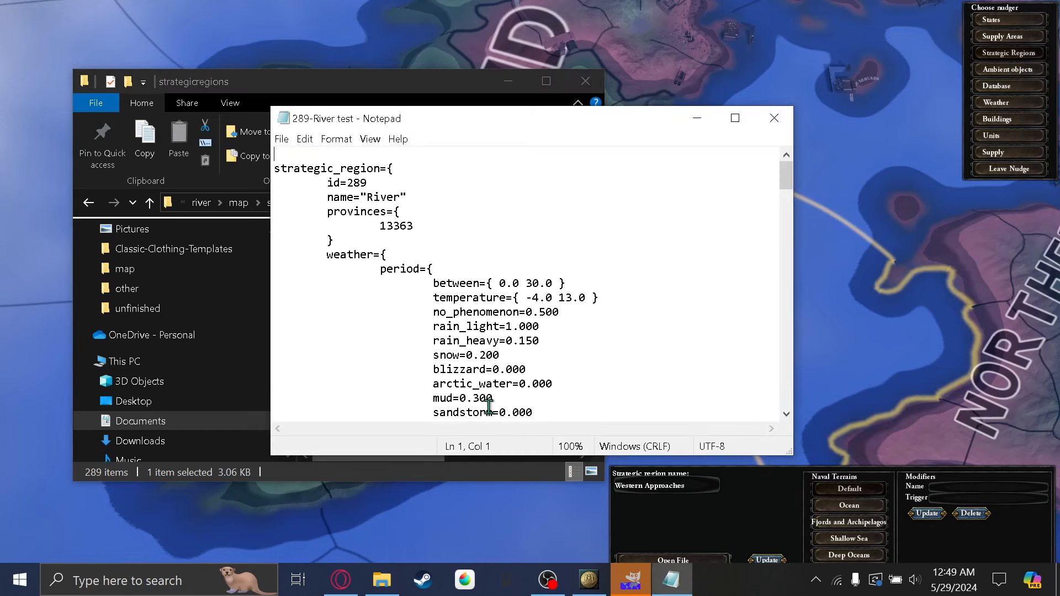
{"action": "mouse_move", "coordinate": [398, 247]}
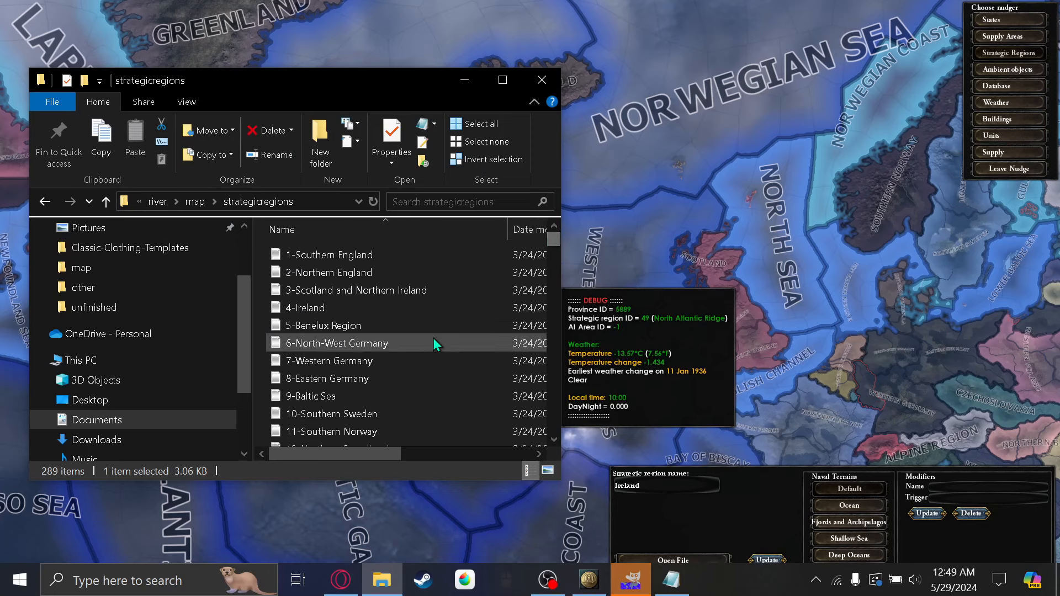
{"action": "scroll", "scroll_direction": "down", "scroll_amount": 3}
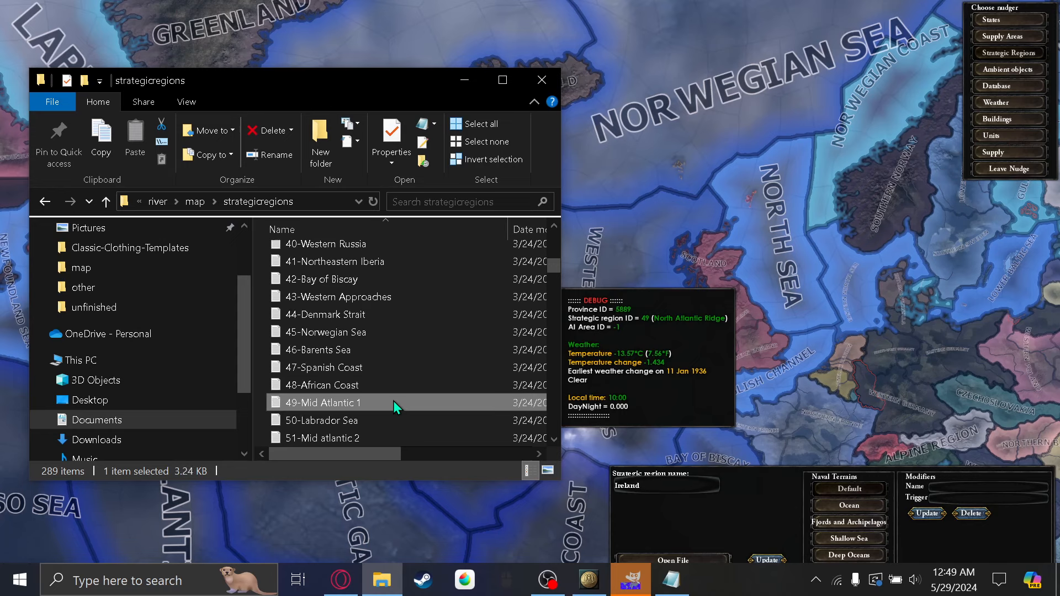
{"action": "double_click", "coordinate": [322, 403]}
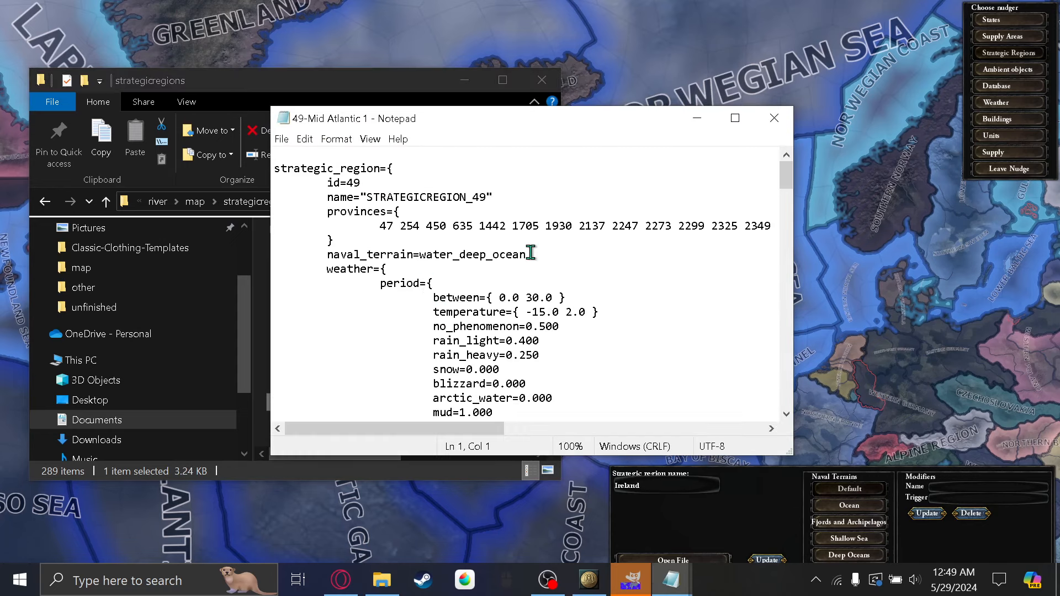
{"action": "triple_click", "coordinate": [426, 254]}
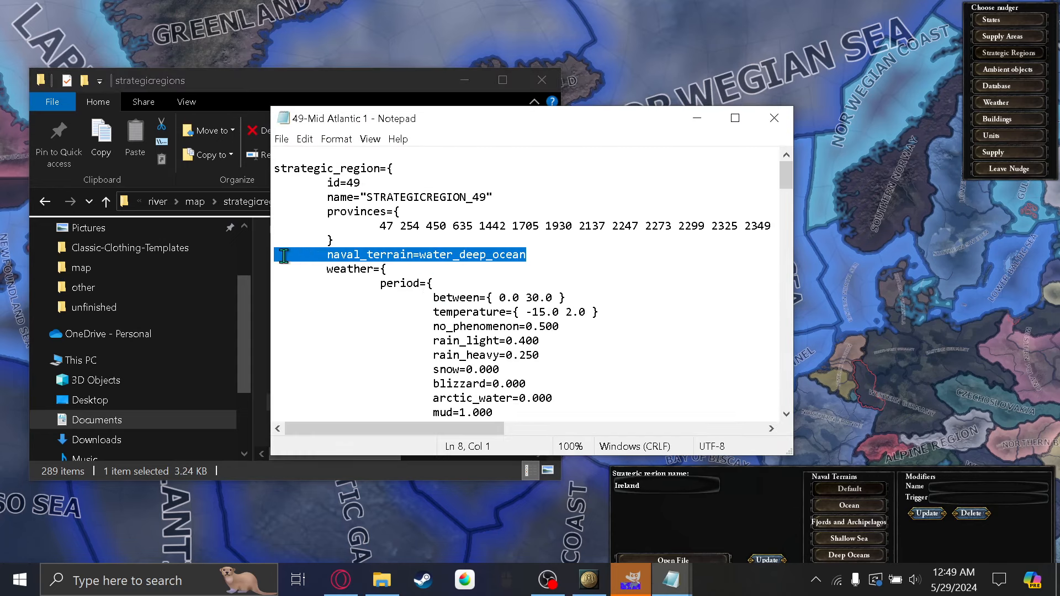
{"action": "mouse_move", "coordinate": [774, 117]}
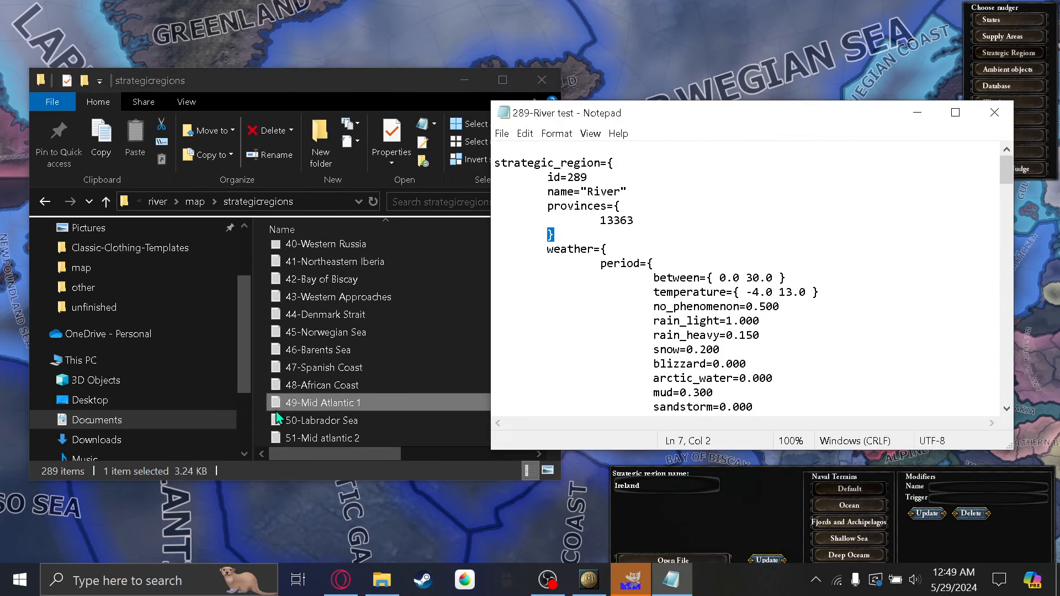
Add naval_terrain=river to the 289-River test region, then save and close it
{"action": "left_click", "coordinate": [318, 402]}
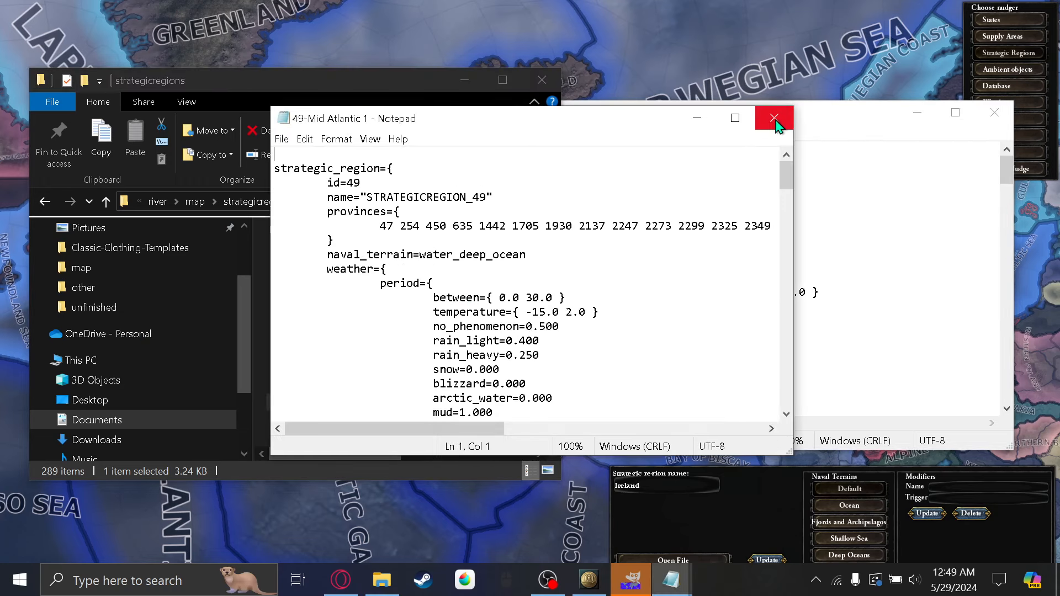
{"action": "left_click", "coordinate": [775, 117]}
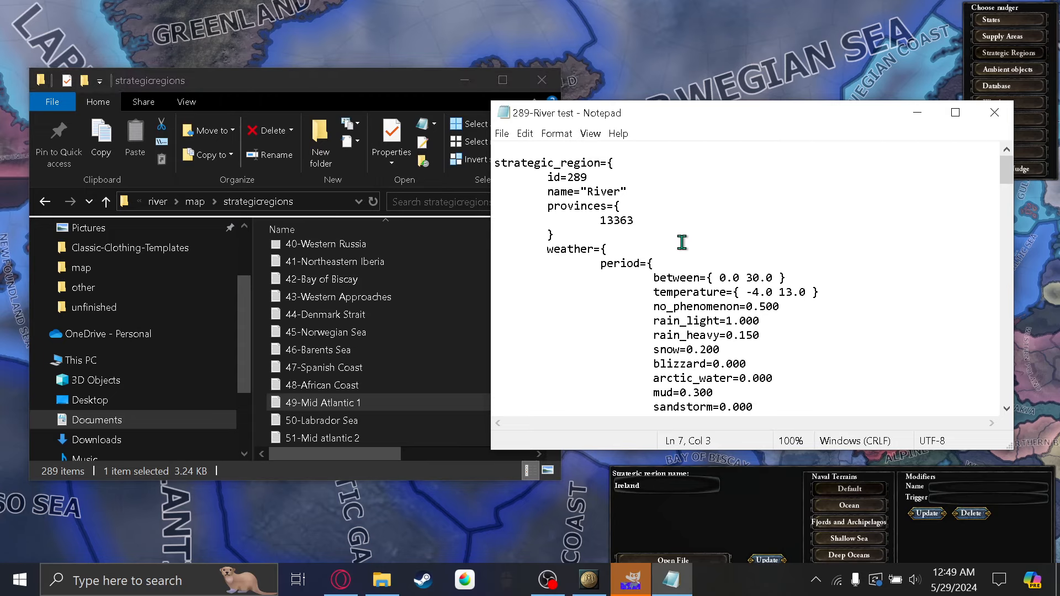
{"action": "type", "text": "naval_terrain=water_deep_ocean"}
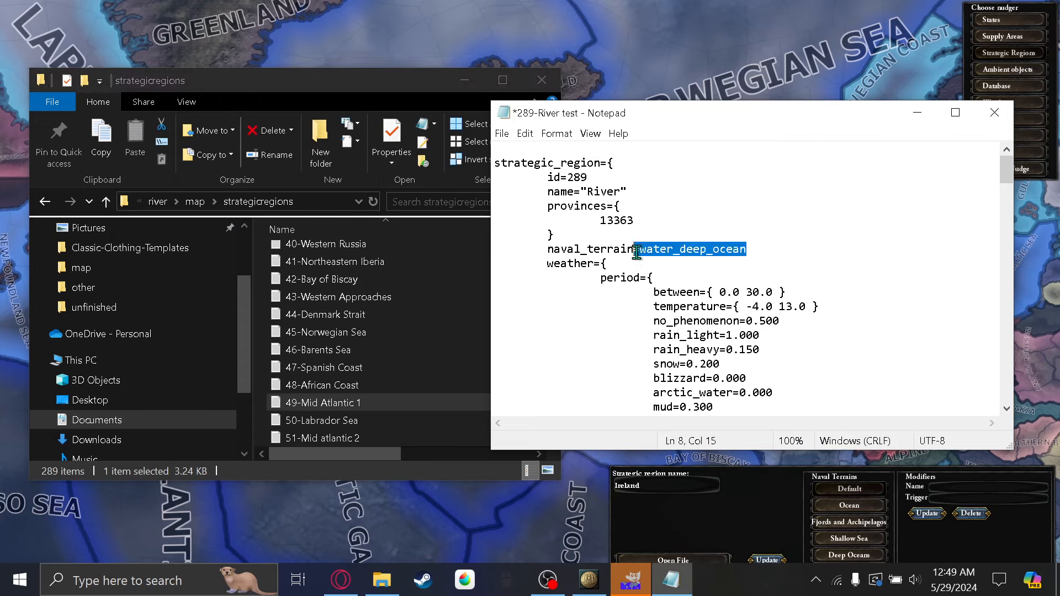
{"action": "type", "text": "river"}
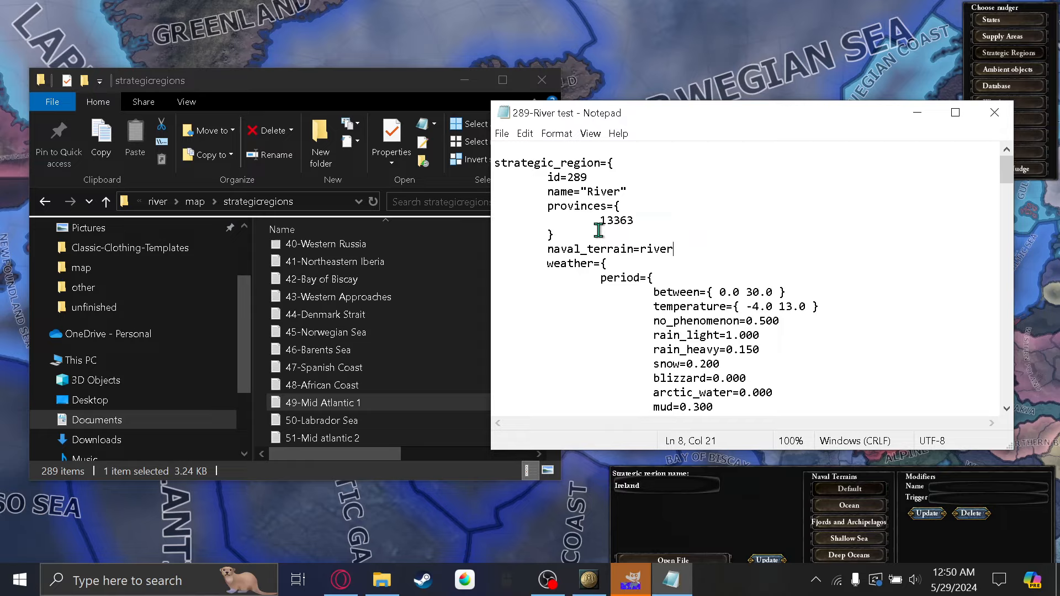
{"action": "mouse_move", "coordinate": [942, 147]}
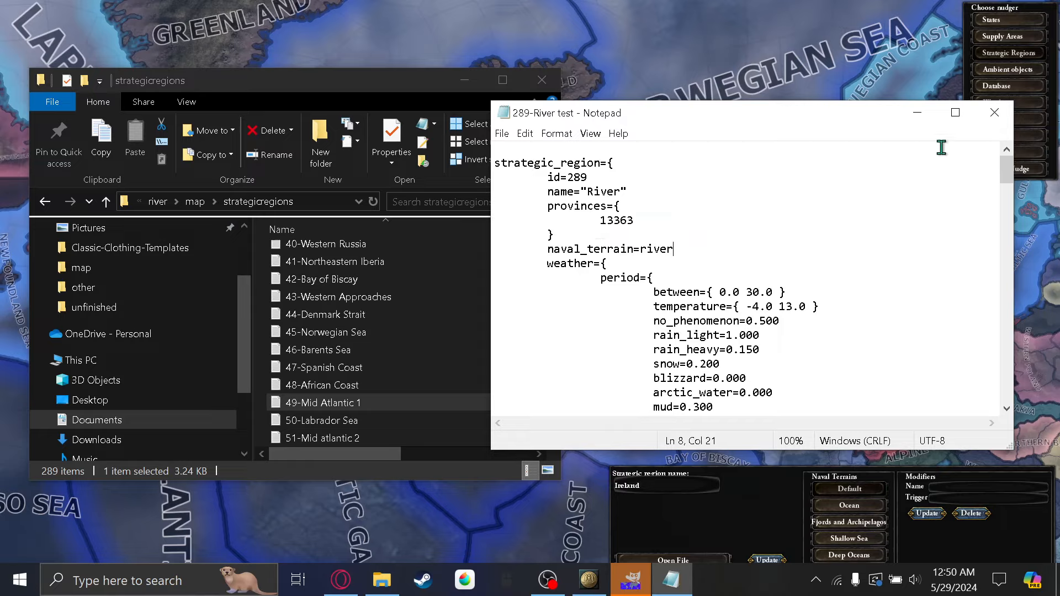
{"action": "mouse_move", "coordinate": [994, 112]}
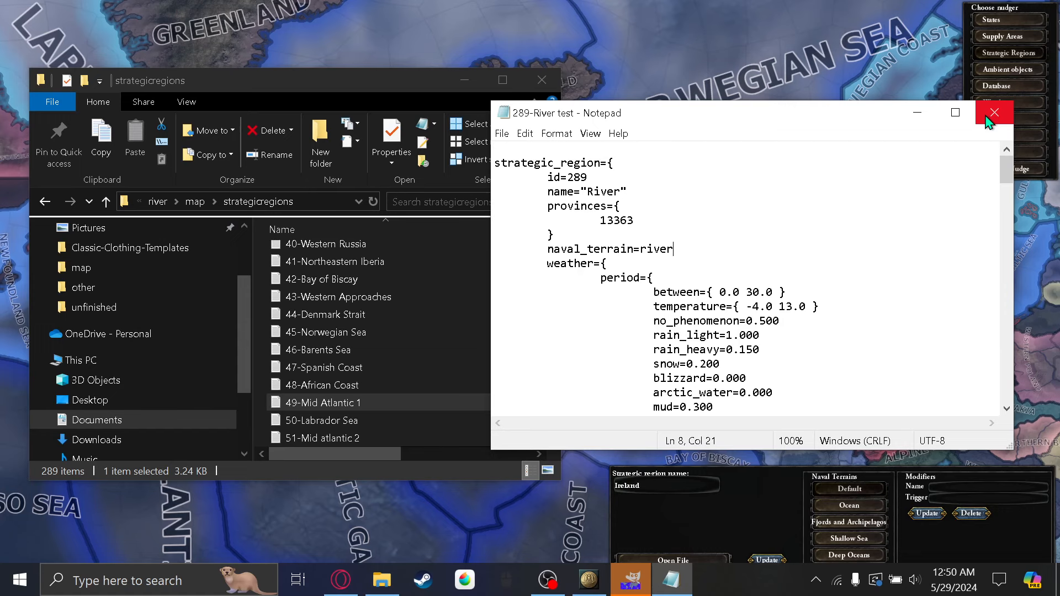
{"action": "left_click", "coordinate": [994, 112]}
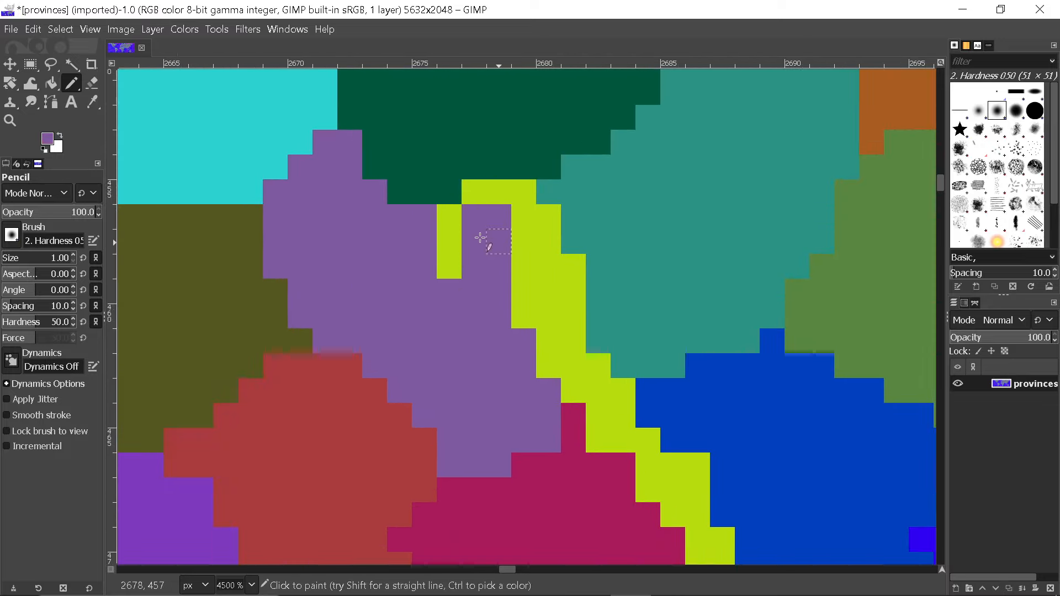
Touch up the river channel's northern end in yellow-green, then sample sea blue
{"action": "left_click", "coordinate": [501, 217]}
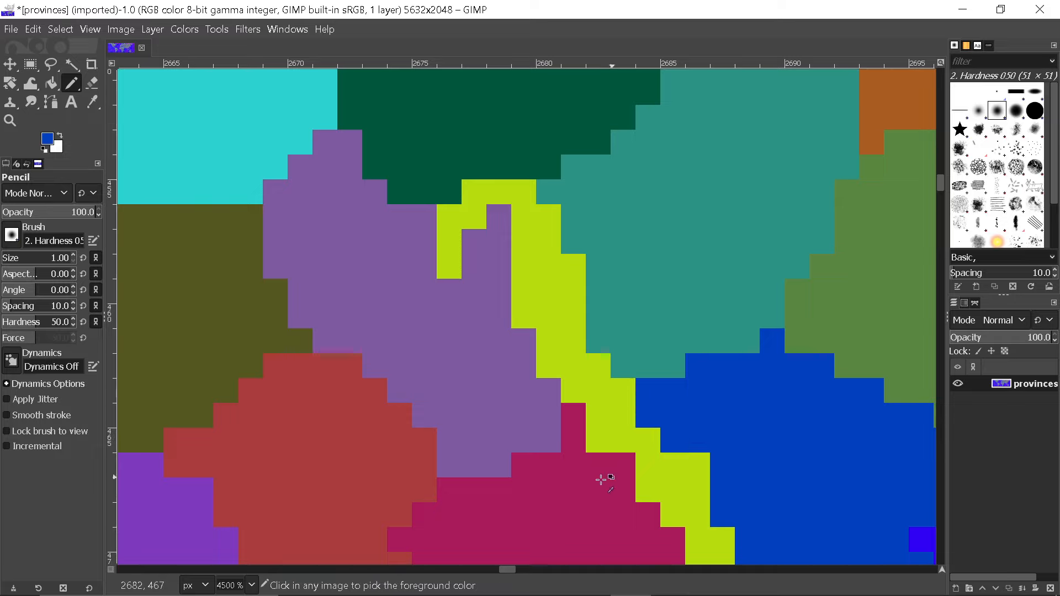
{"action": "left_click", "coordinate": [600, 480]}
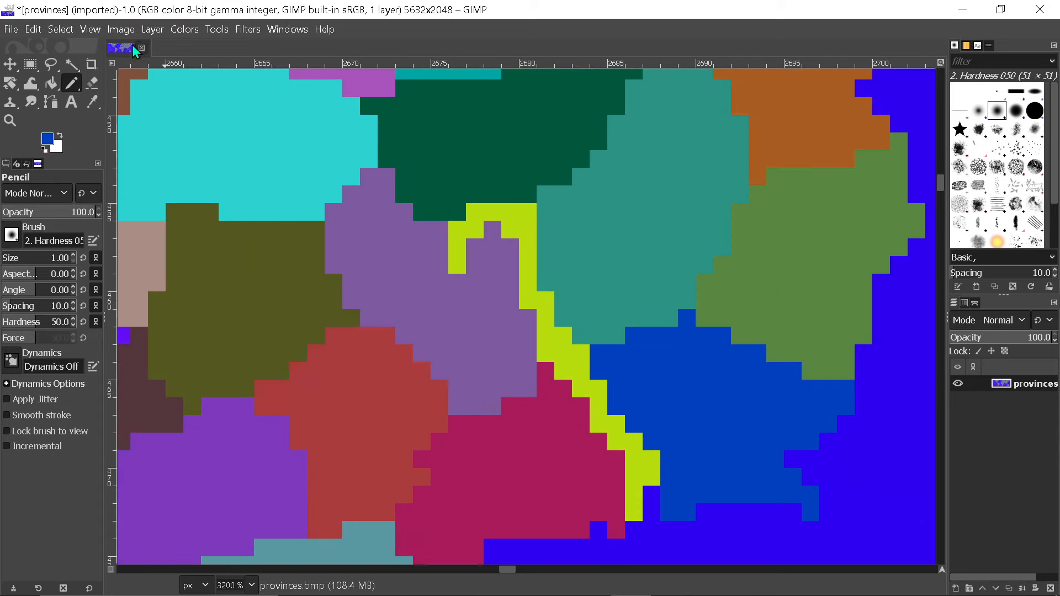
Export provinces.bmp to mod/river/map without colour space information
{"action": "left_click", "coordinate": [8, 29]}
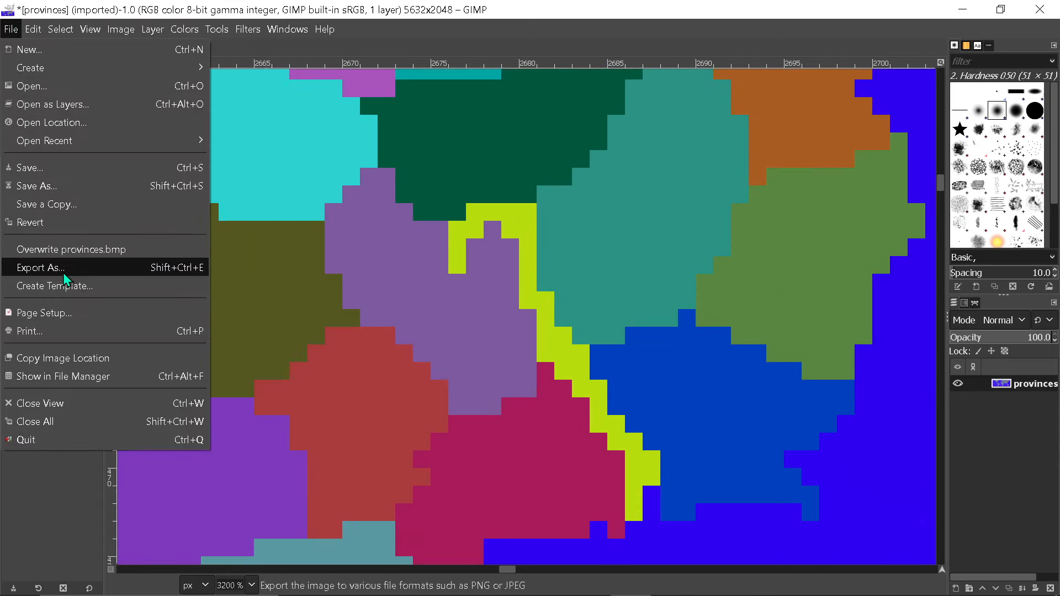
{"action": "left_click", "coordinate": [41, 267]}
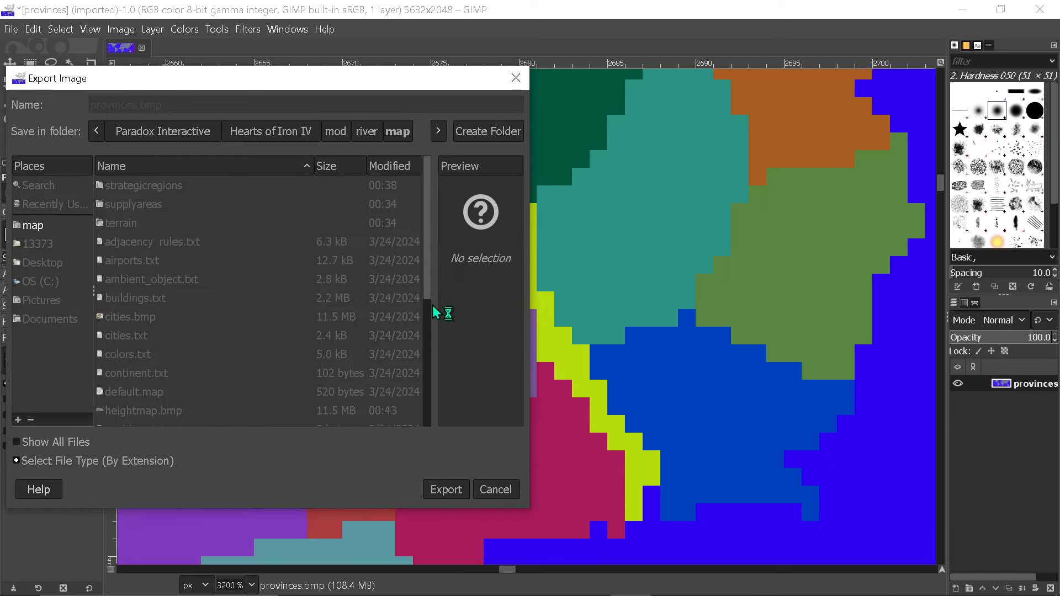
{"action": "left_click", "coordinate": [446, 489]}
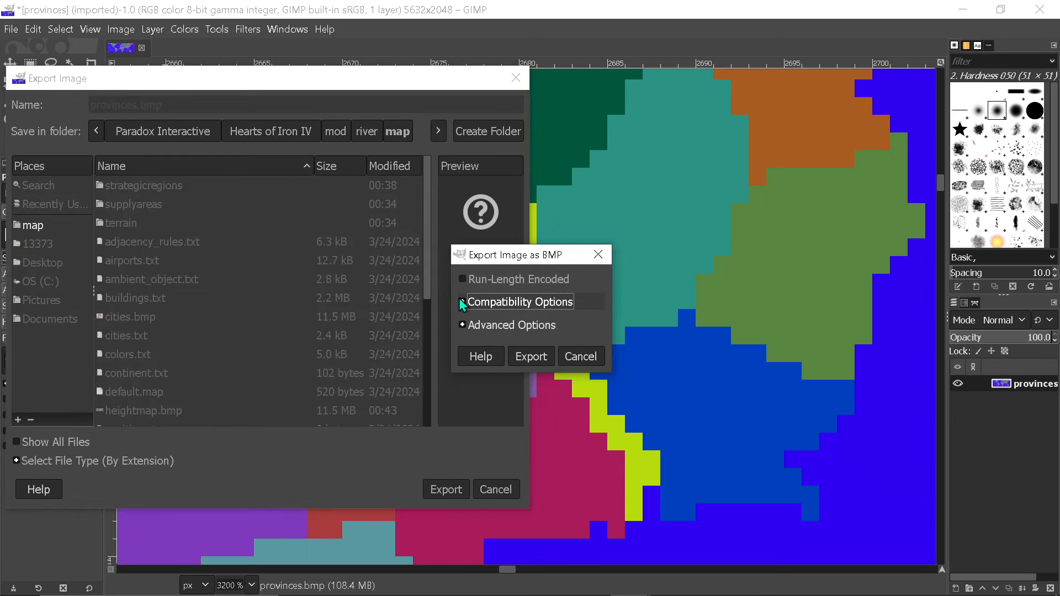
{"action": "left_click", "coordinate": [463, 302]}
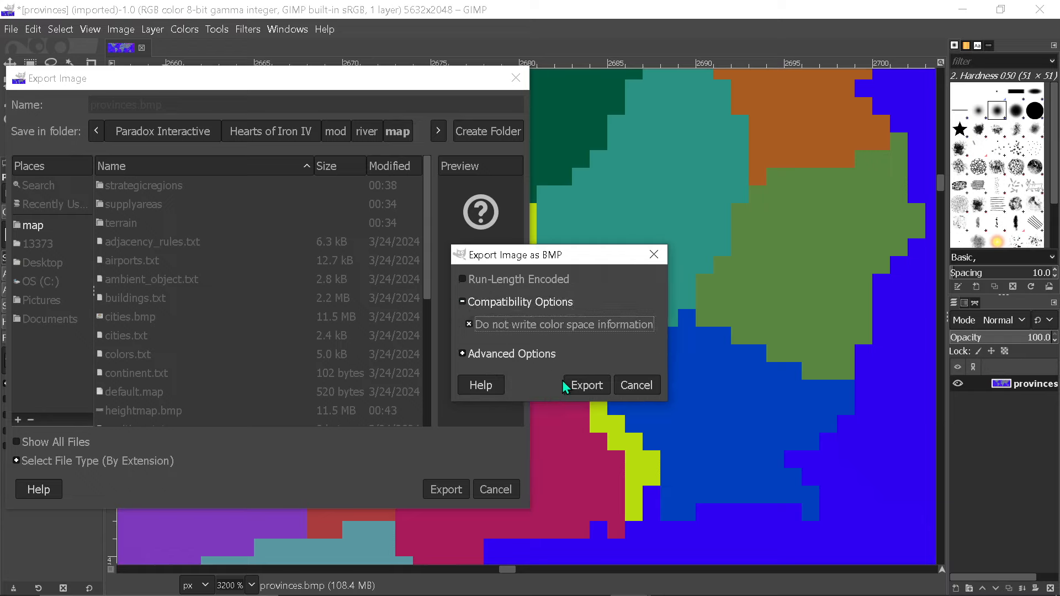
{"action": "left_click", "coordinate": [585, 385]}
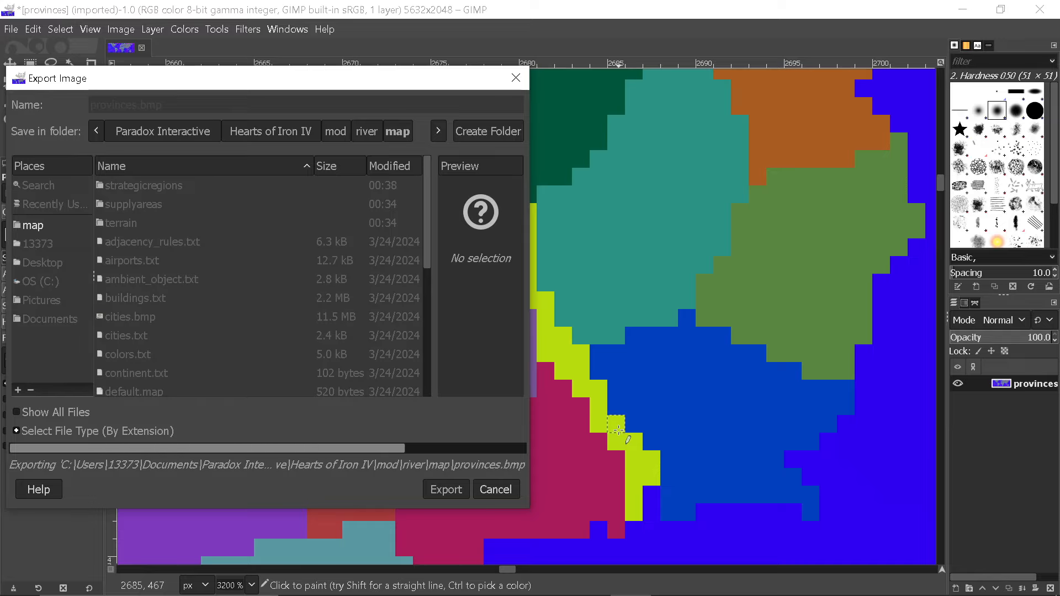
{"action": "left_click", "coordinate": [446, 490]}
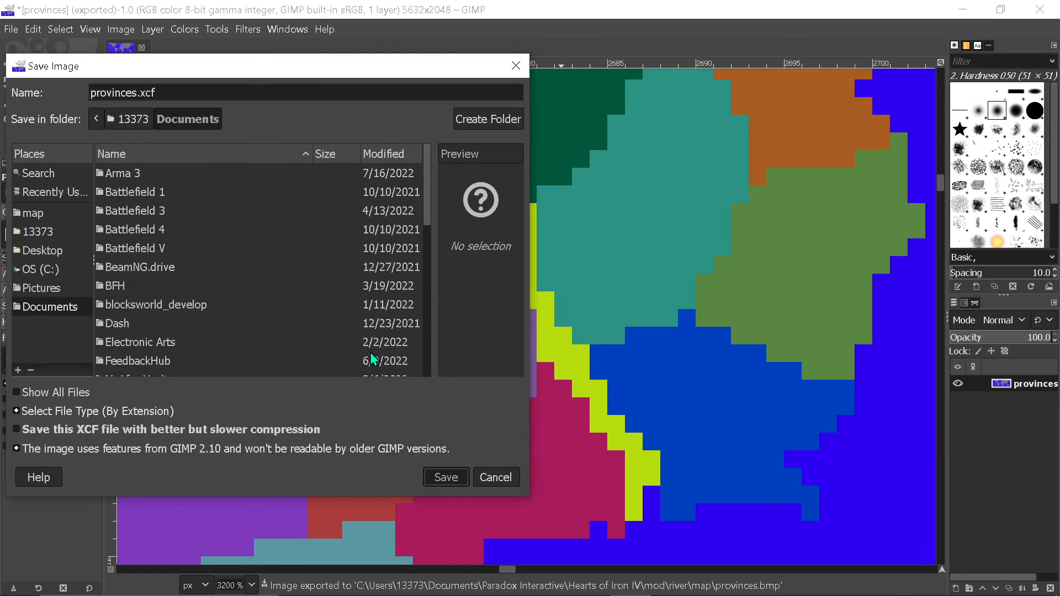
{"action": "left_click", "coordinate": [446, 478]}
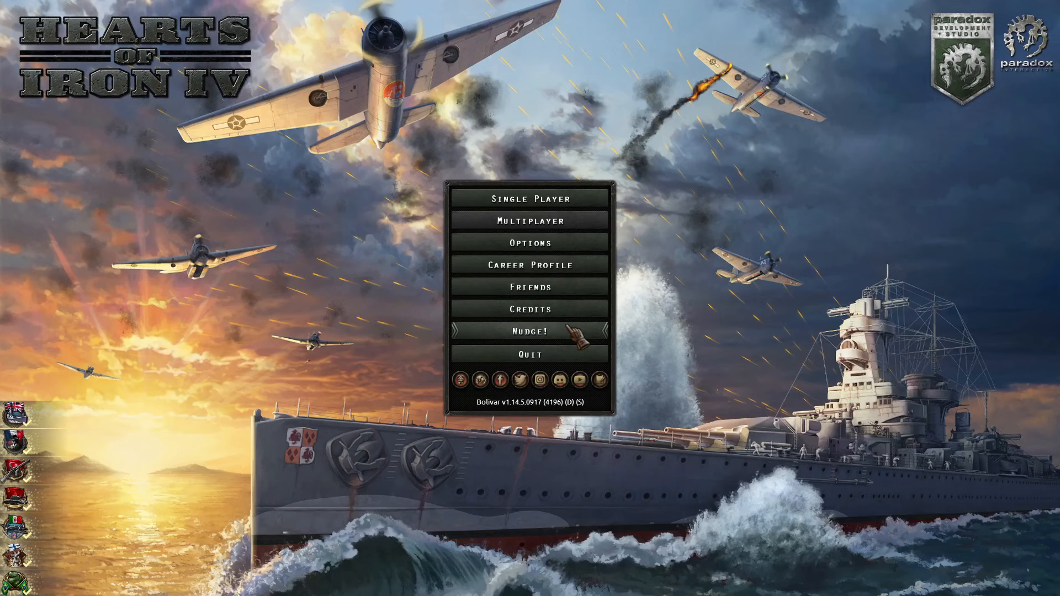
Open Nudge! over Ireland and choose the Units nudger
{"action": "left_click", "coordinate": [530, 331]}
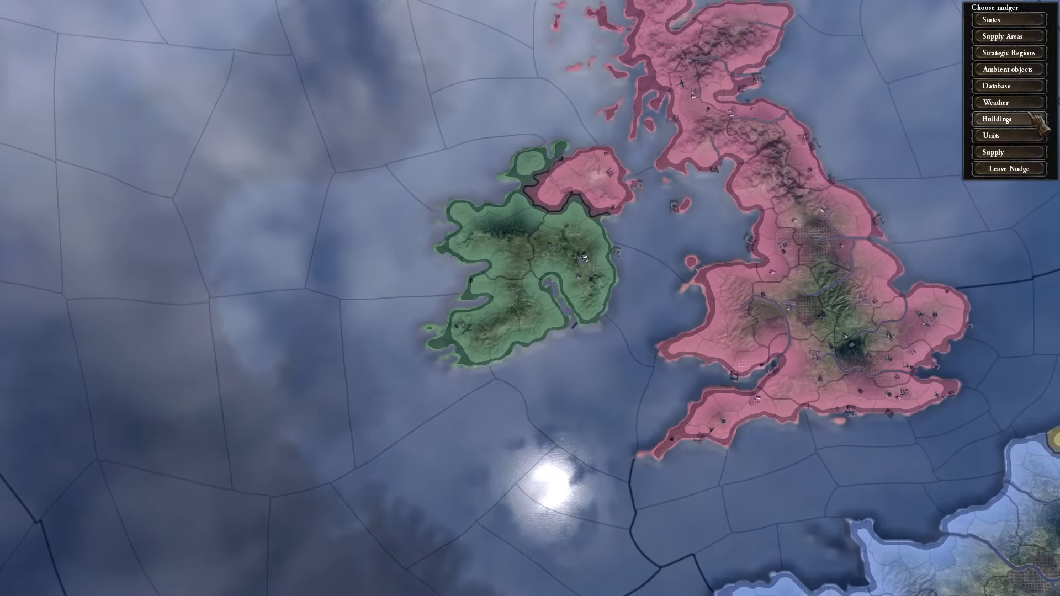
{"action": "mouse_move", "coordinate": [854, 160]}
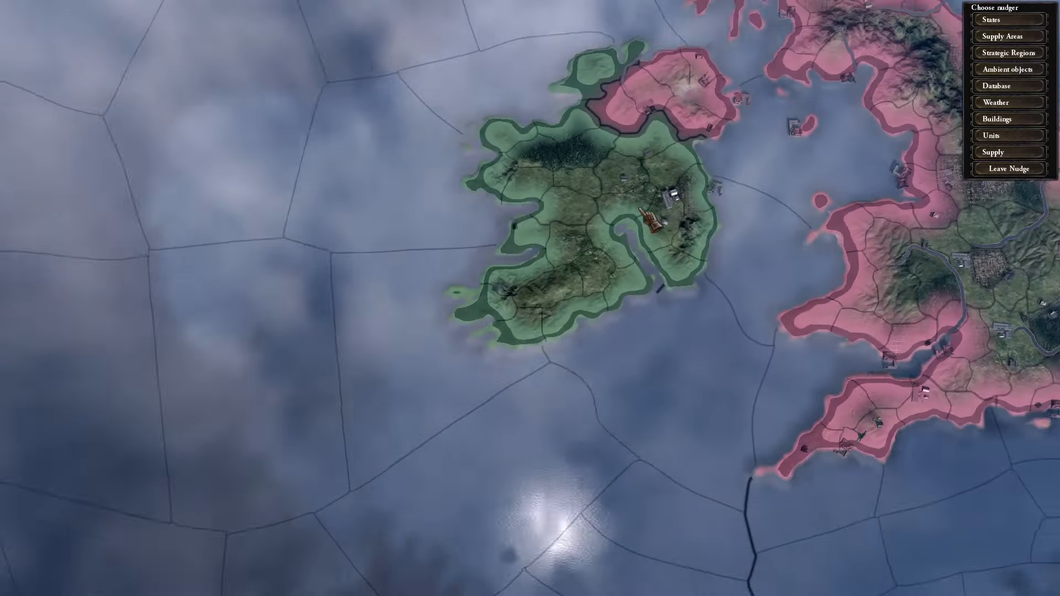
{"action": "left_click", "coordinate": [1009, 118]}
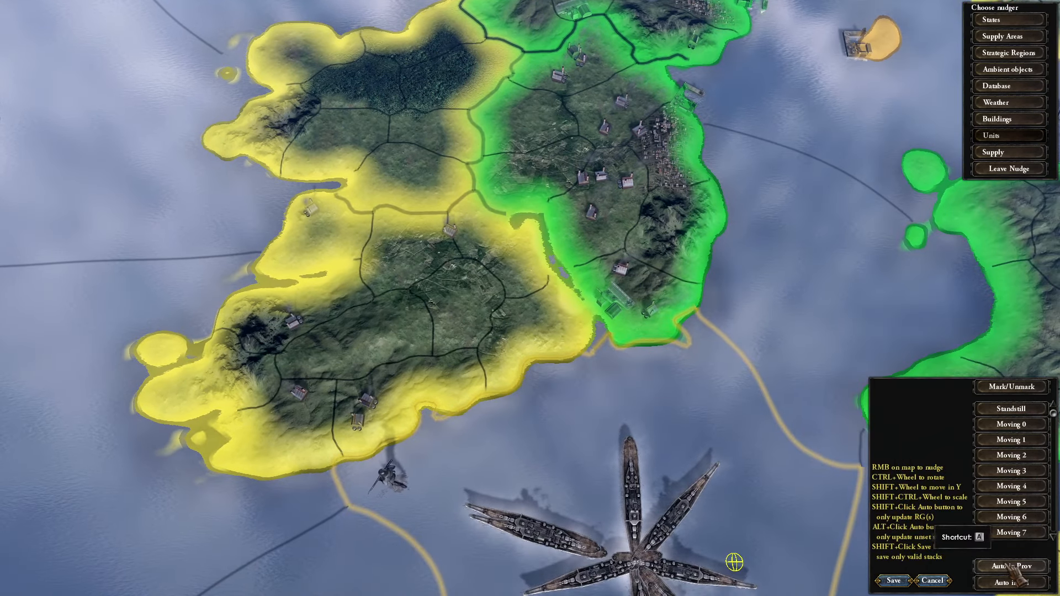
{"action": "mouse_move", "coordinate": [560, 251]}
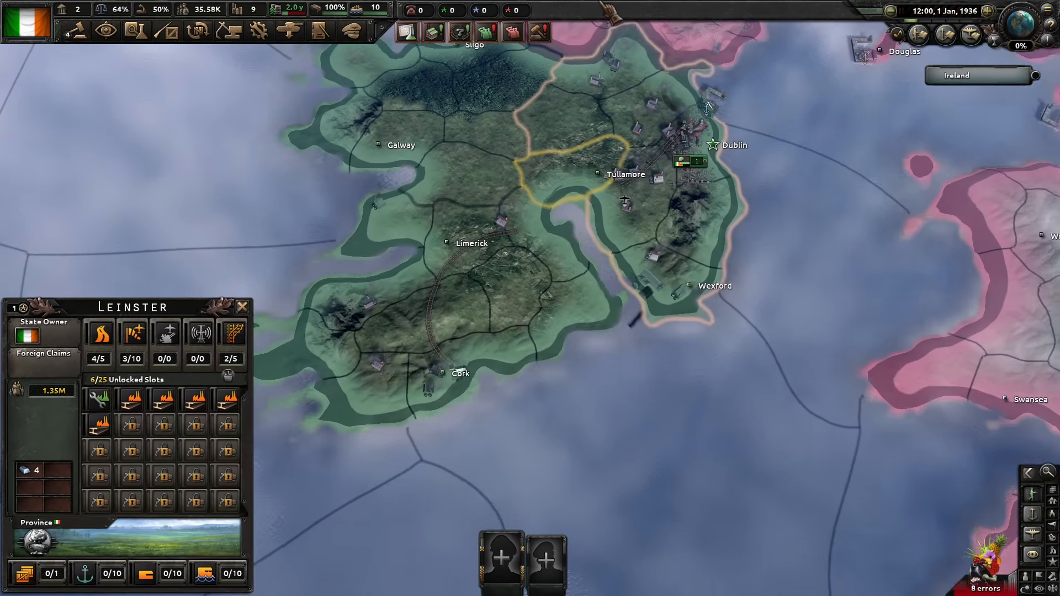
Start as Ireland and zoom in on Leinster provinces beside the river channel
{"action": "key", "text": "alt+tab"}
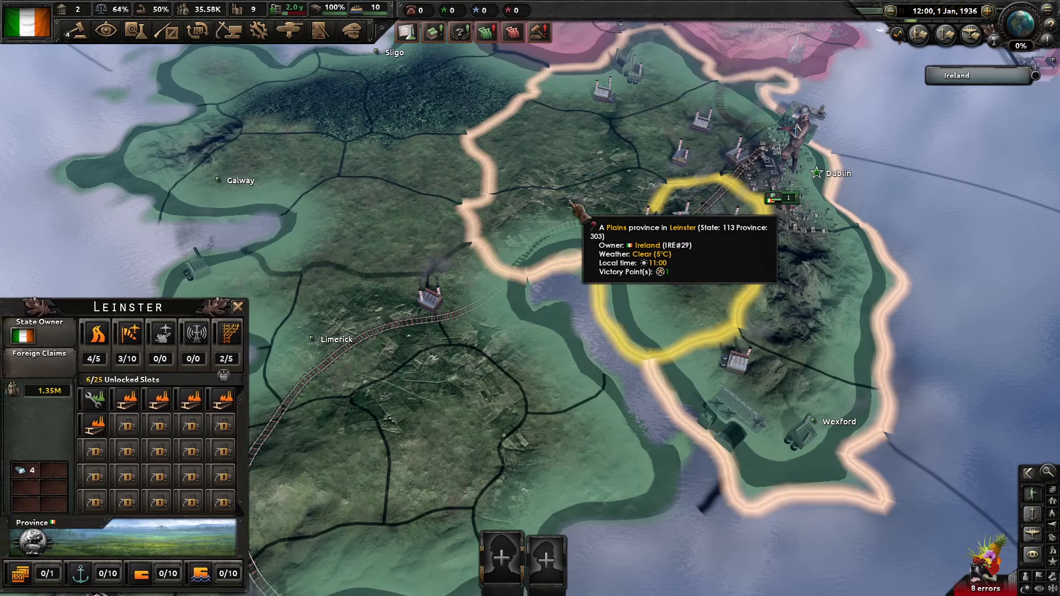
{"action": "key", "text": "alt+tab"}
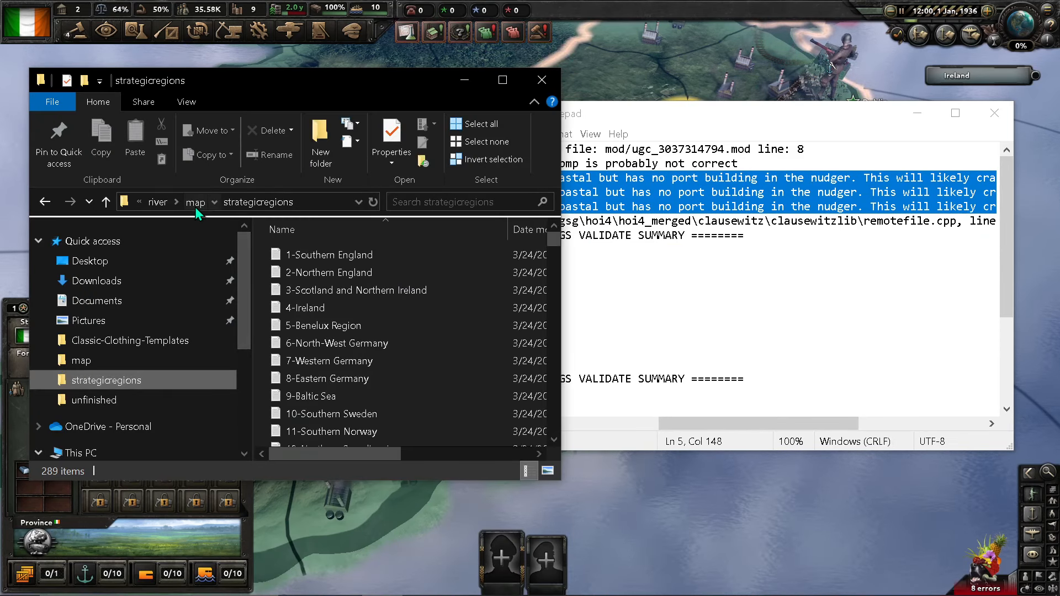
Open buildings.txt from the mod's map folder in Notepad
{"action": "left_click", "coordinate": [195, 202]}
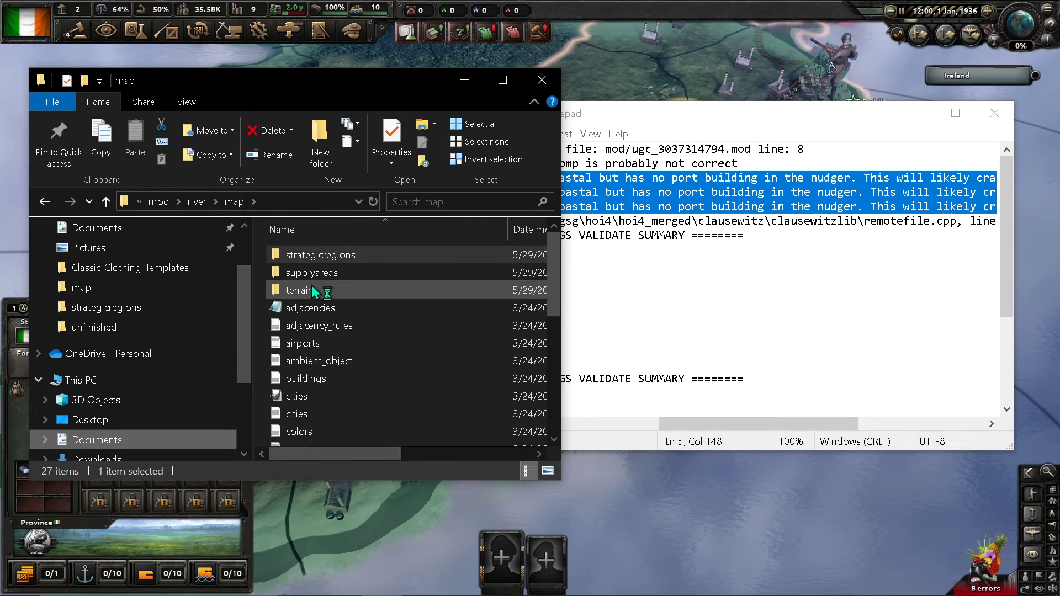
{"action": "scroll", "scroll_direction": "down", "scroll_amount": 3}
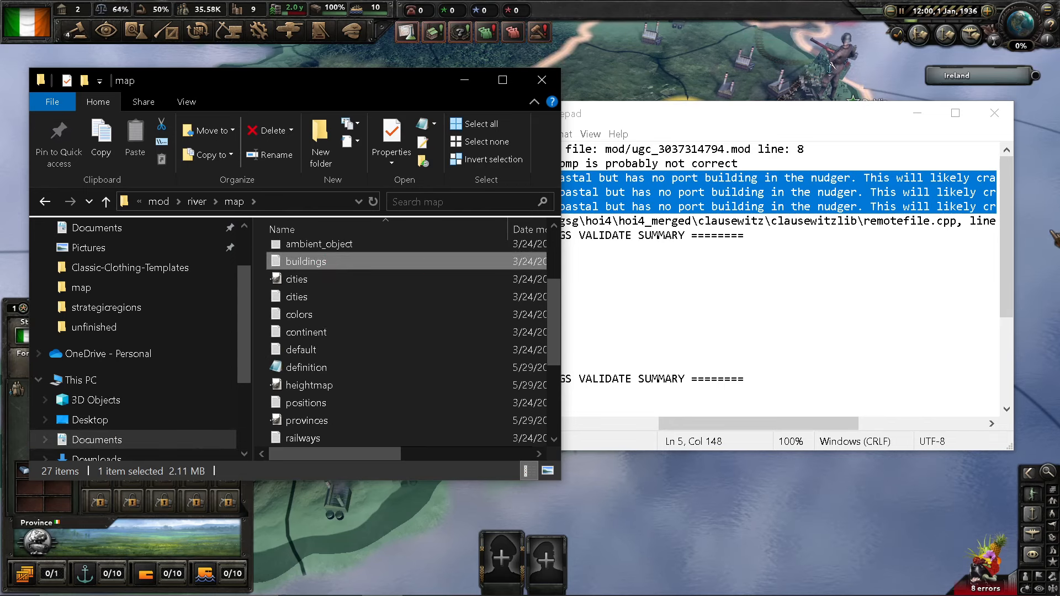
{"action": "double_click", "coordinate": [306, 261]}
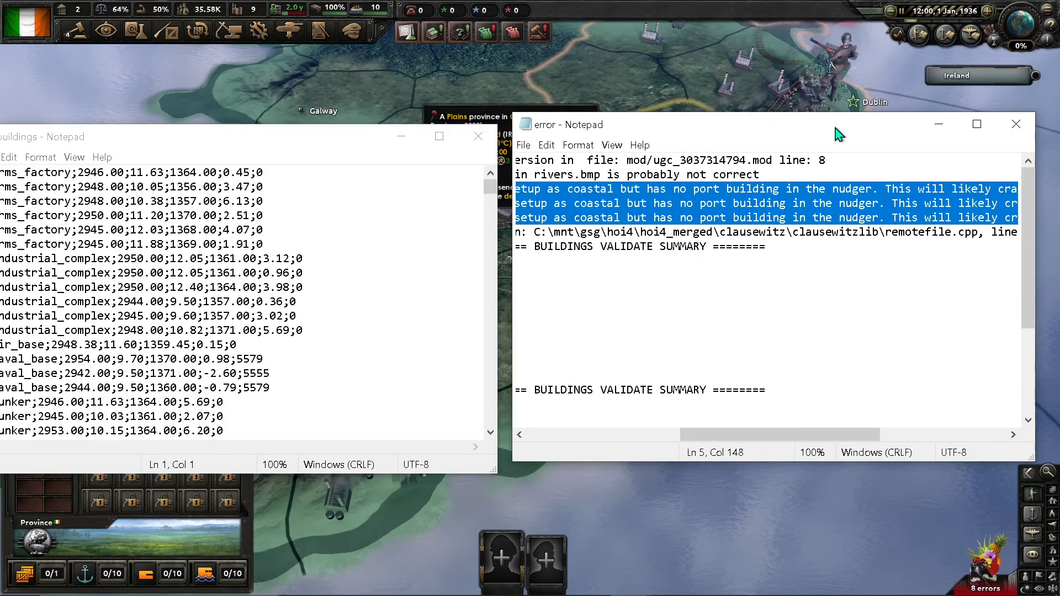
Append the line '519;naval_base;4964.09;9.50;125.92;-1.47;5771' at the end
{"action": "left_click", "coordinate": [1016, 124]}
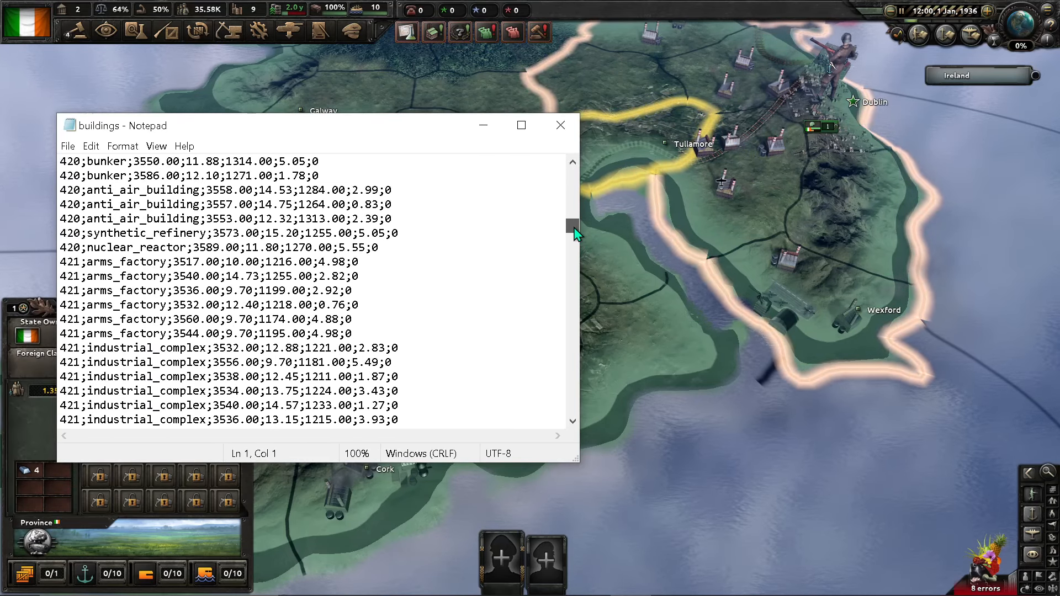
{"action": "scroll", "scroll_direction": "down", "scroll_amount": 3}
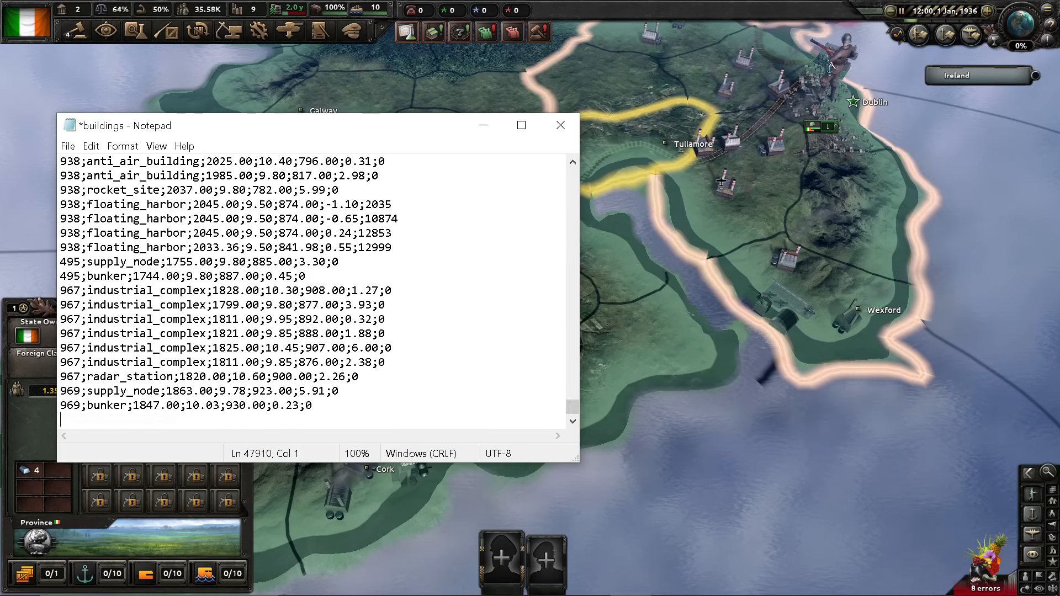
{"action": "type", "text": "519;naval_base;4964.09;9.50;125.92;-1.47;5771"}
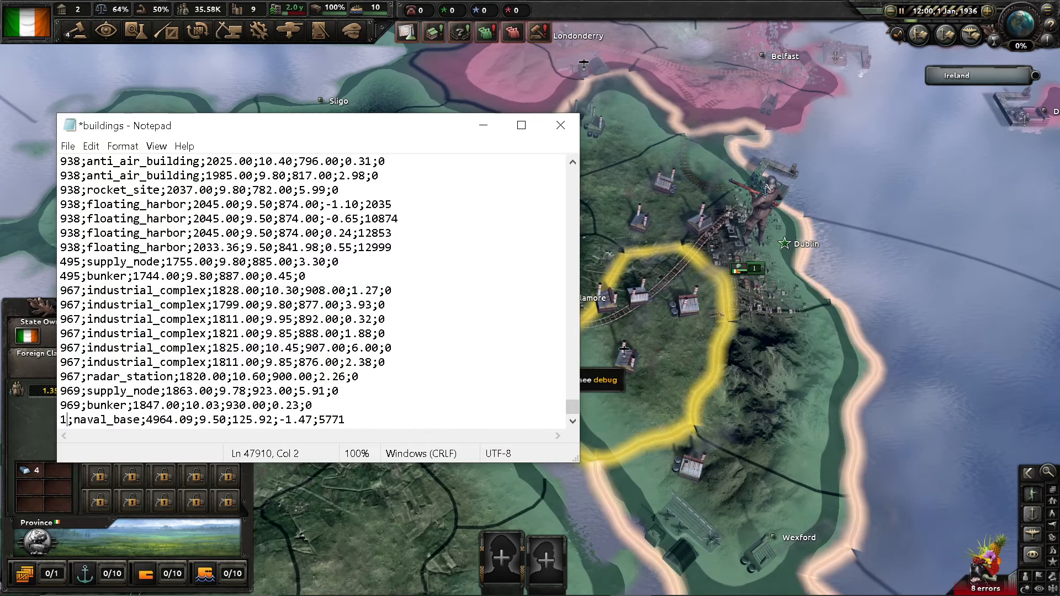
Change the naval_base line to state 113, x 2681, zero rotation
{"action": "left_click", "coordinate": [561, 124]}
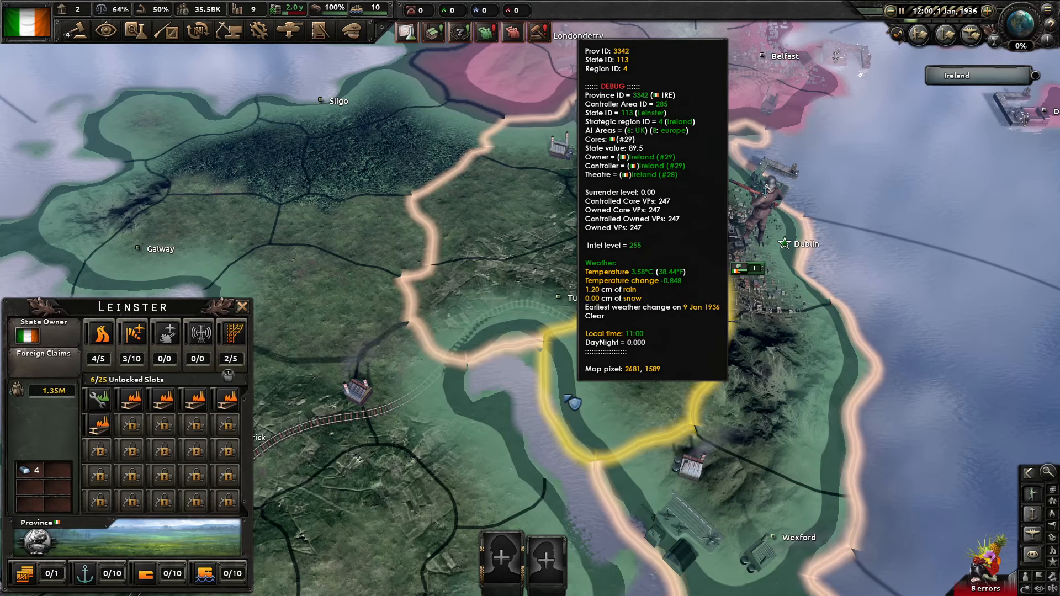
{"action": "key", "text": "alt+tab"}
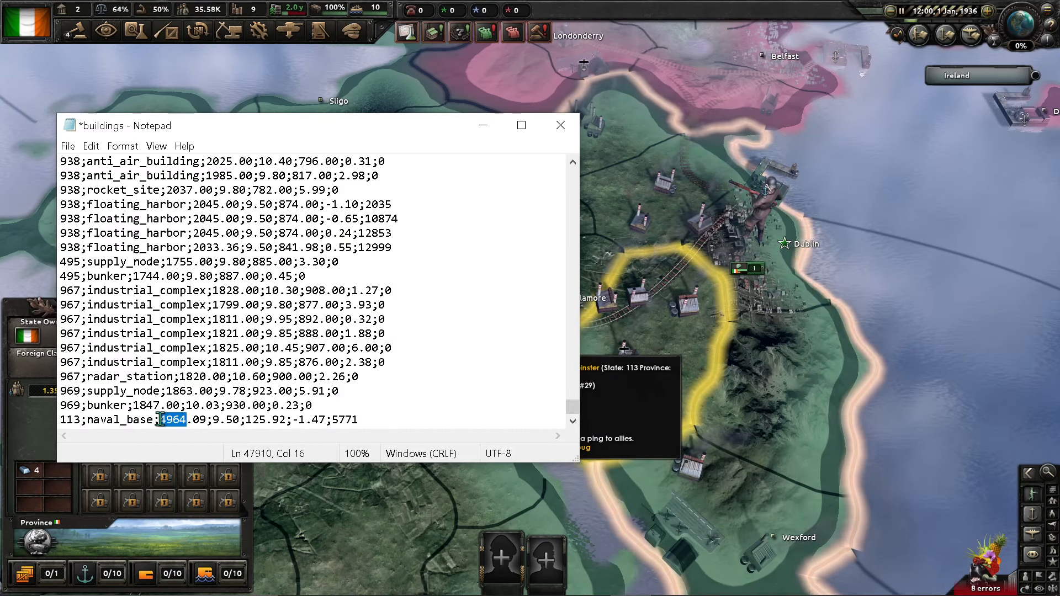
{"action": "type", "text": "2681"}
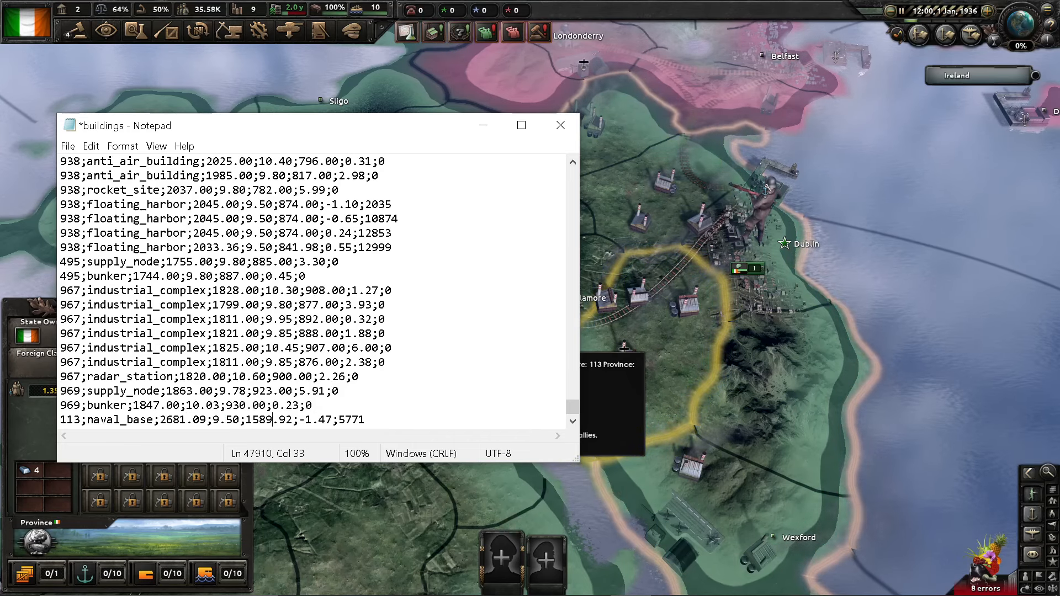
{"action": "double_click", "coordinate": [225, 420]}
{"action": "type", "text": "0"}
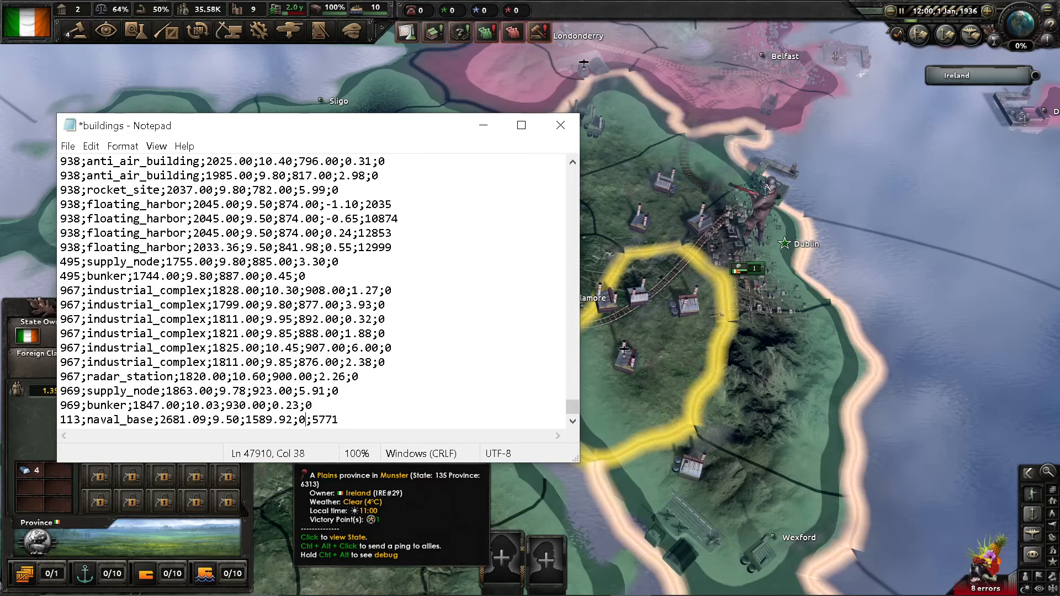
{"action": "left_click", "coordinate": [561, 124]}
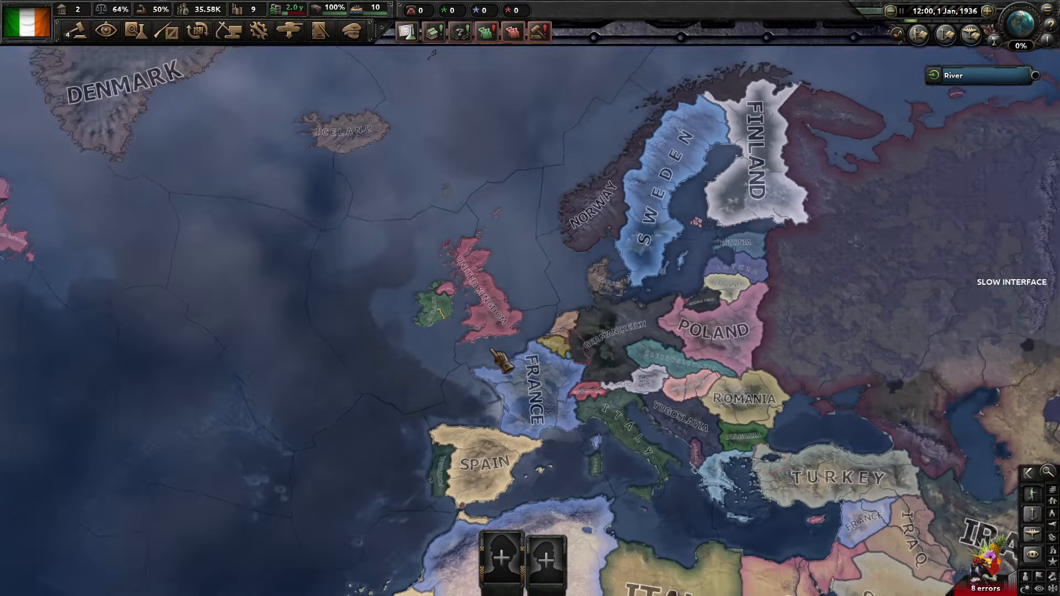
Zoom out to the Europe map and switch to the map folder window
{"action": "scroll", "scroll_direction": "down", "scroll_amount": 3}
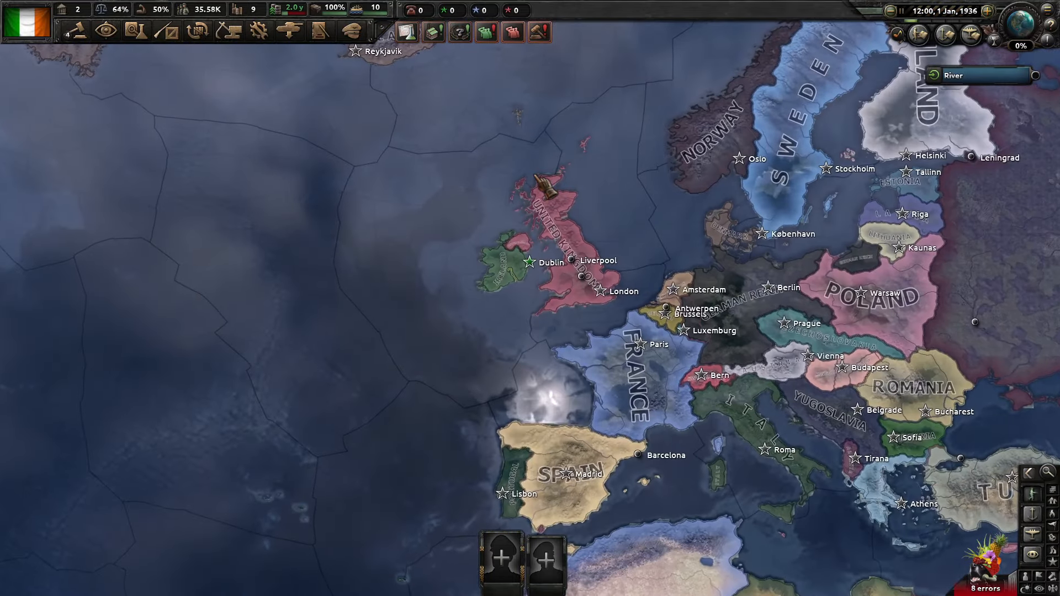
{"action": "mouse_move", "coordinate": [558, 182]}
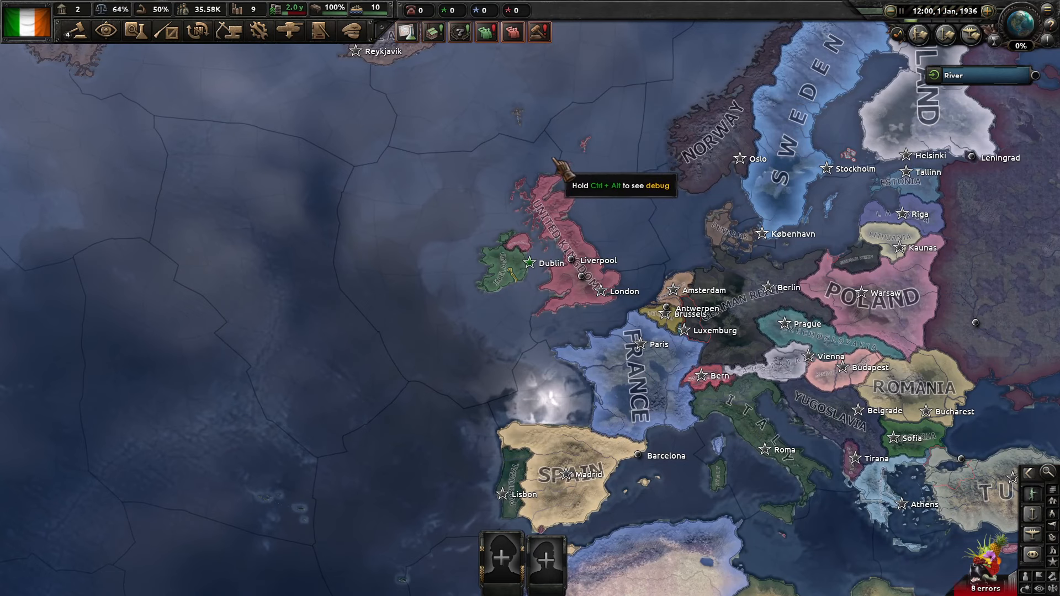
{"action": "key", "text": "alt+tab"}
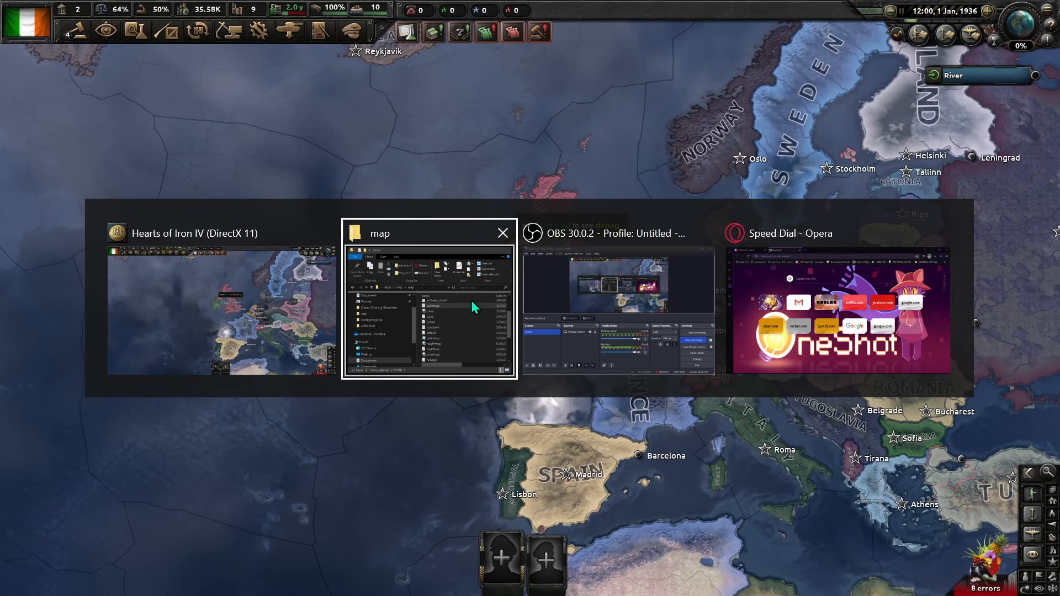